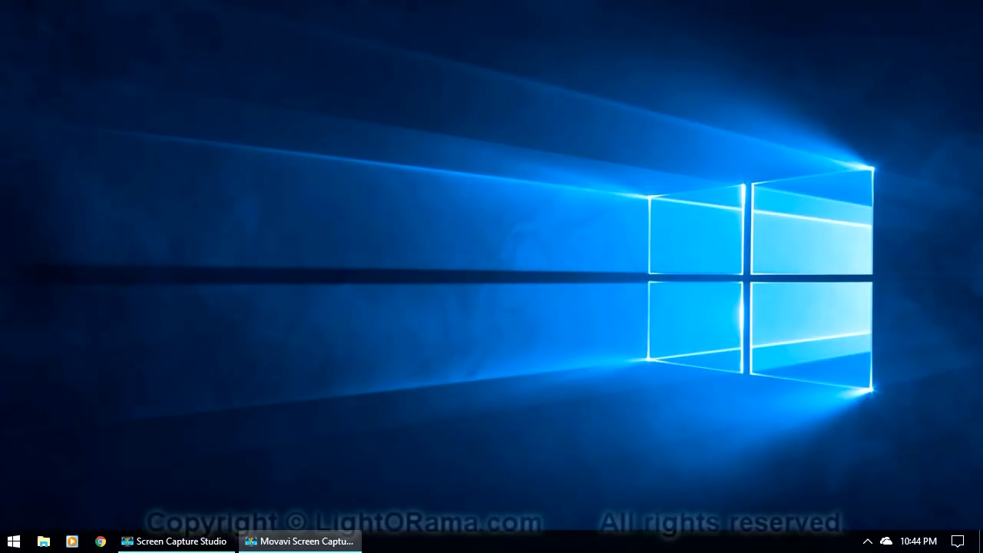
mouse_move(430, 478)
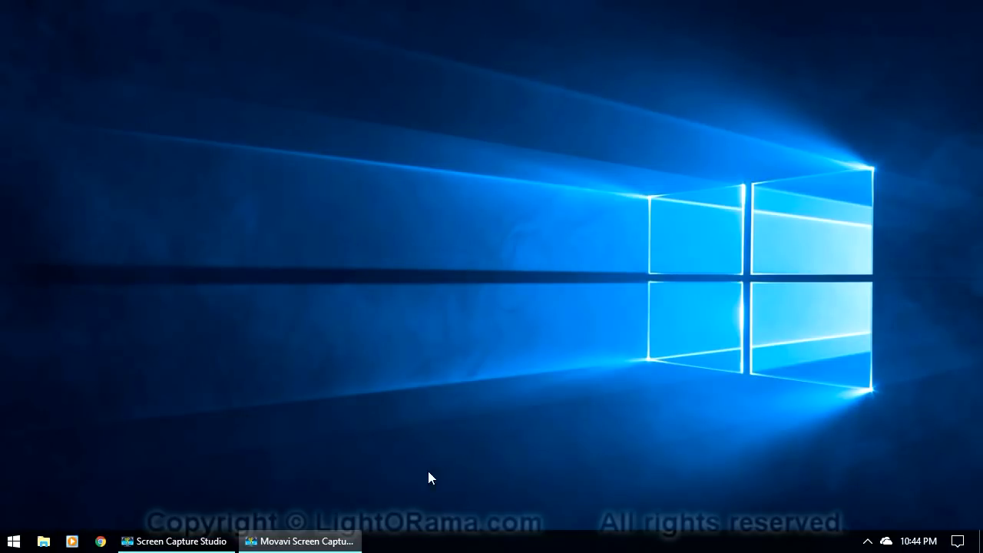
Launch Light-O-Rama Sequencer from the Start menu, then show and hide the Control Lights panel
click(13, 542)
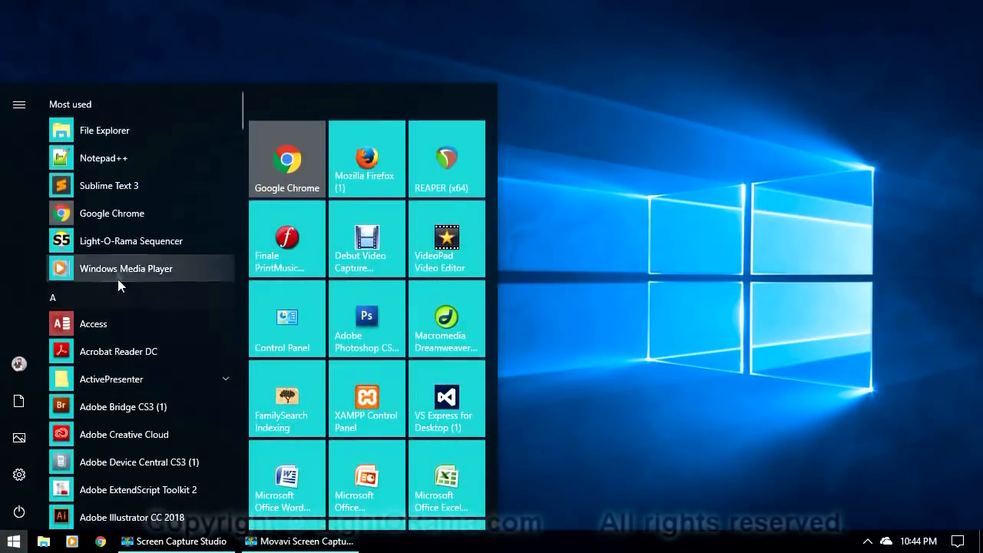
scroll(down, 3)
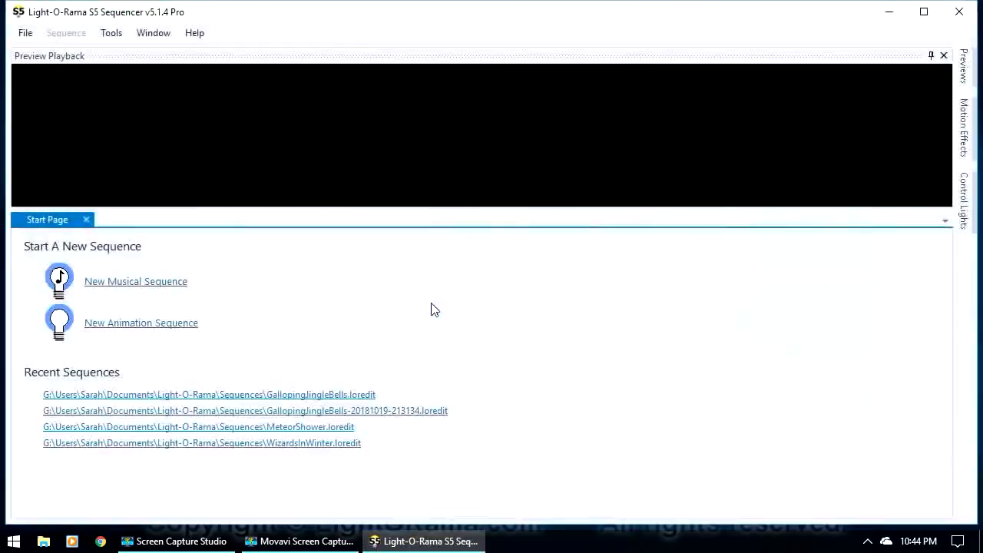
mouse_move(607, 146)
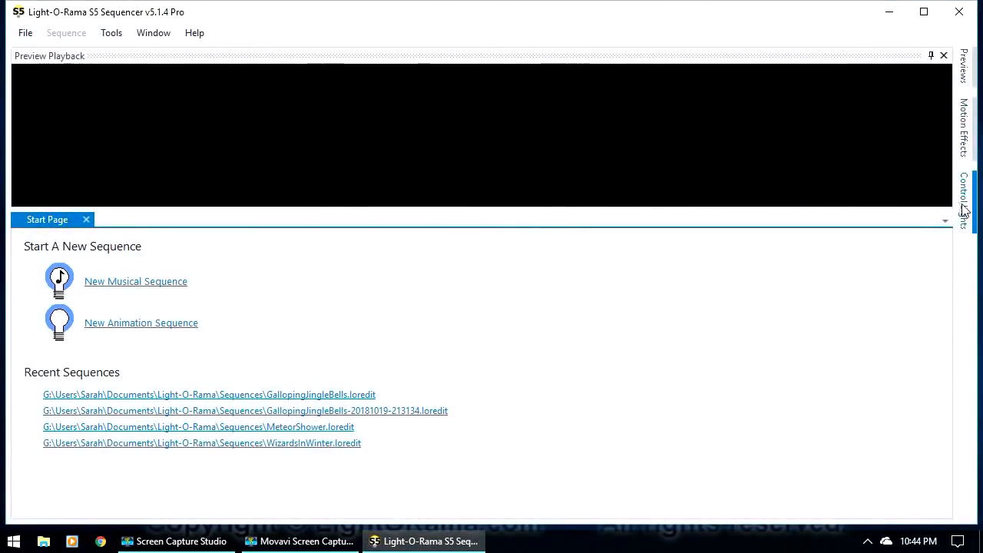
click(962, 192)
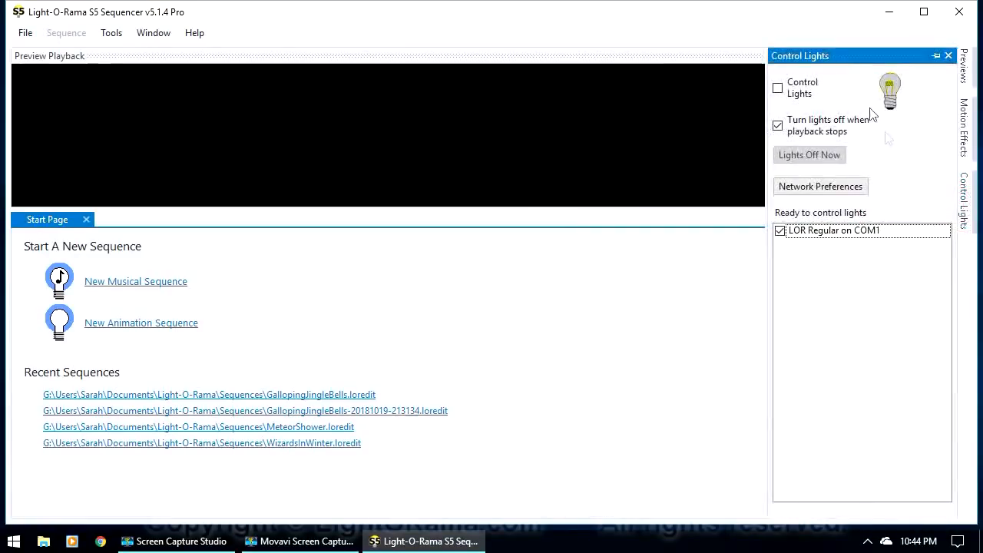
mouse_move(899, 103)
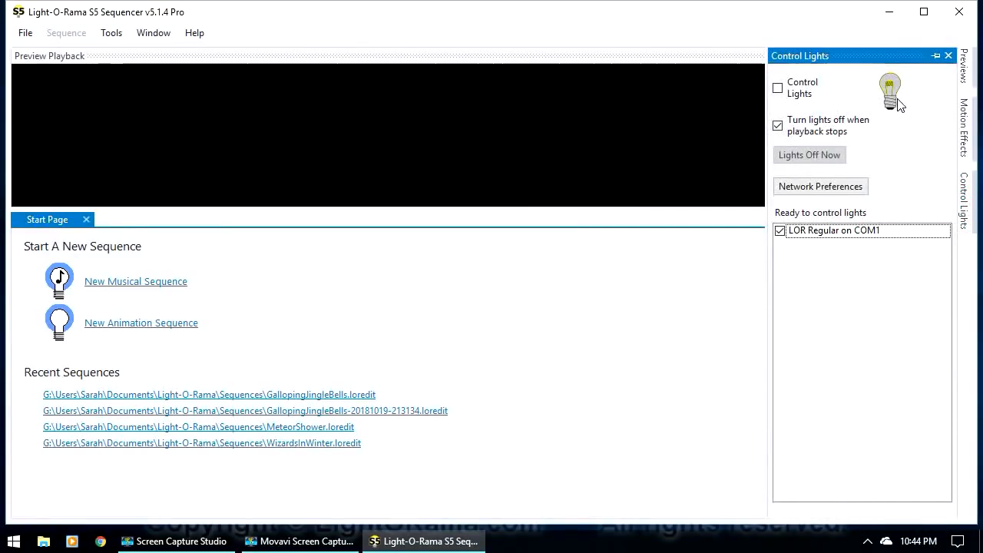
mouse_move(960, 196)
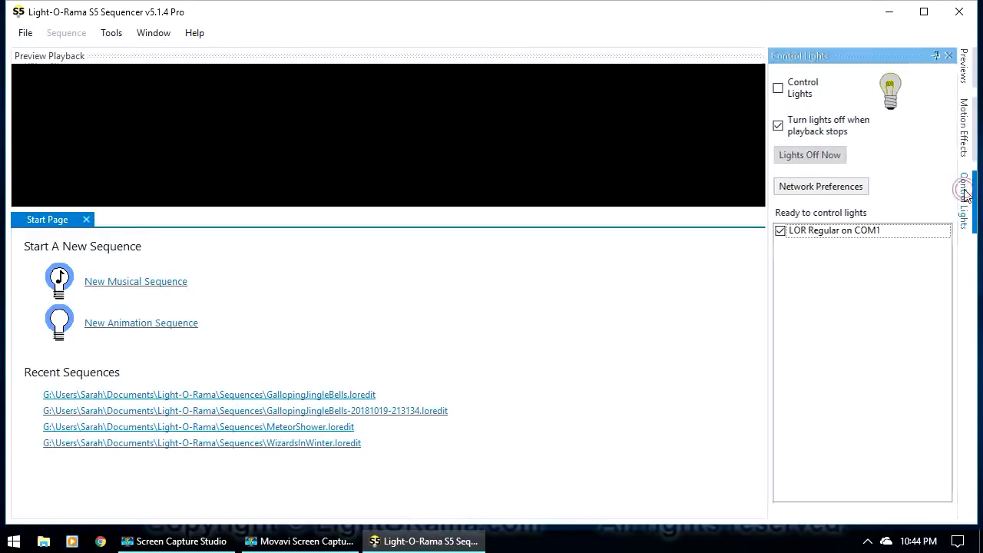
click(935, 55)
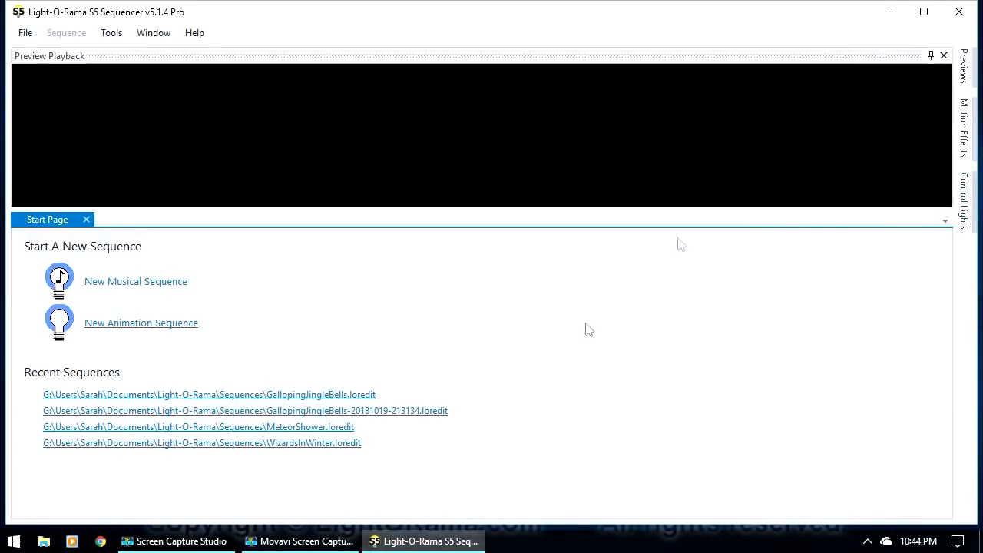
mouse_move(958, 12)
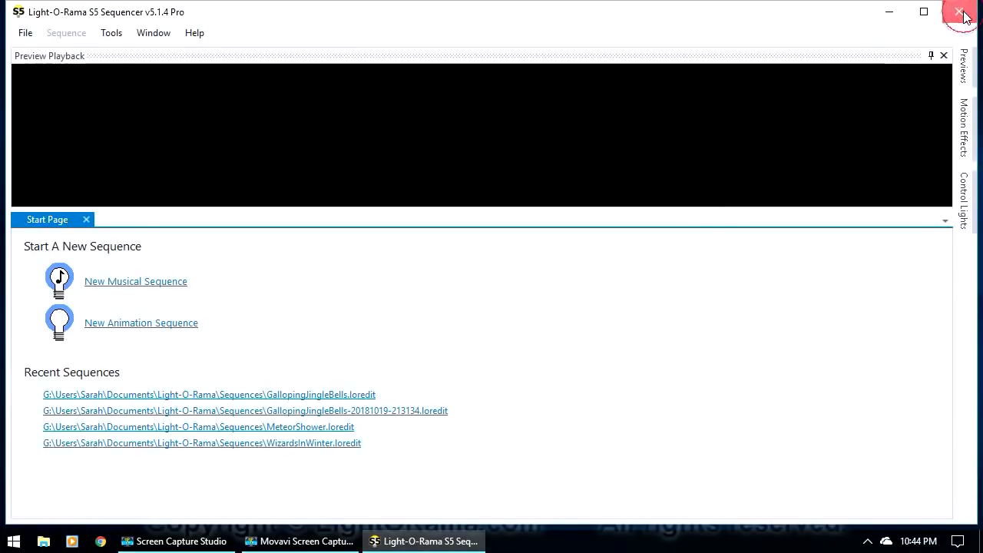
Close the sequencer and relaunch Light-O-Rama from the Start menu's Light-O-Rama group
click(963, 14)
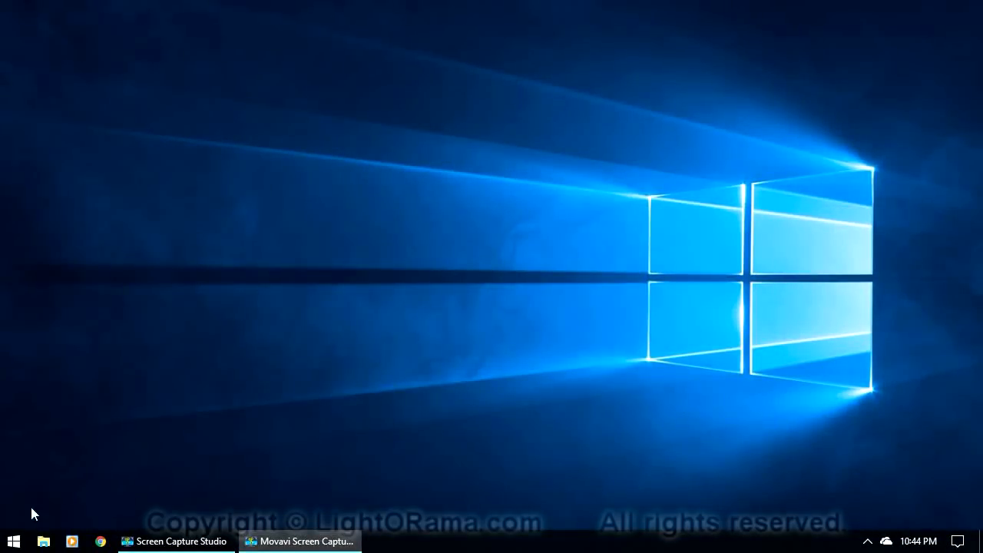
click(13, 542)
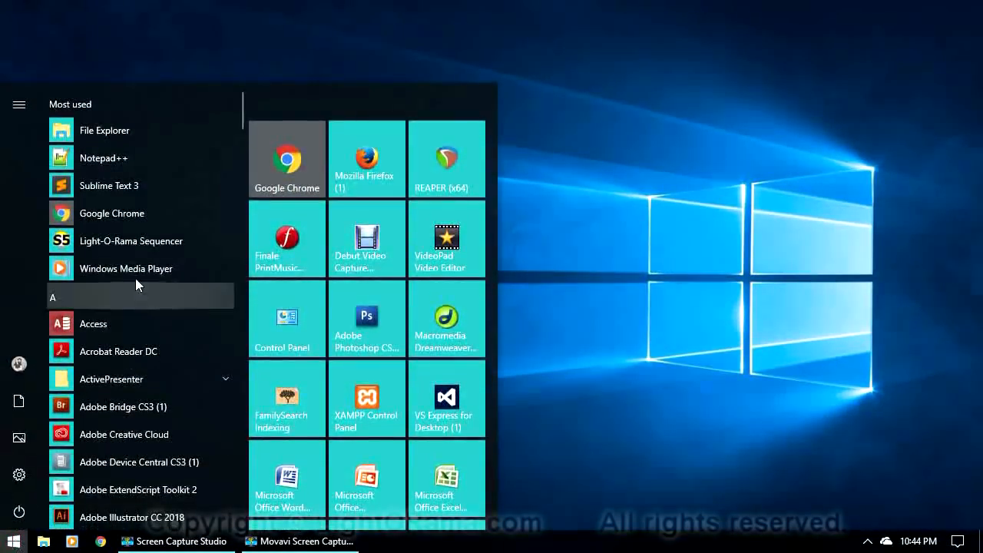
scroll(down, 3)
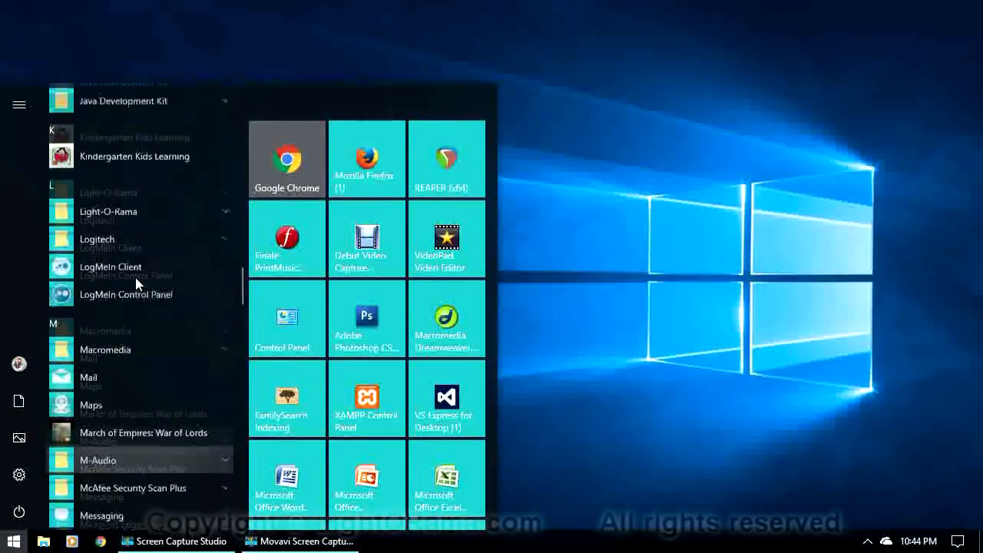
click(108, 211)
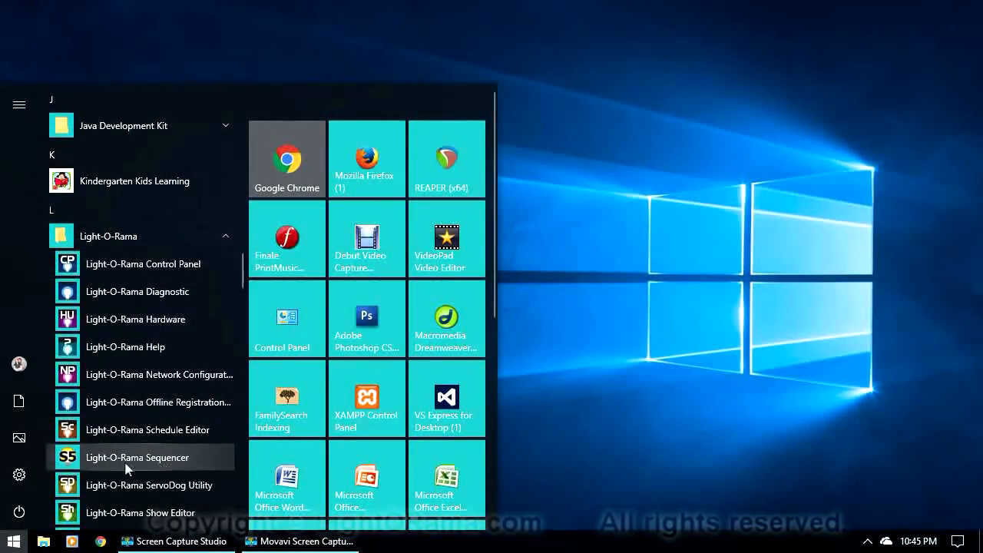
mouse_move(161, 263)
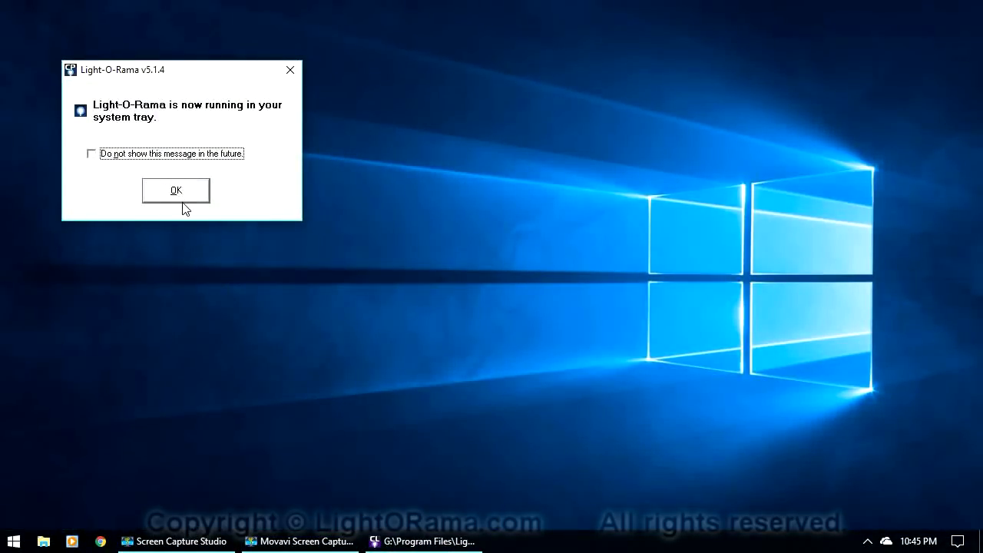
Dismiss the running-in-tray notice and bring up the Light-O-Rama tray icon's tools menu
click(175, 190)
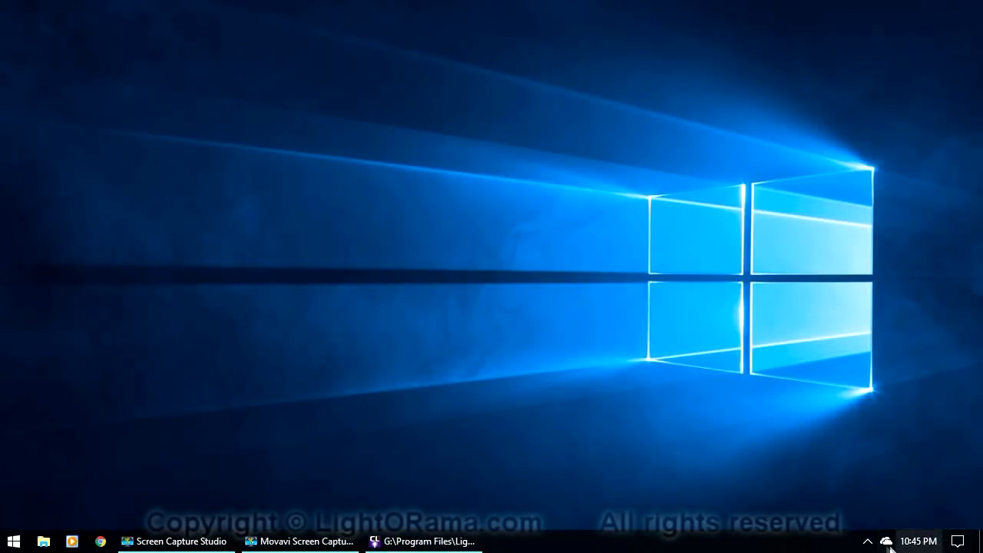
click(867, 541)
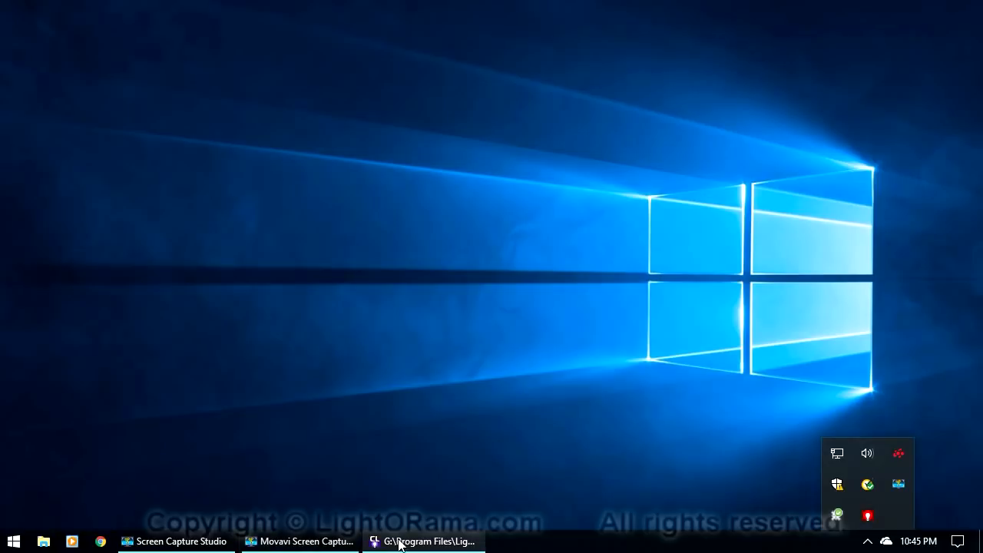
click(424, 541)
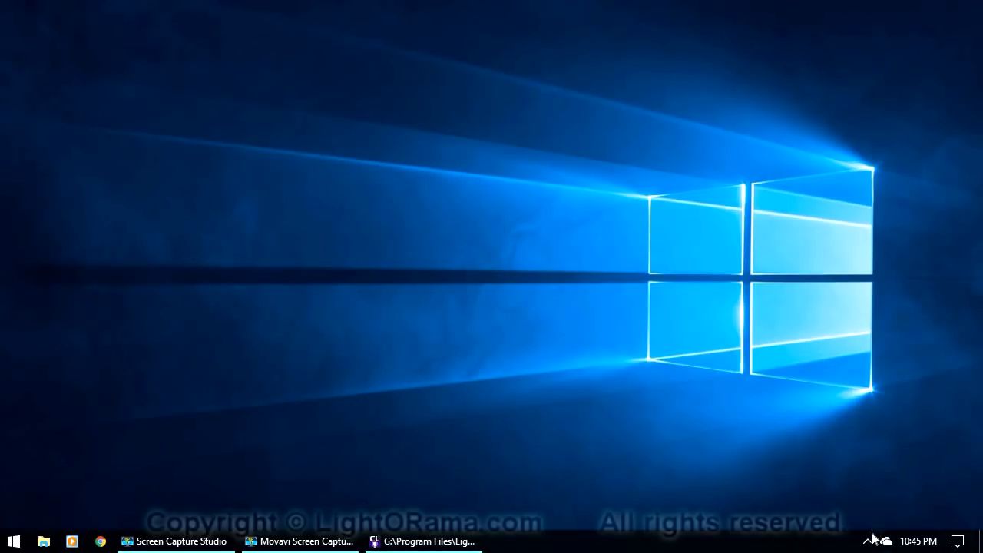
click(869, 540)
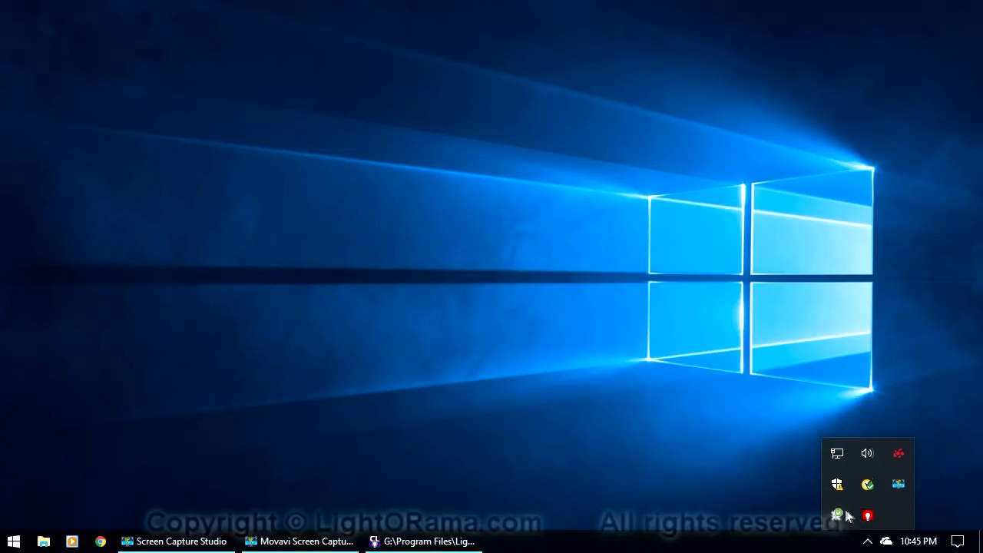
click(867, 516)
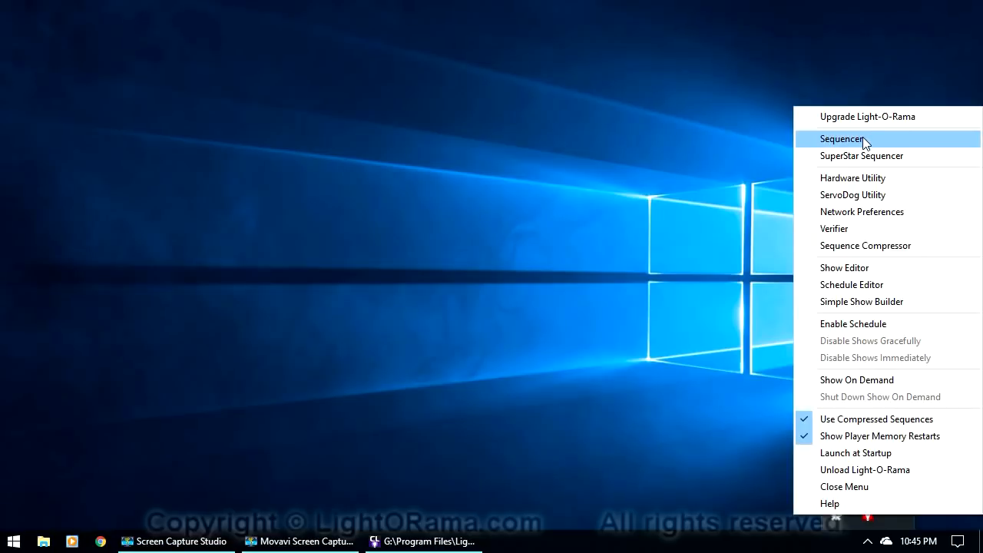
Launch the Sequencer from the tray menu with Control Lights enabled, then collapse the panel
click(841, 139)
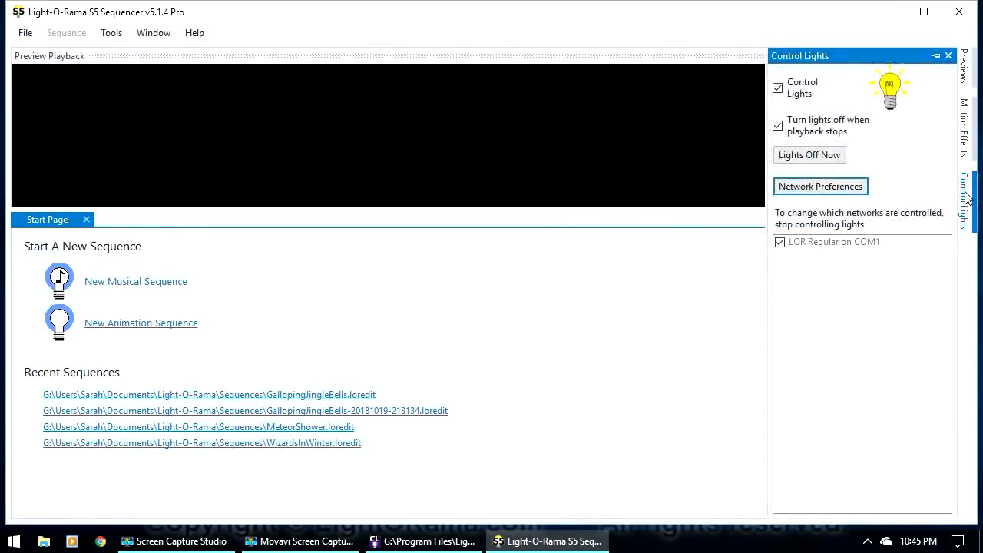
mouse_move(860, 99)
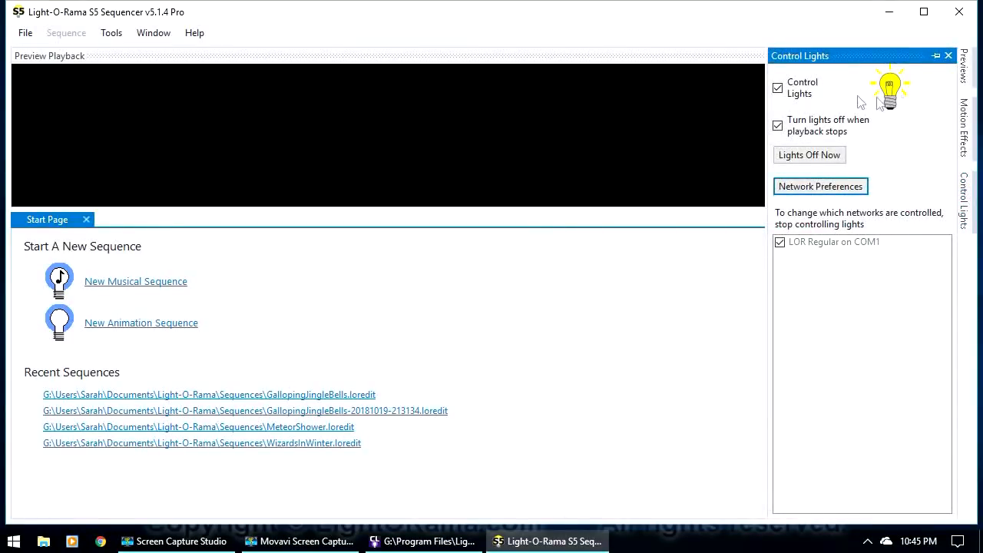
click(777, 88)
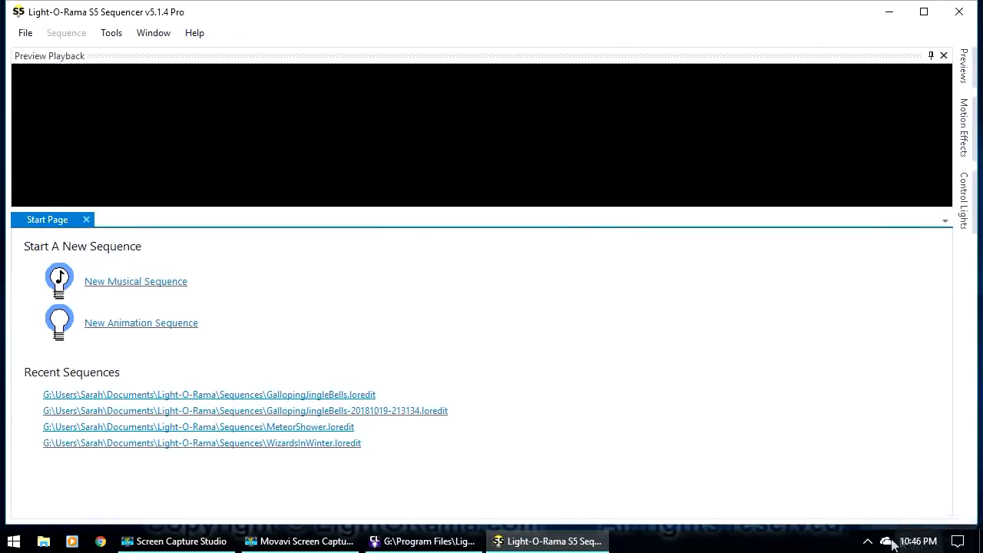
mouse_move(669, 366)
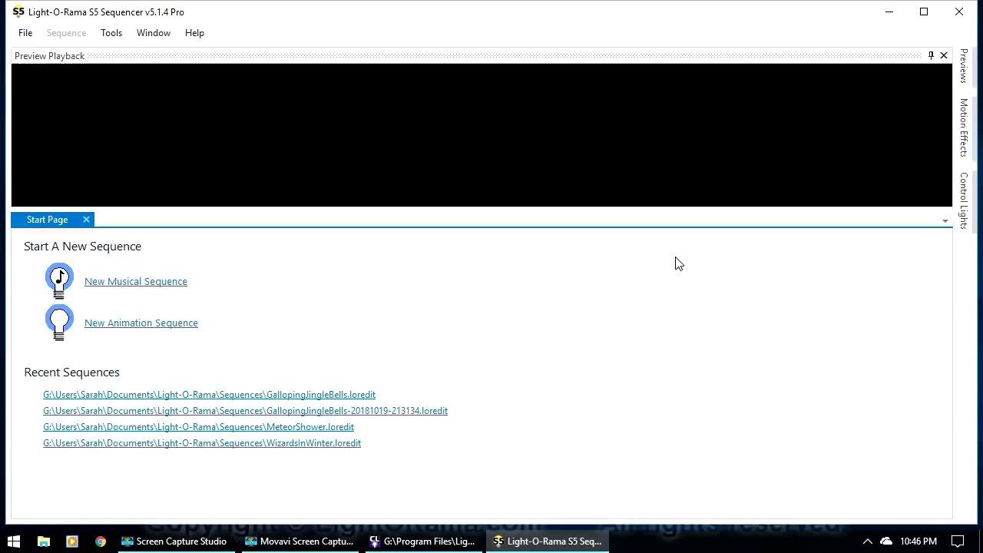
mouse_move(941, 75)
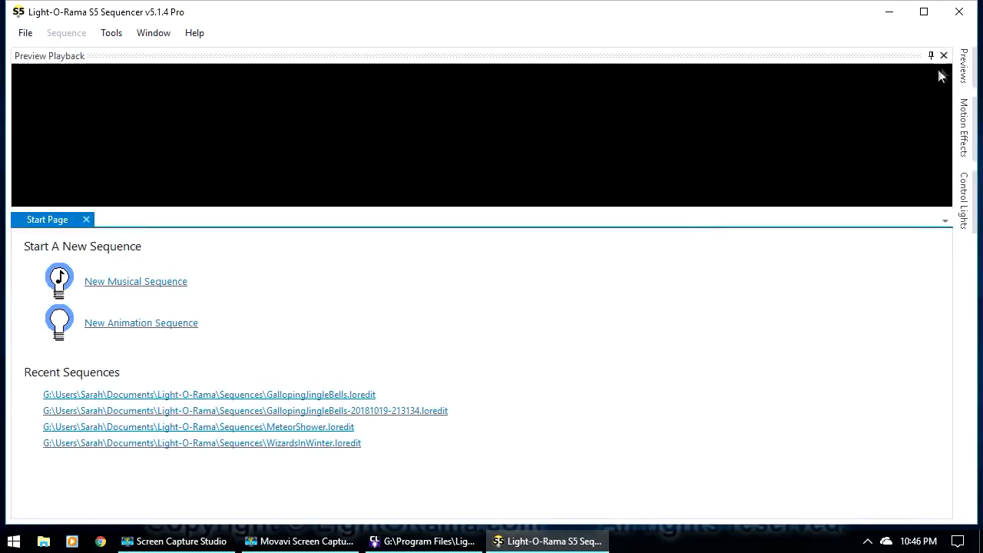
Create a new preview with house_picture_crop from Pictures as its background image
click(963, 69)
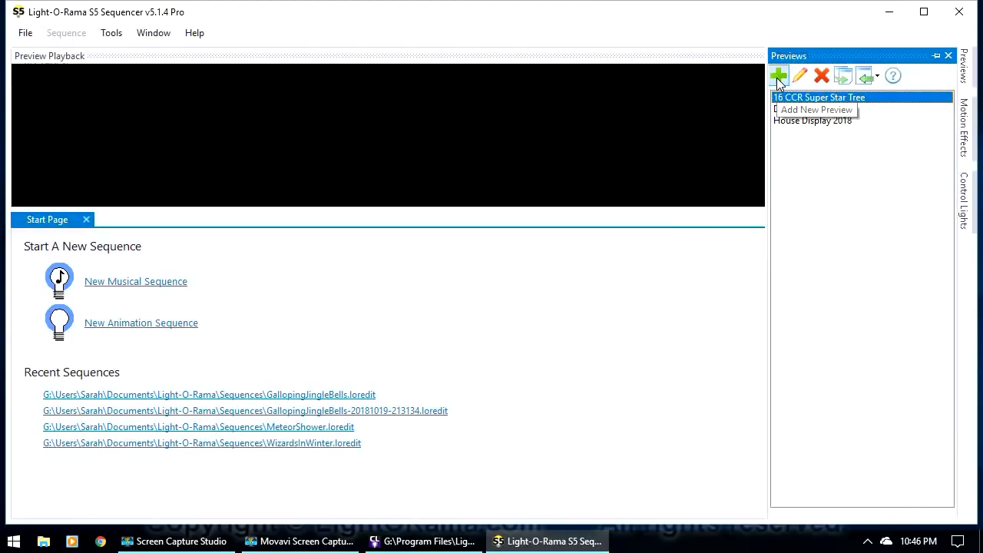
click(778, 75)
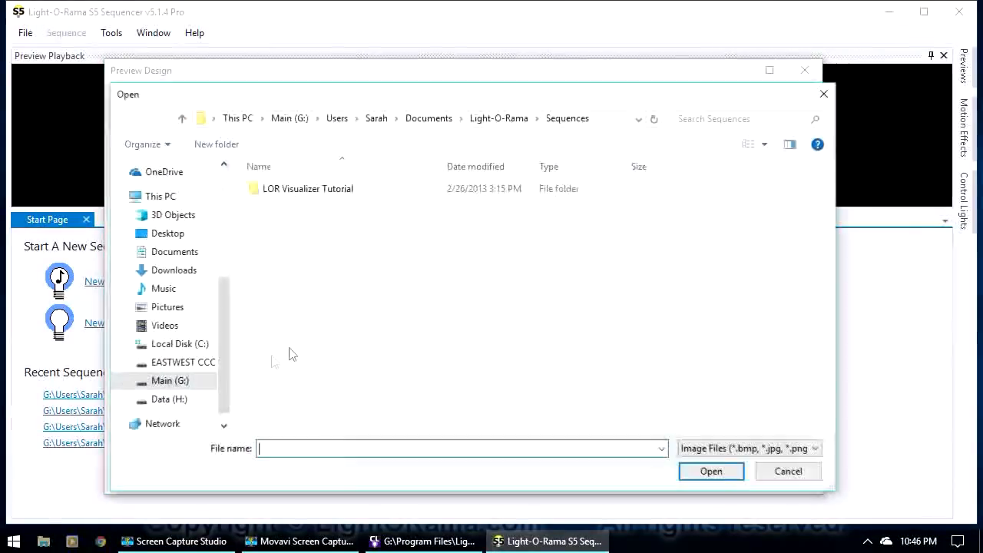
click(166, 307)
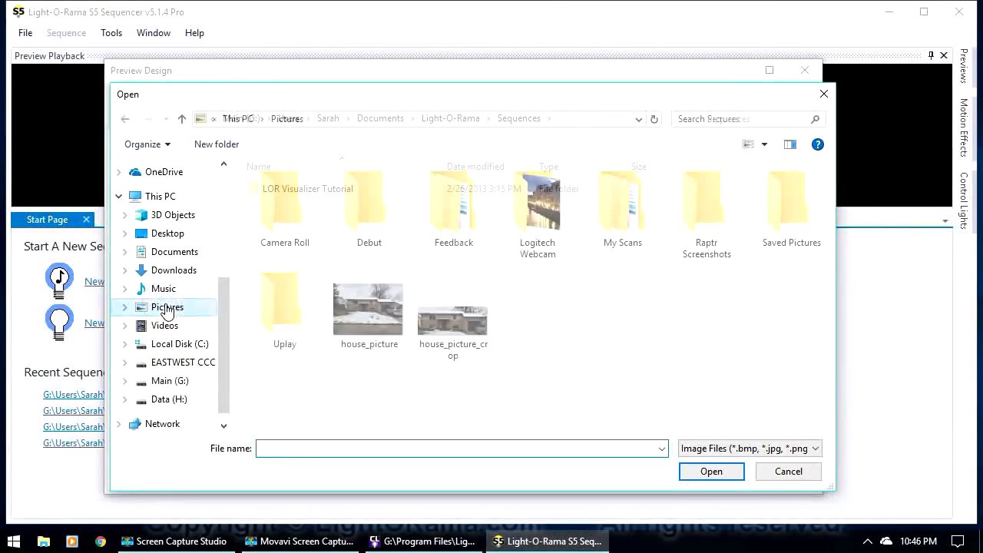
mouse_move(452, 307)
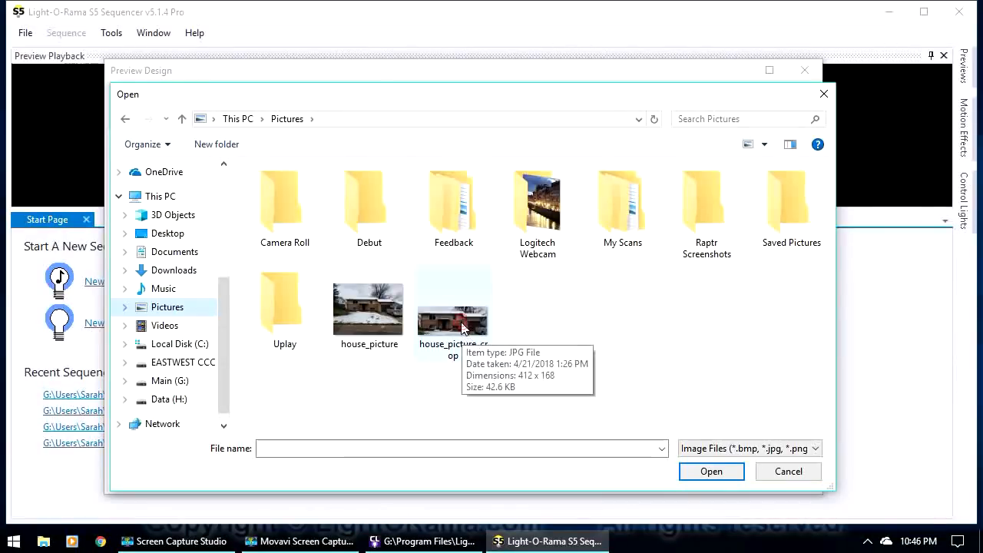
click(453, 304)
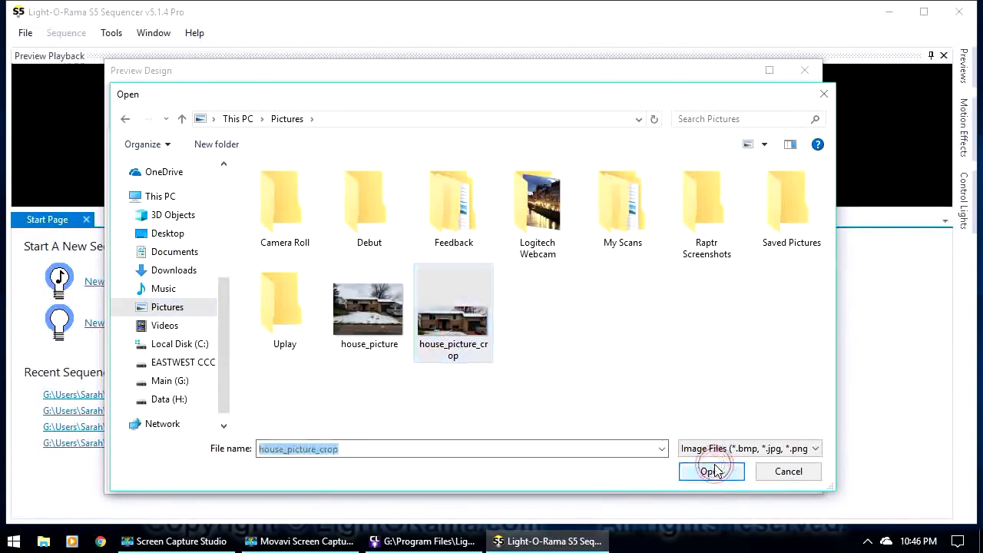
click(710, 471)
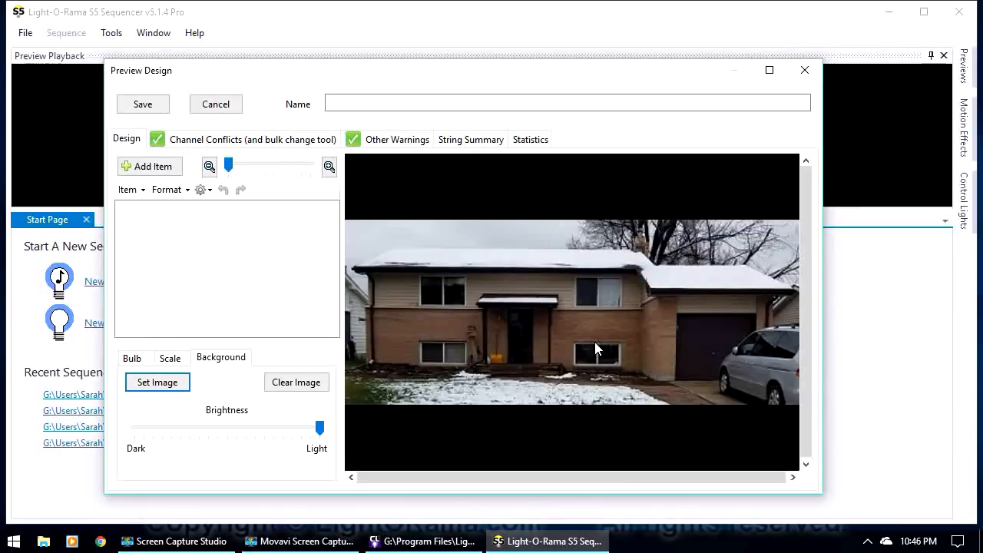
mouse_move(557, 331)
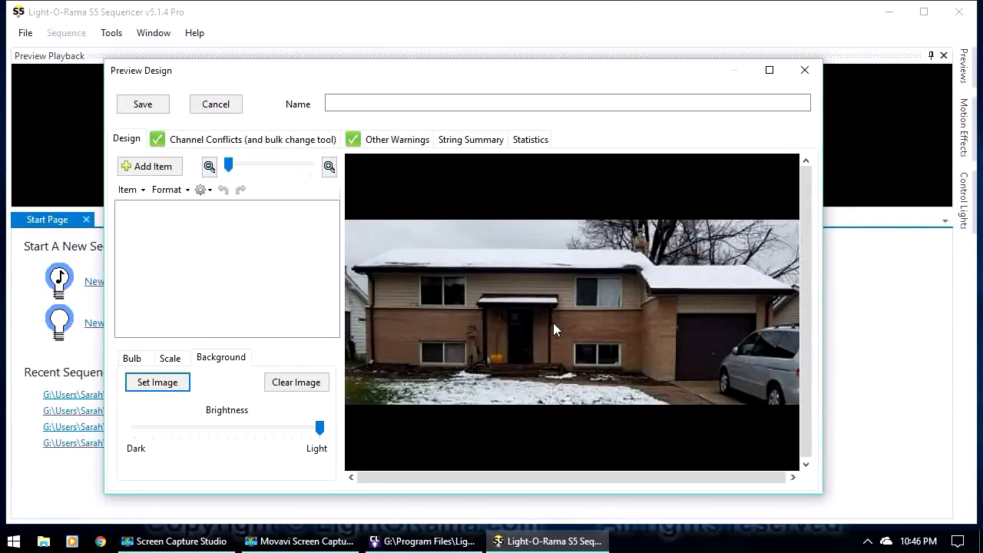
mouse_move(411, 202)
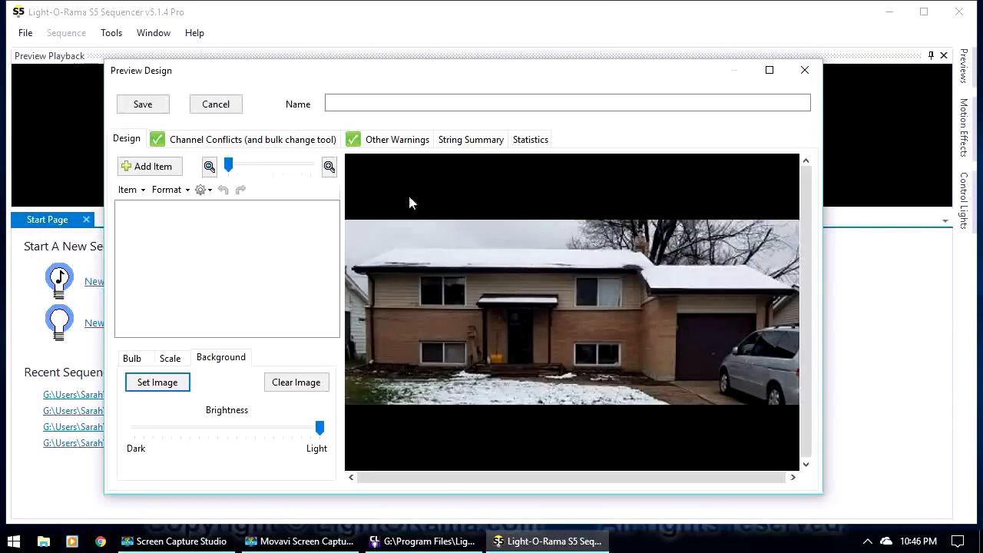
Add an RGB pixel prop with the Matrix-Horizontal-Rectangle shape of 16 strings
click(150, 166)
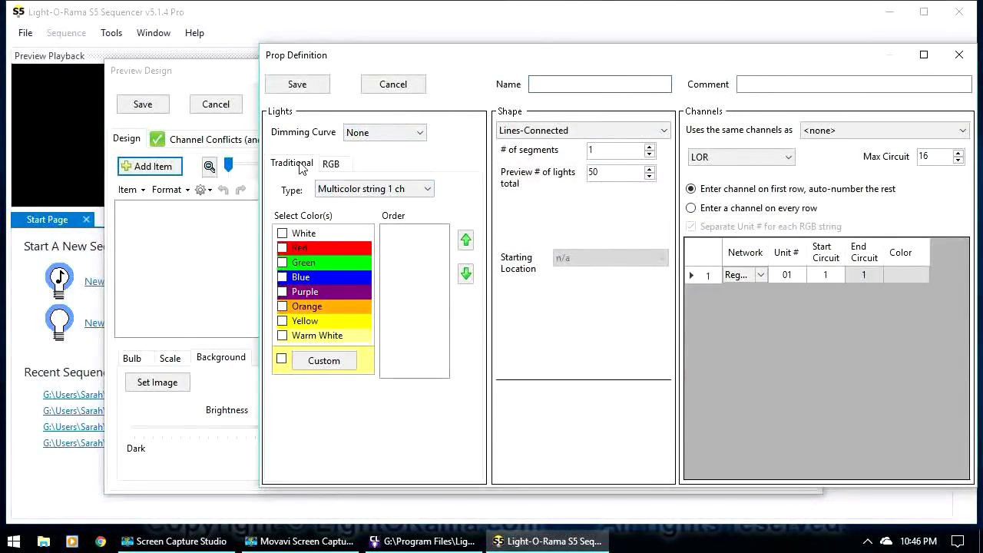
click(330, 164)
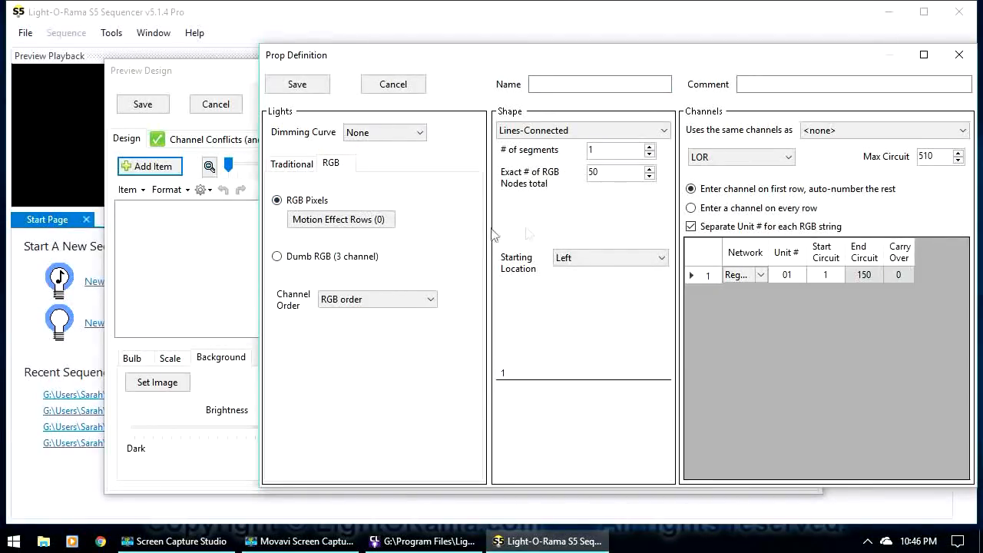
click(582, 129)
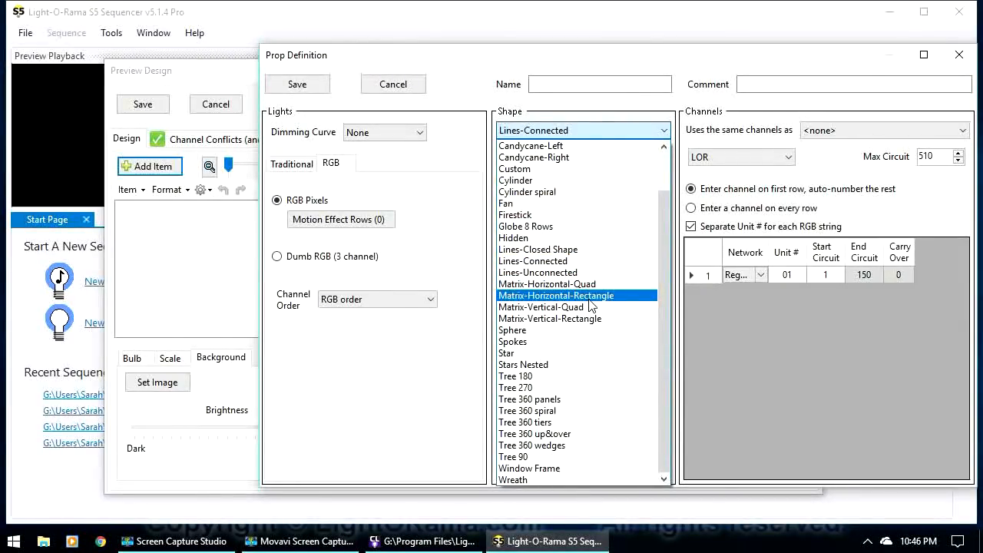
click(556, 294)
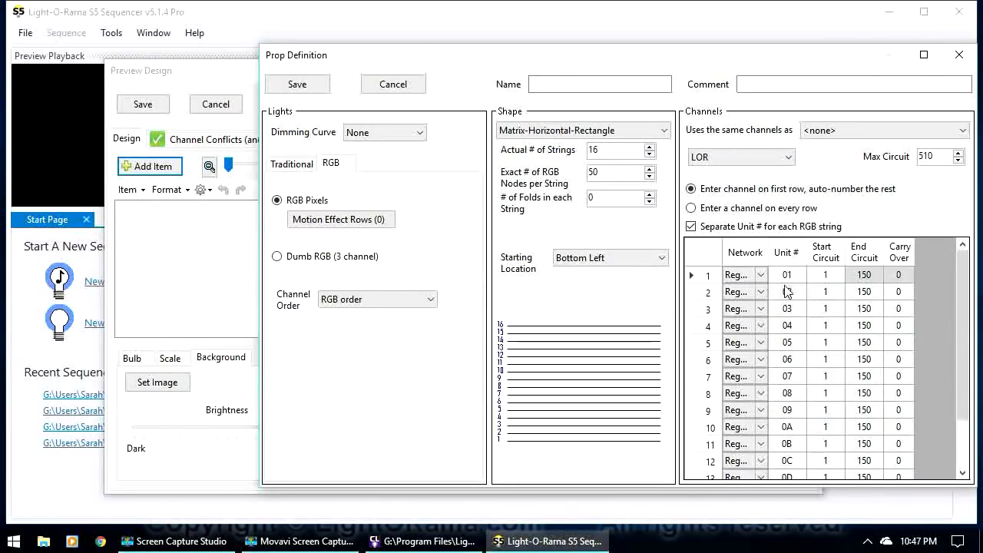
Set the first matrix string's Unit # to 05
click(786, 274)
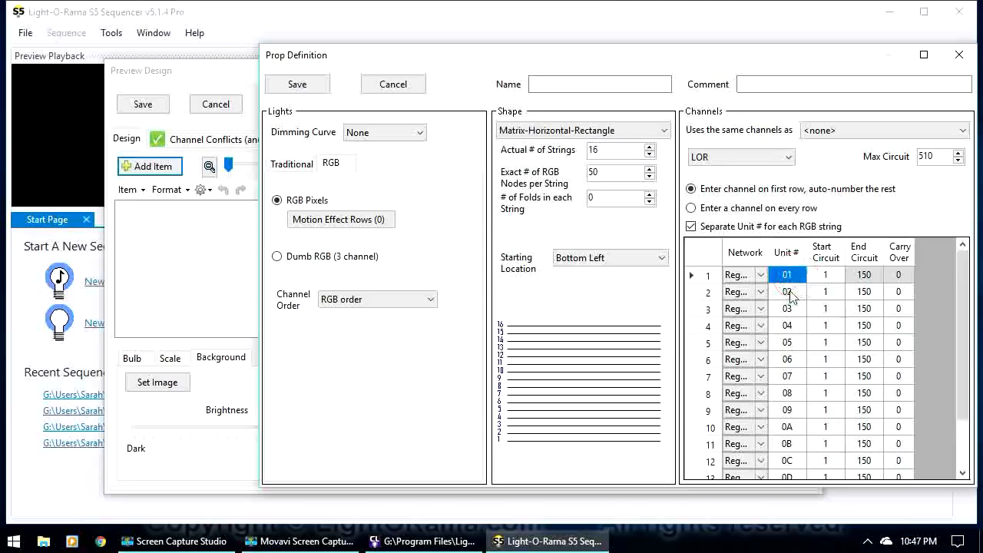
click(786, 274)
text(05)
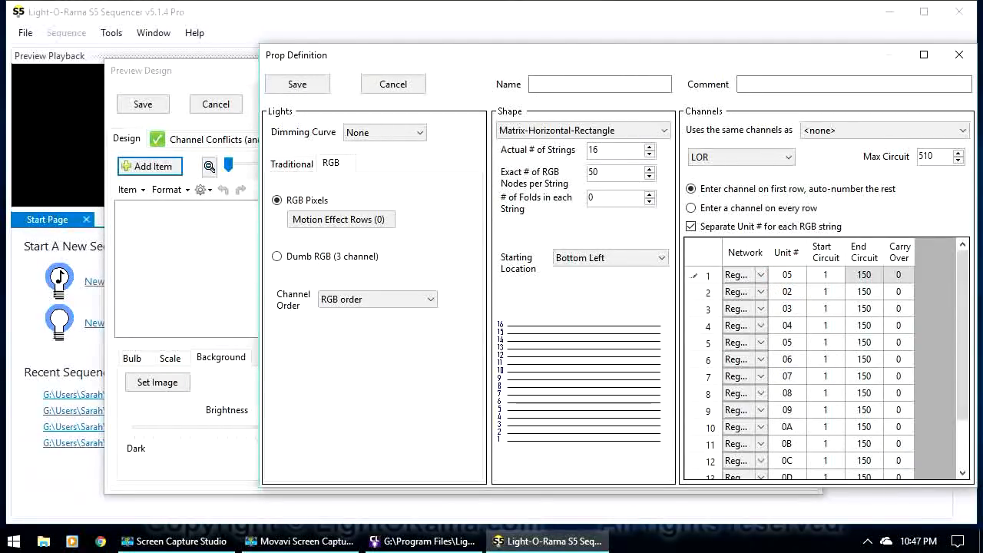
click(787, 291)
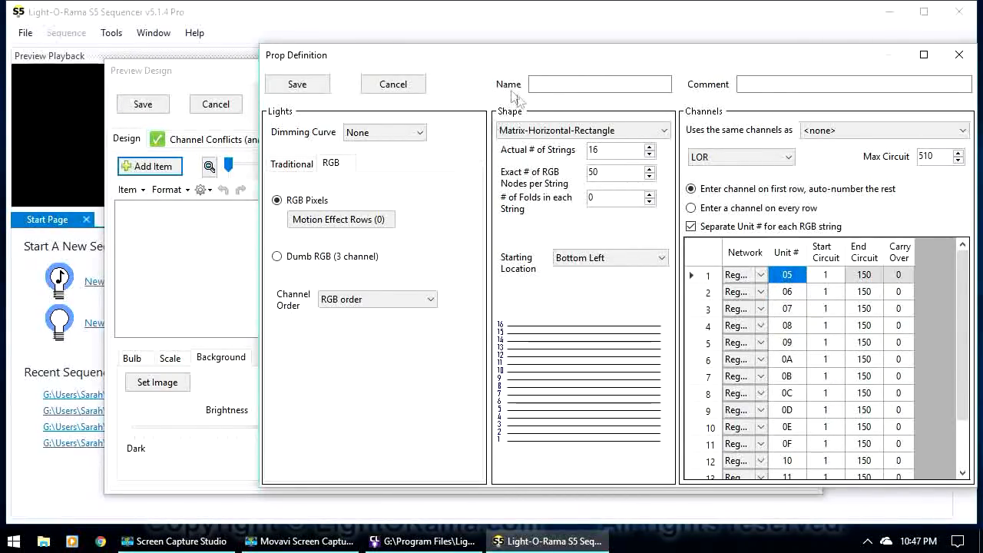
Name the prop 'yard matrix' and save the prop definition
click(599, 84)
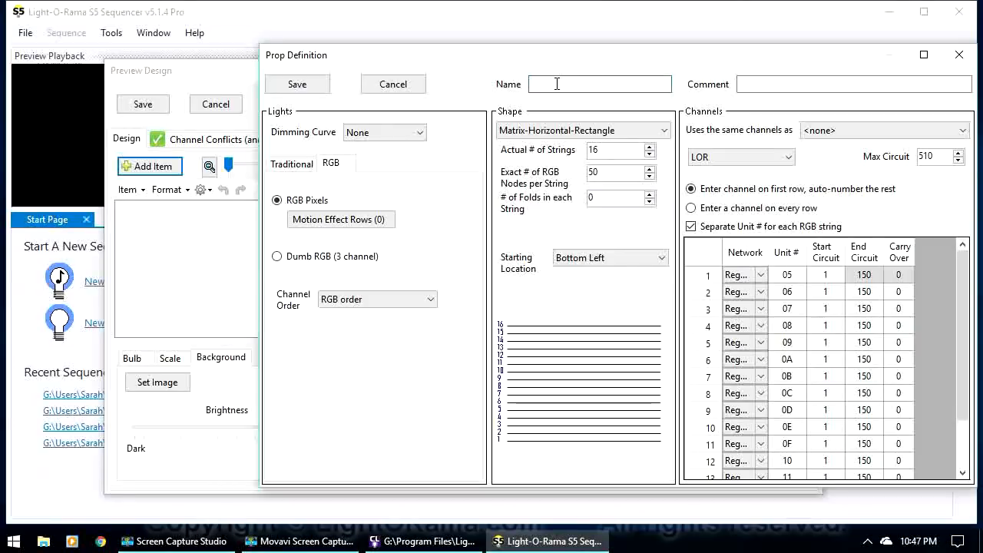
text(y)
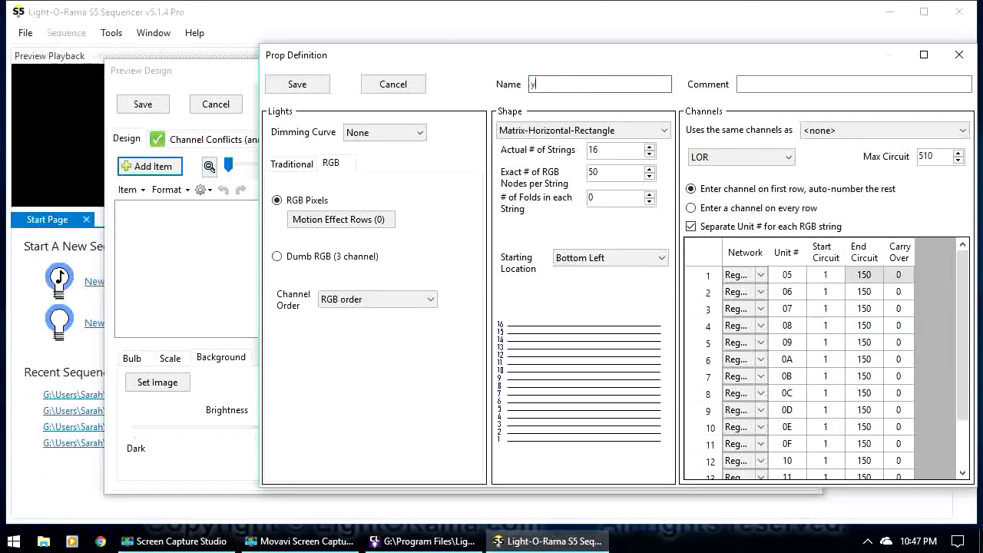
text(ard matrix)
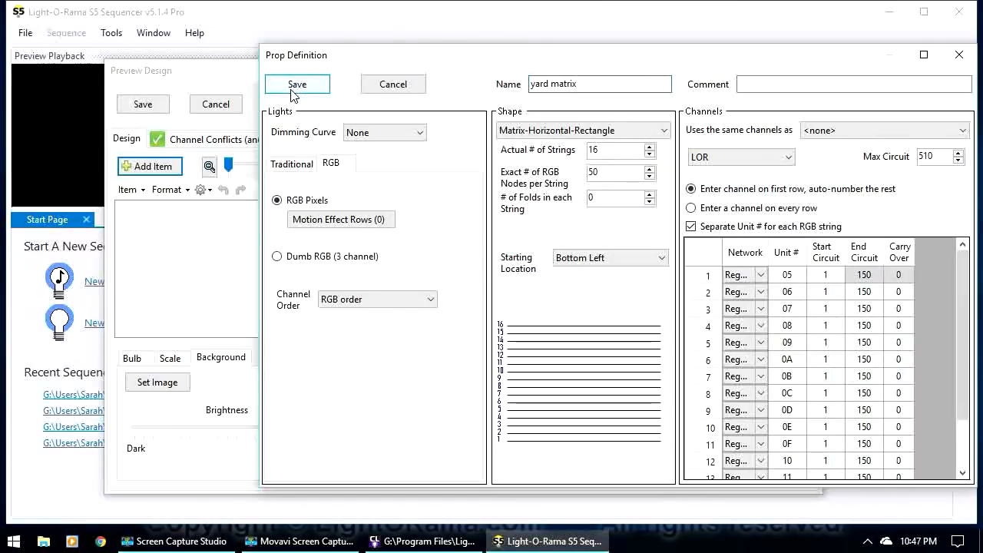
click(297, 84)
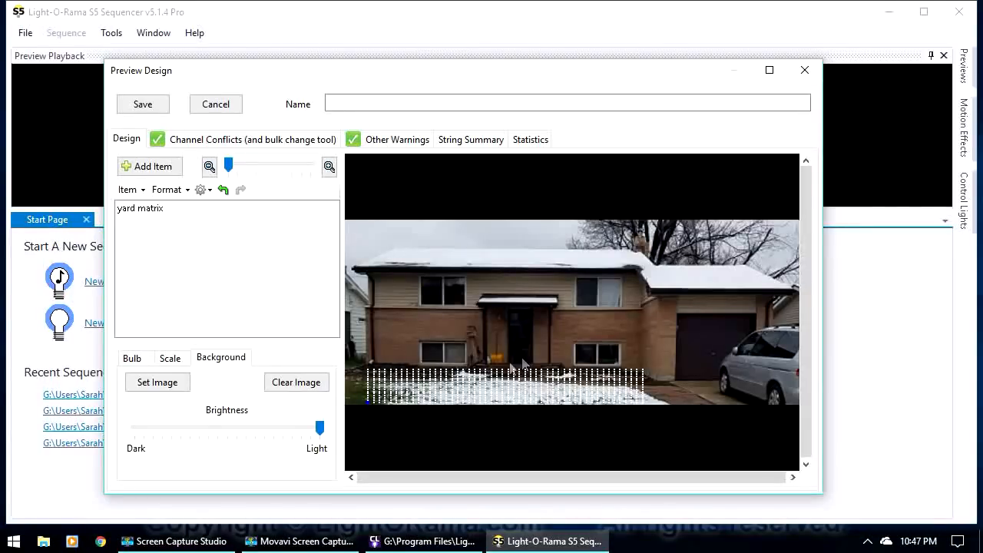
Slide the background brightness toward Dark and save the preview as 'Entire Display'
drag(319, 427, 227, 427)
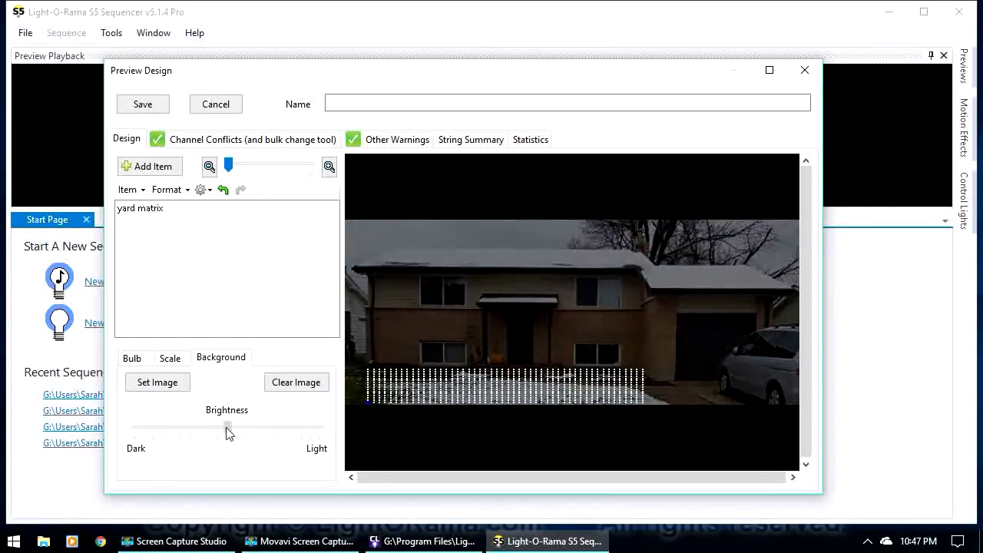
drag(228, 426, 209, 426)
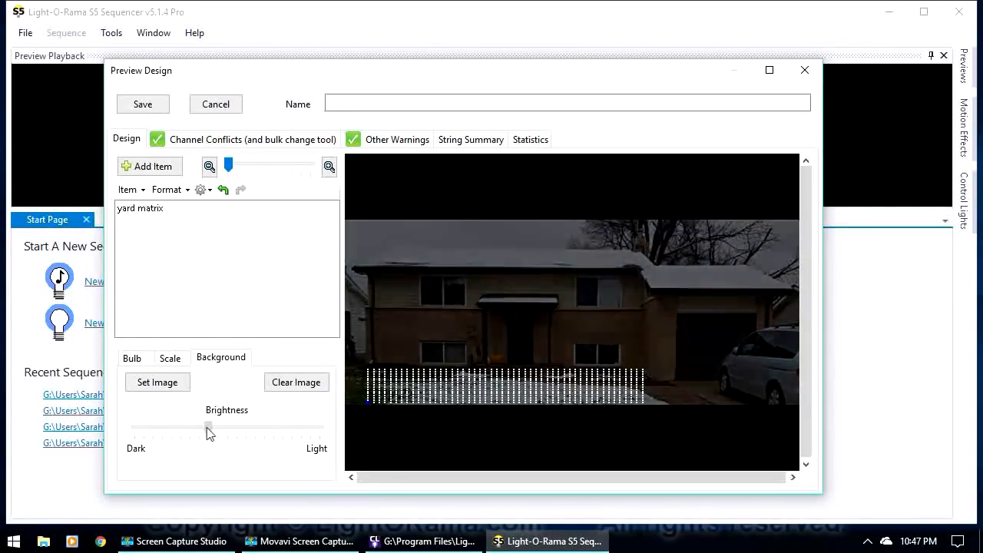
drag(208, 428, 190, 428)
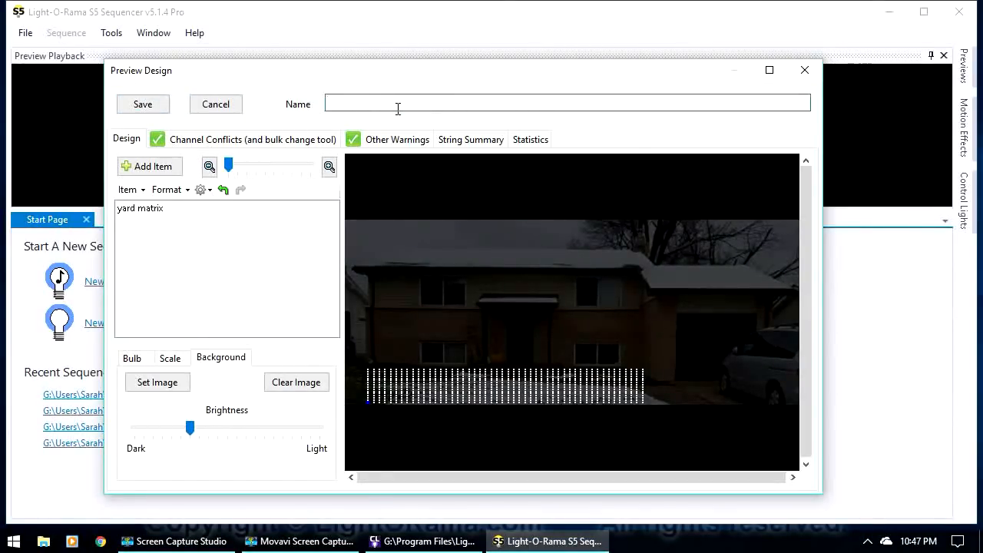
text(Entire Display)
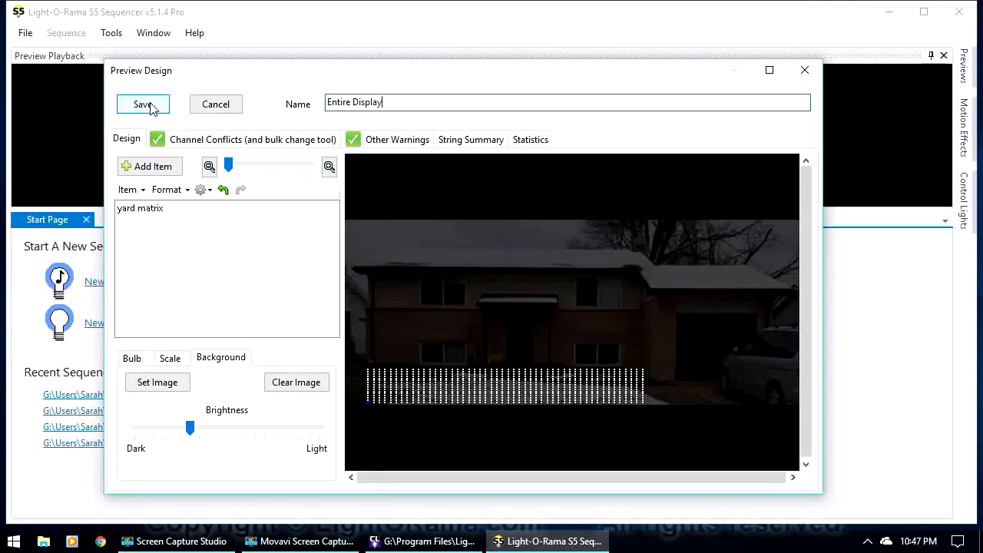
click(143, 104)
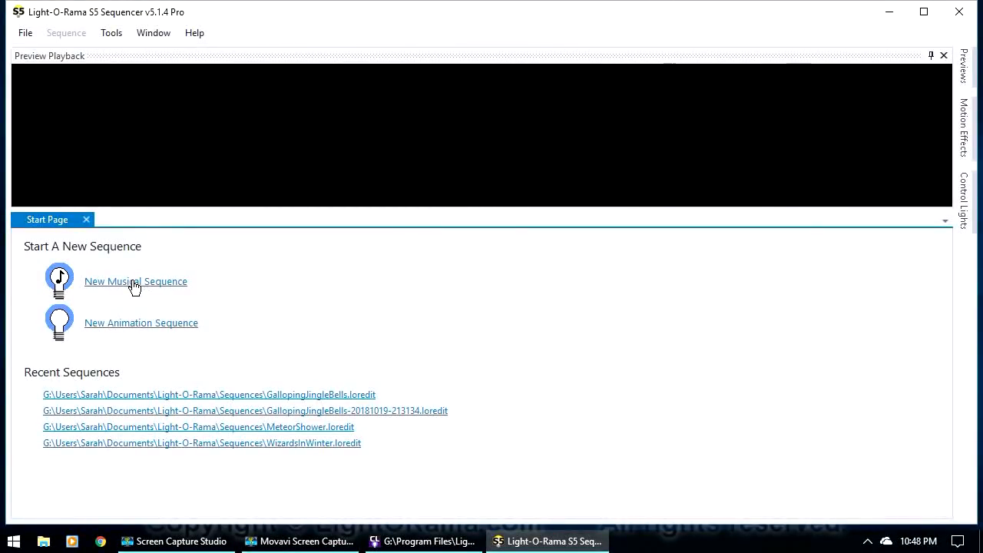
Create a musical sequence from GallopingJingleBells audio using the existing Entire Display preview
click(135, 281)
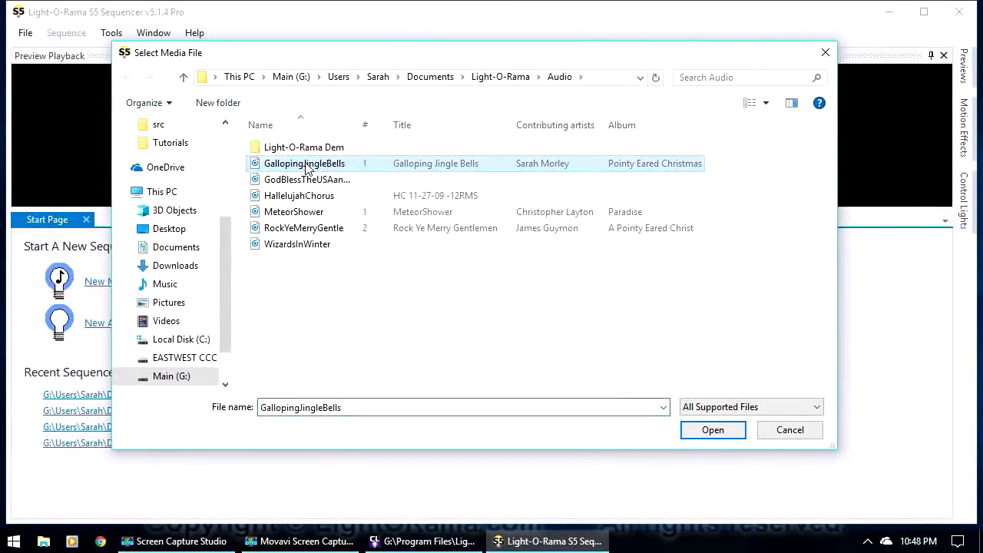
click(712, 429)
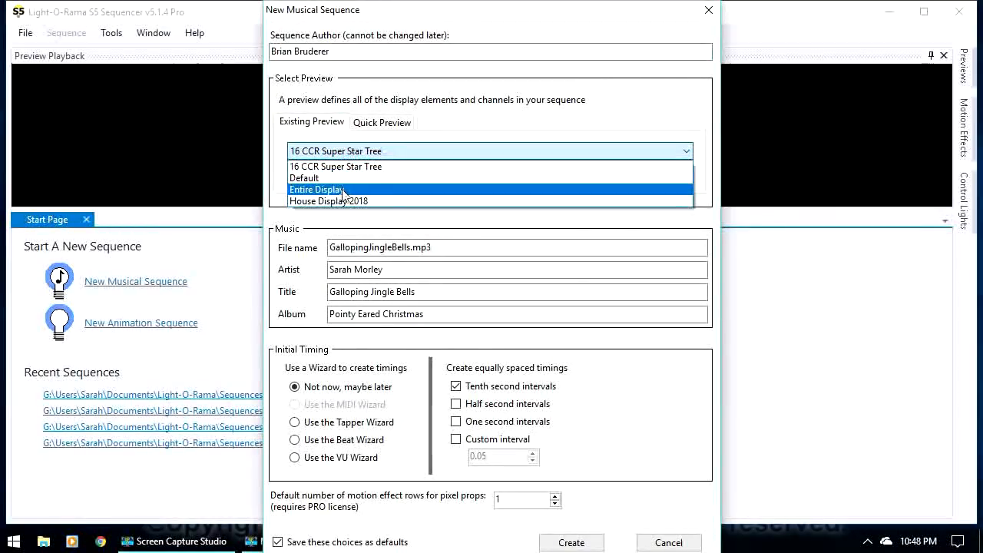
click(317, 189)
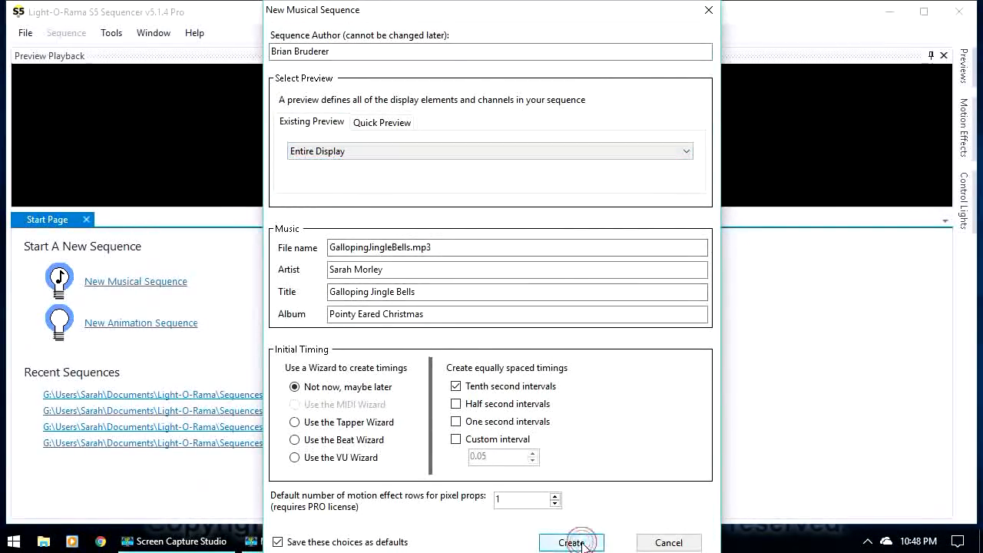
click(571, 542)
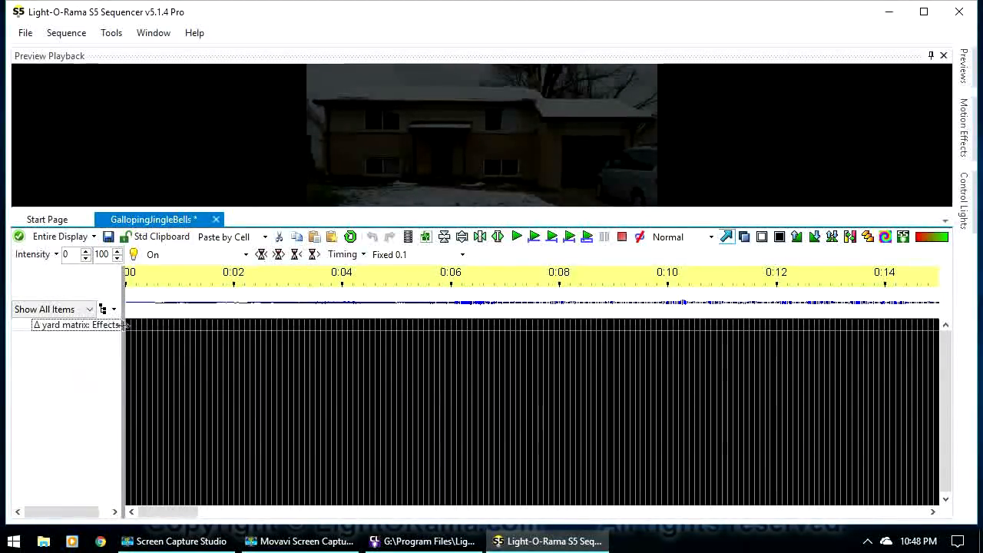
Keep yard matrix at one motion effect row and select its opening seconds
click(77, 324)
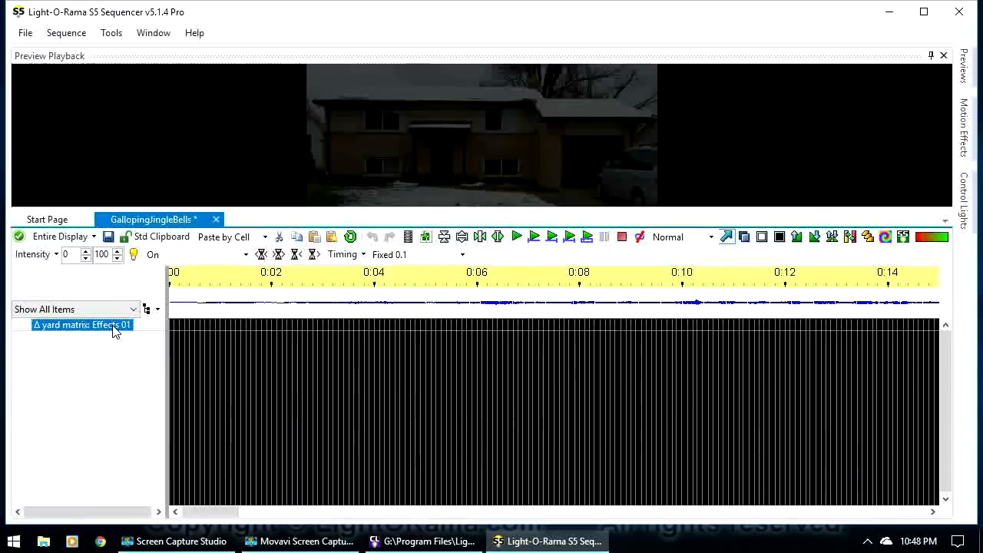
right_click(83, 324)
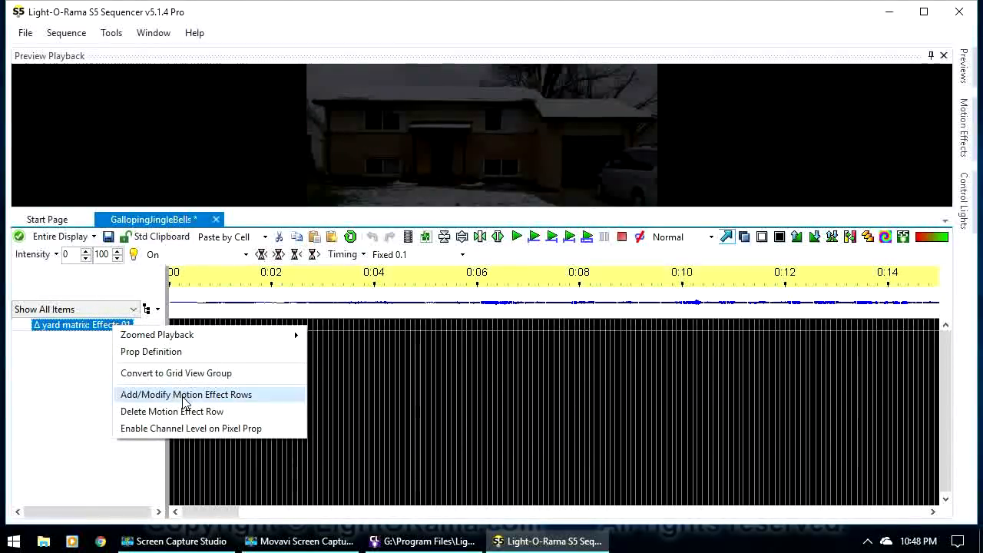
click(186, 394)
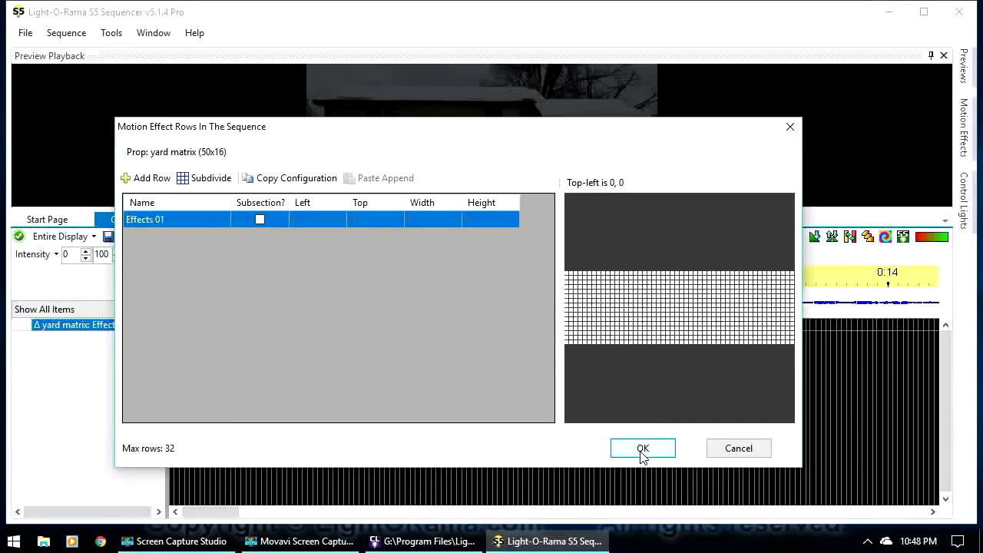
click(643, 447)
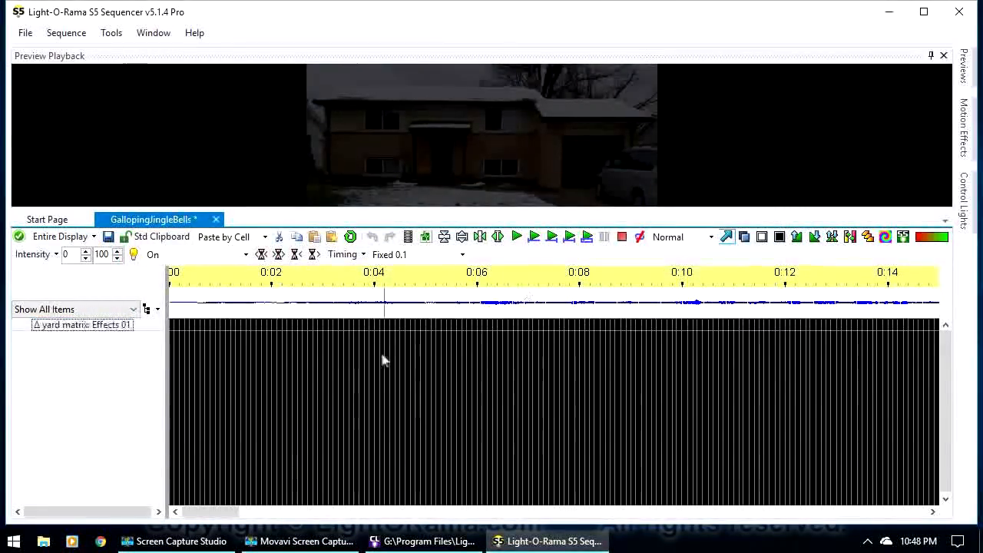
drag(199, 325, 372, 324)
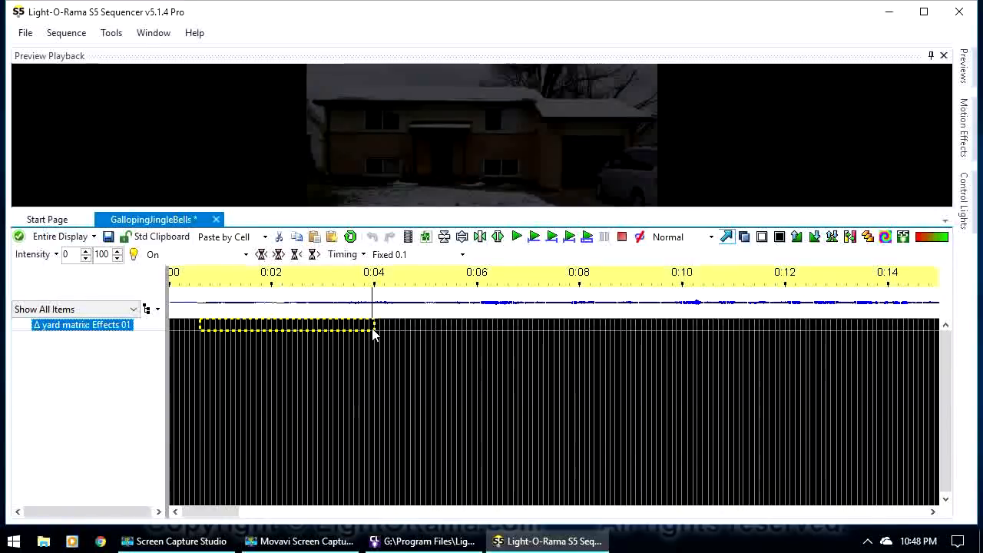
drag(376, 327, 396, 326)
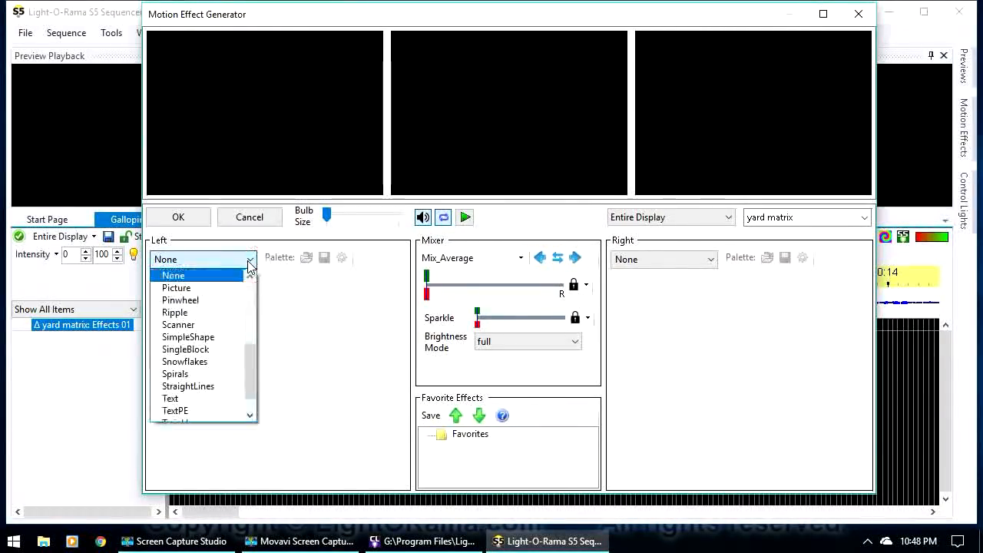
Try Pinwheel and Fireworks, then apply Butterfly as the Left layer pattern and confirm
click(180, 299)
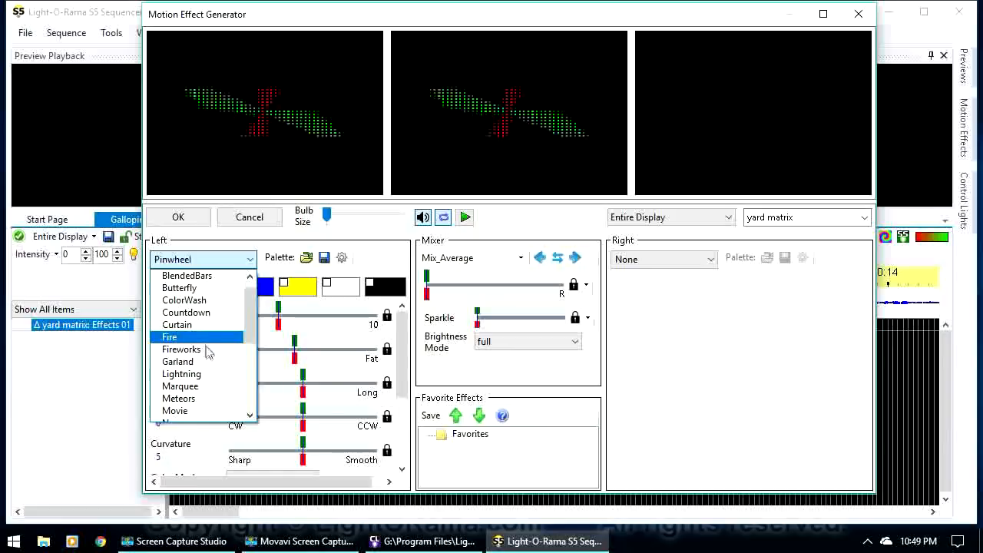
click(181, 350)
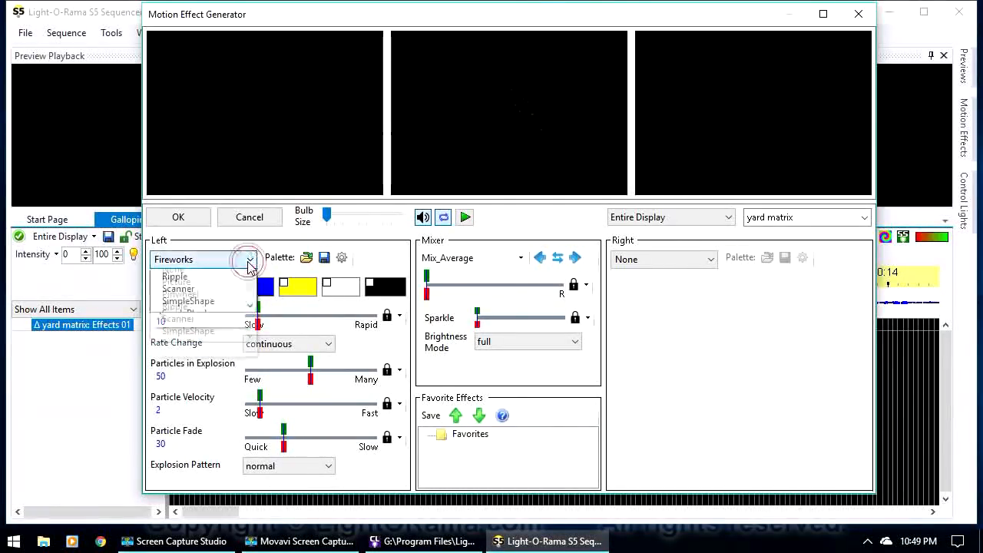
click(175, 277)
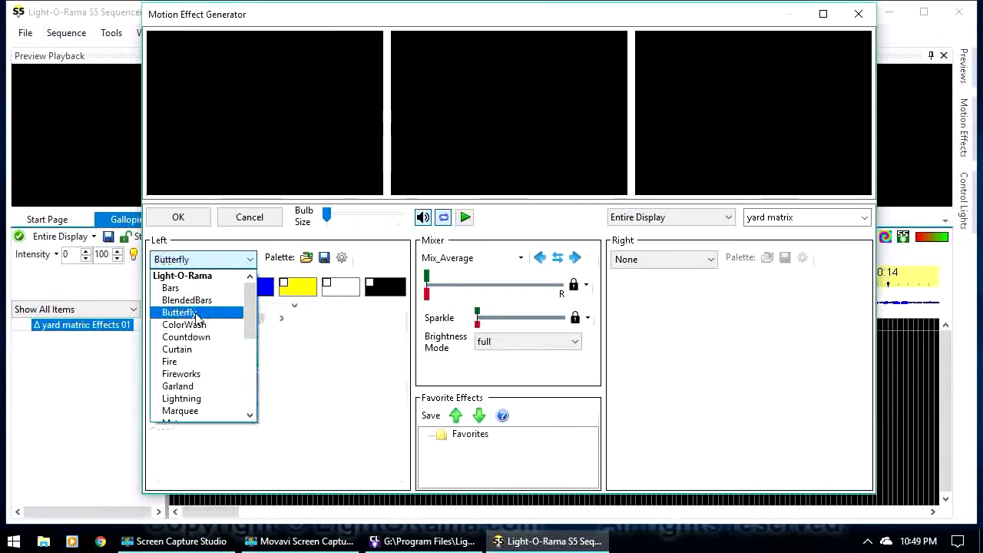
click(180, 311)
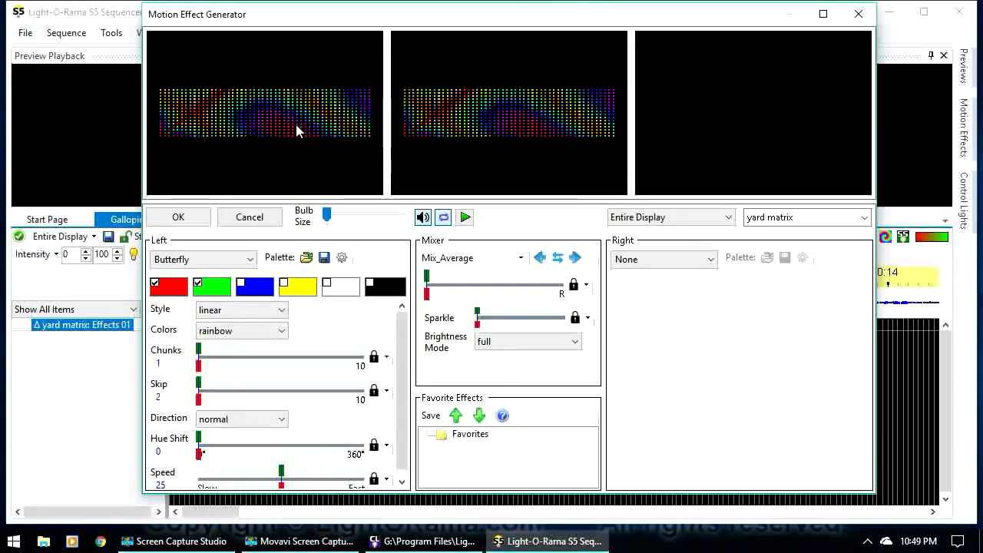
click(178, 217)
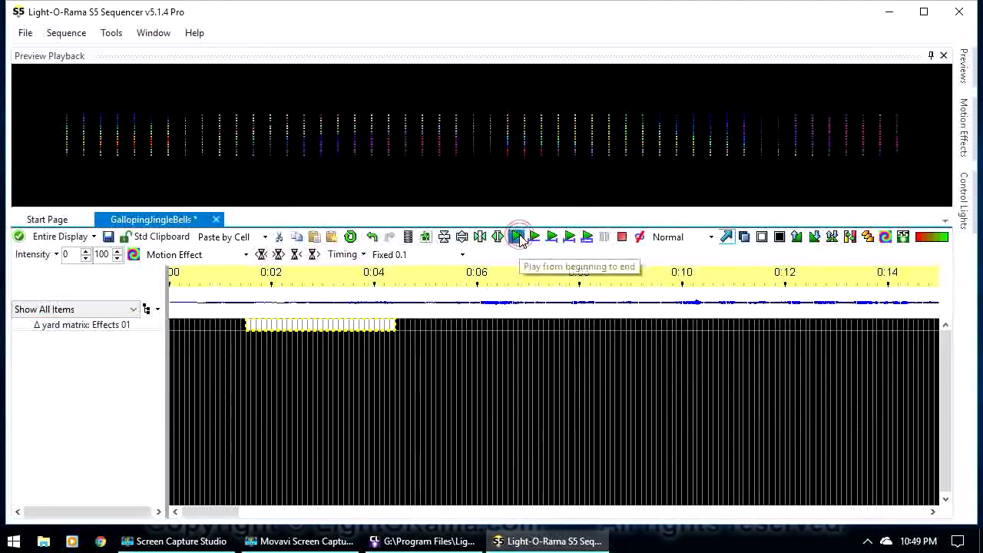
Switch off live light control, save GallopingJingleBells, and replay it in the preview
click(534, 236)
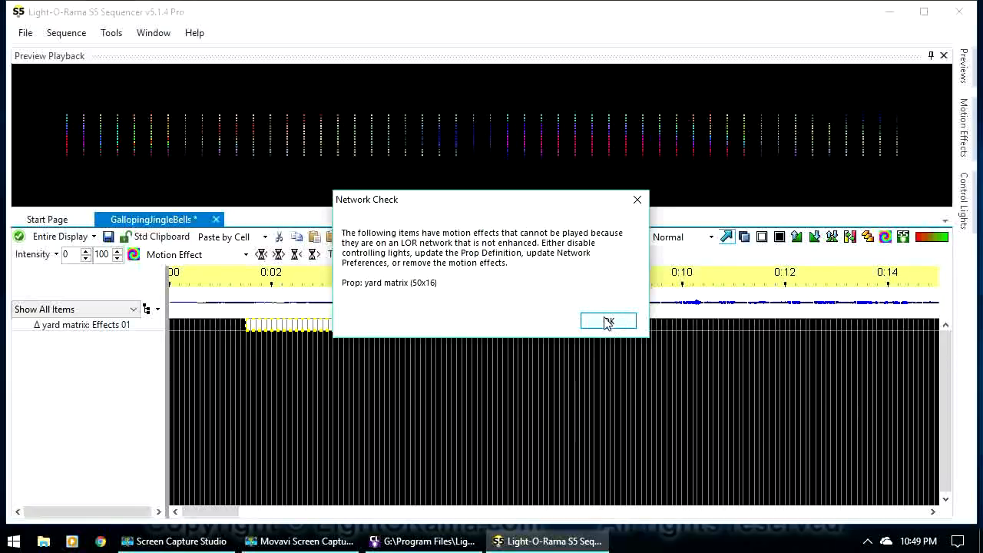
click(607, 320)
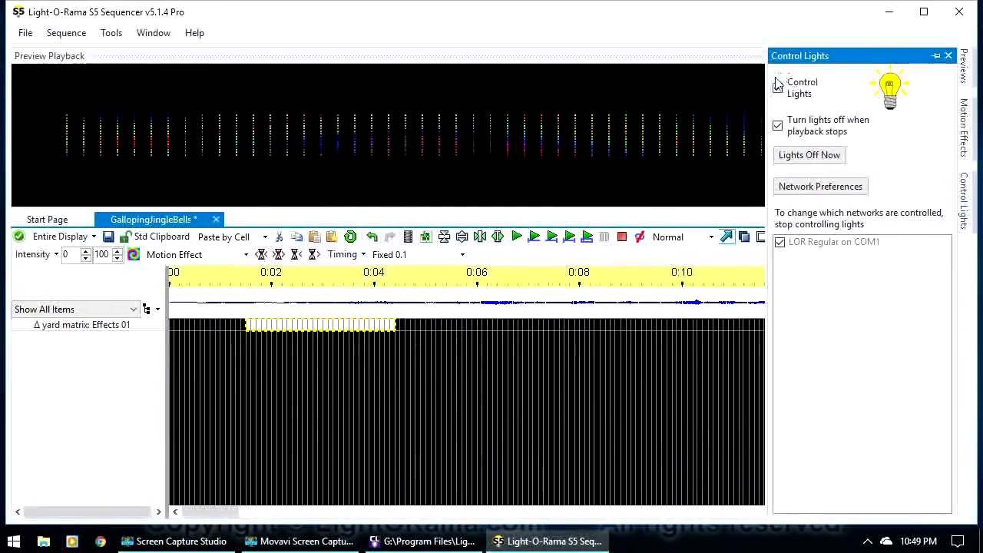
click(778, 88)
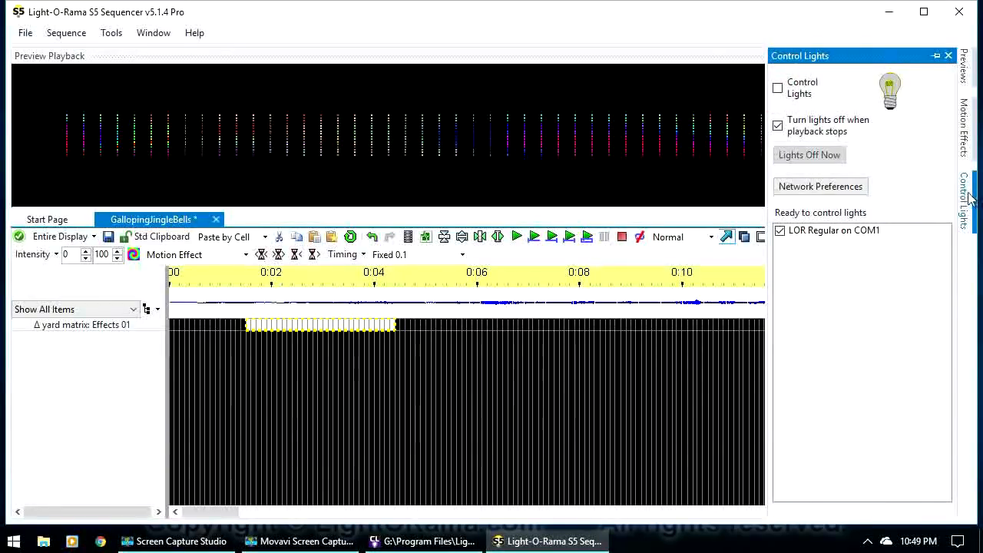
click(948, 56)
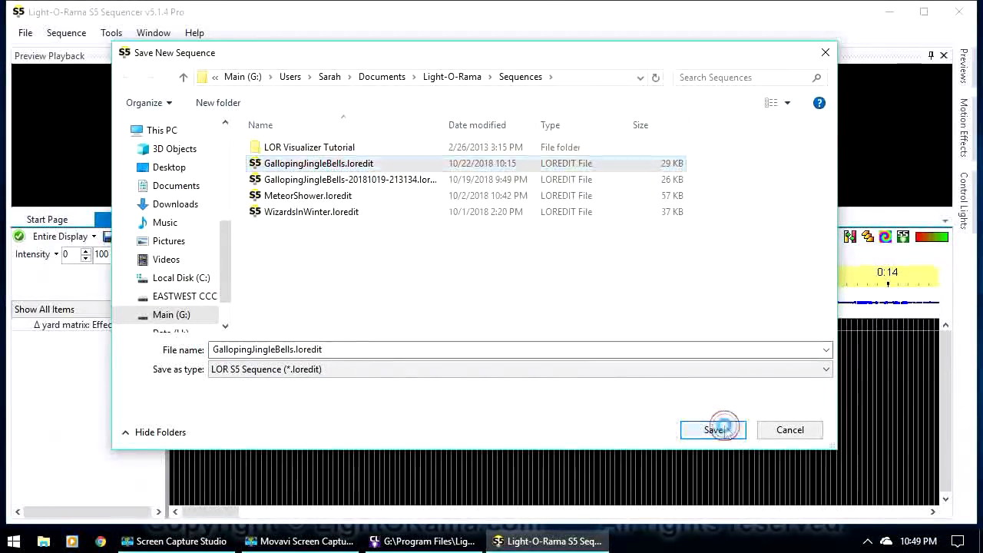
click(712, 429)
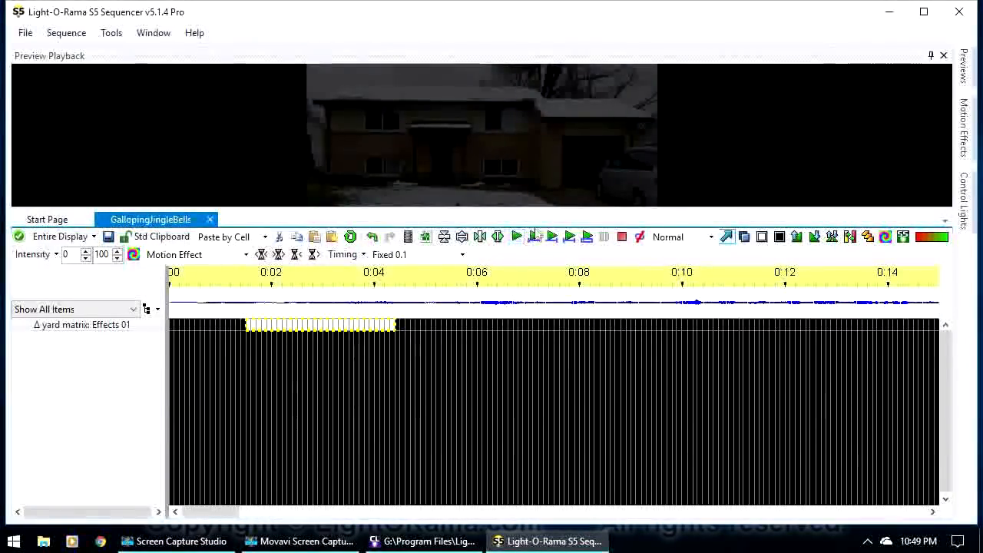
click(517, 236)
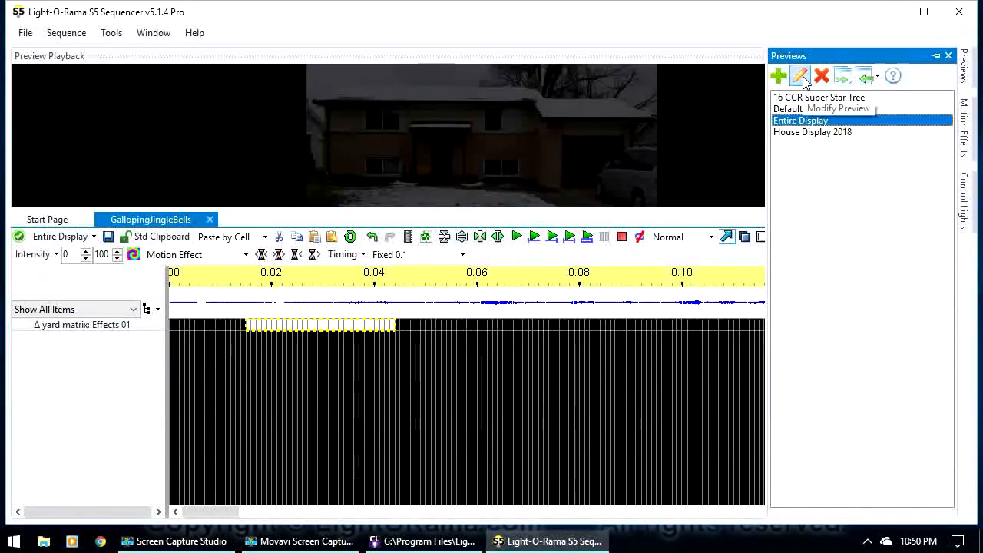
In the Entire Display preview, start a new prop with the Window Frame shape
click(800, 75)
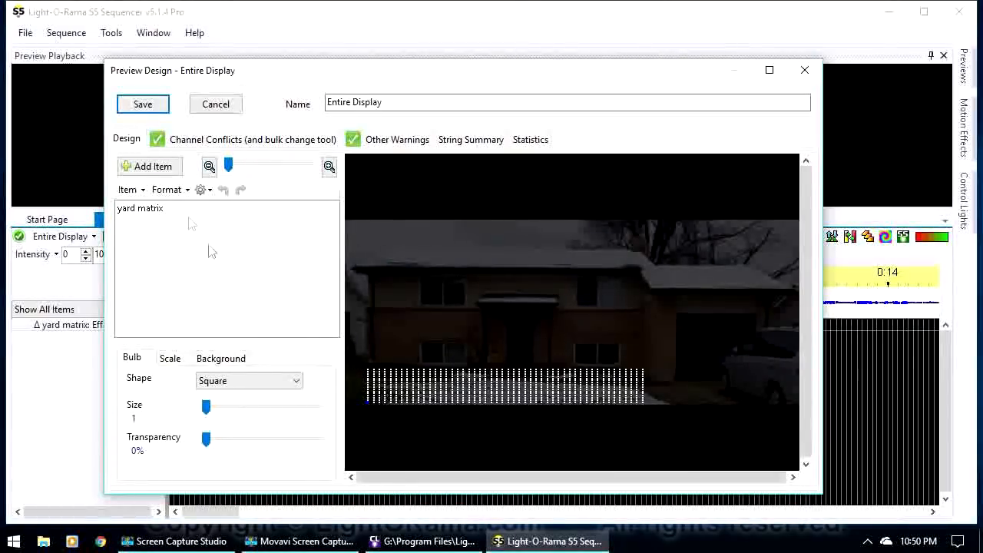
click(149, 166)
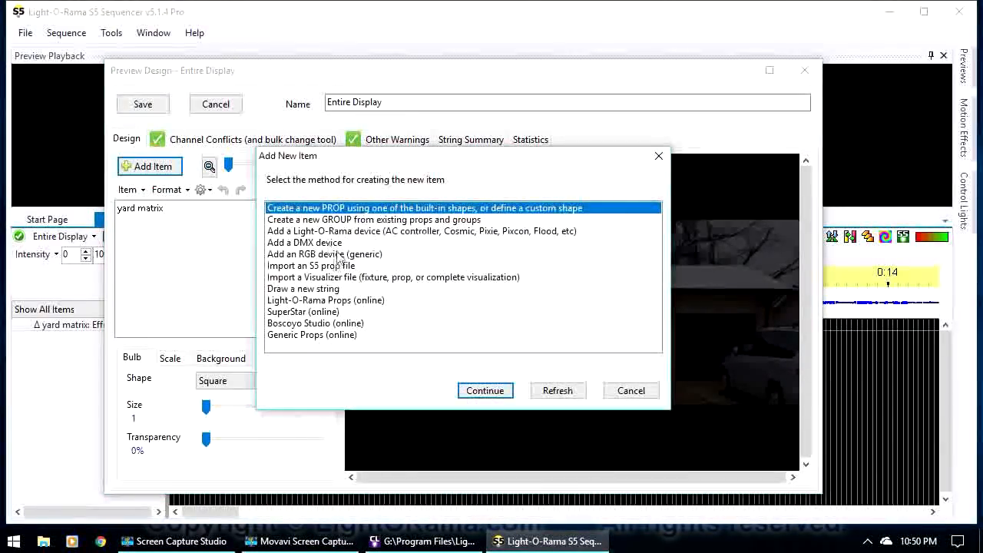
click(631, 390)
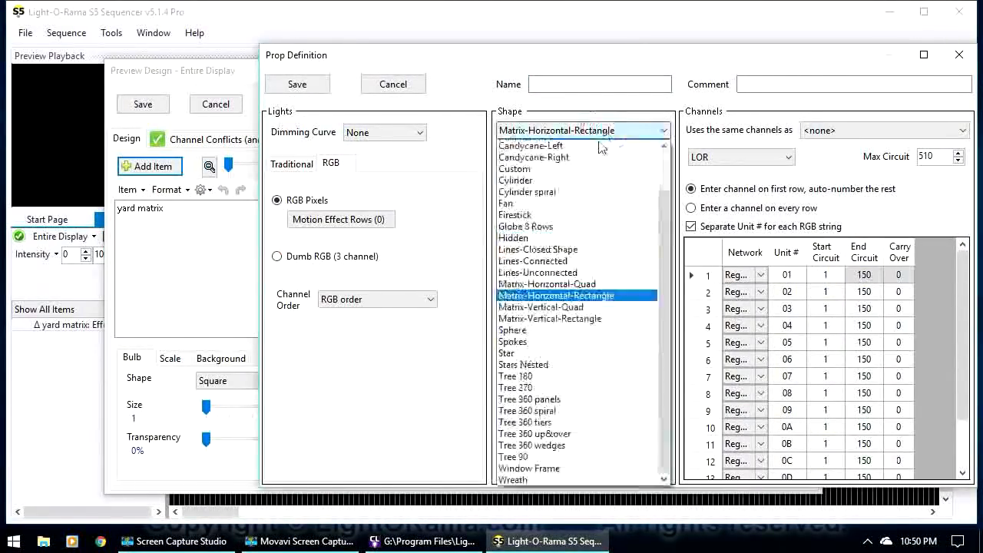
click(528, 468)
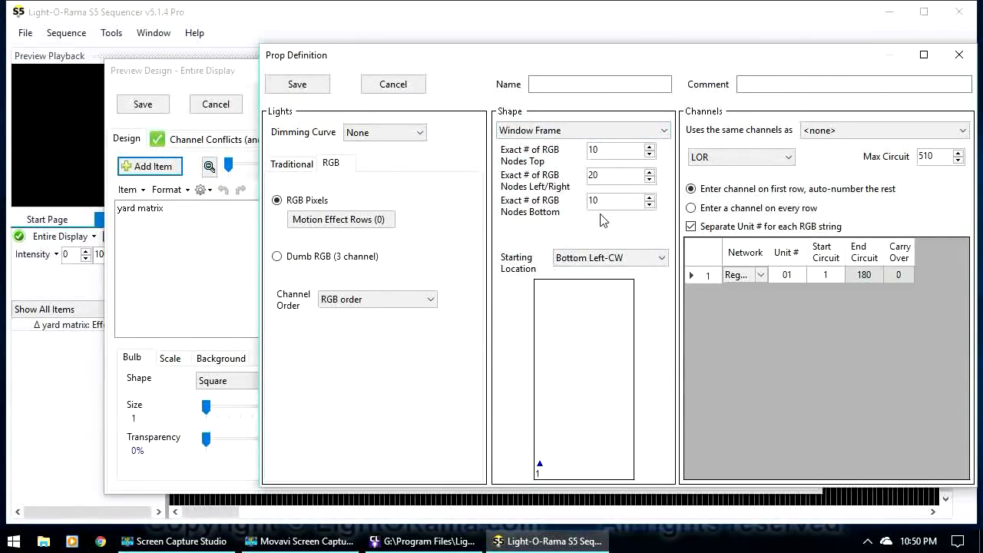
mouse_move(541, 161)
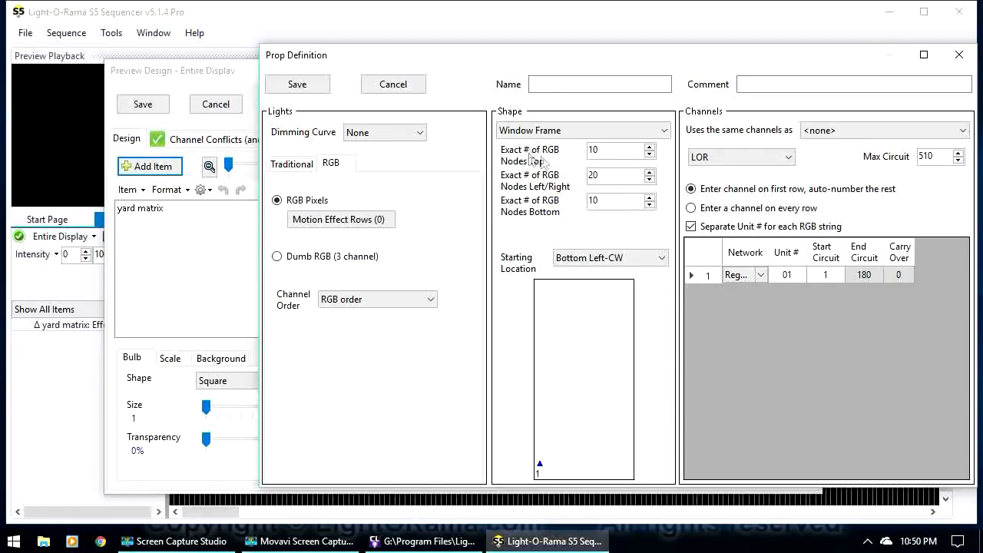
mouse_move(544, 183)
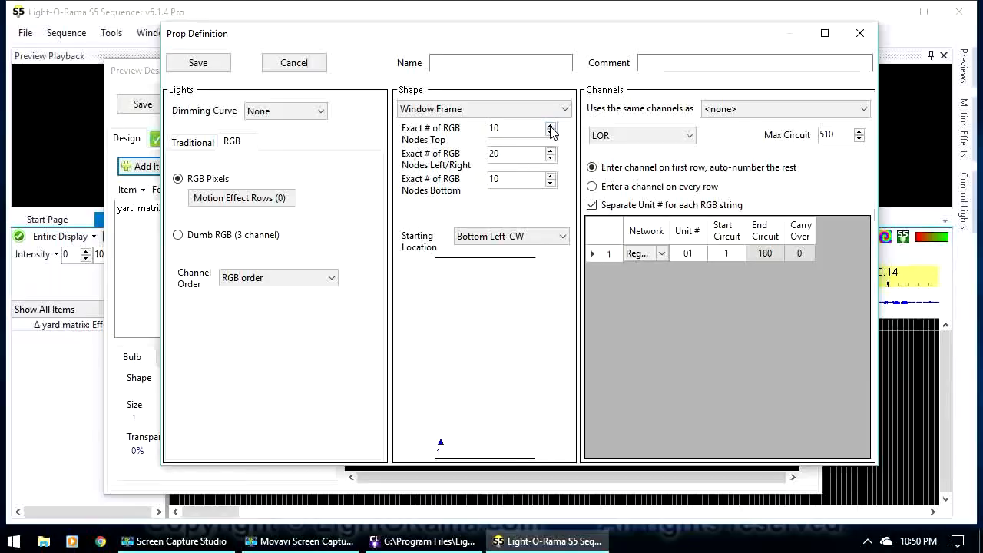
Set 15 nodes top and bottom, 10 per side, and name the prop 'window 1'
click(549, 124)
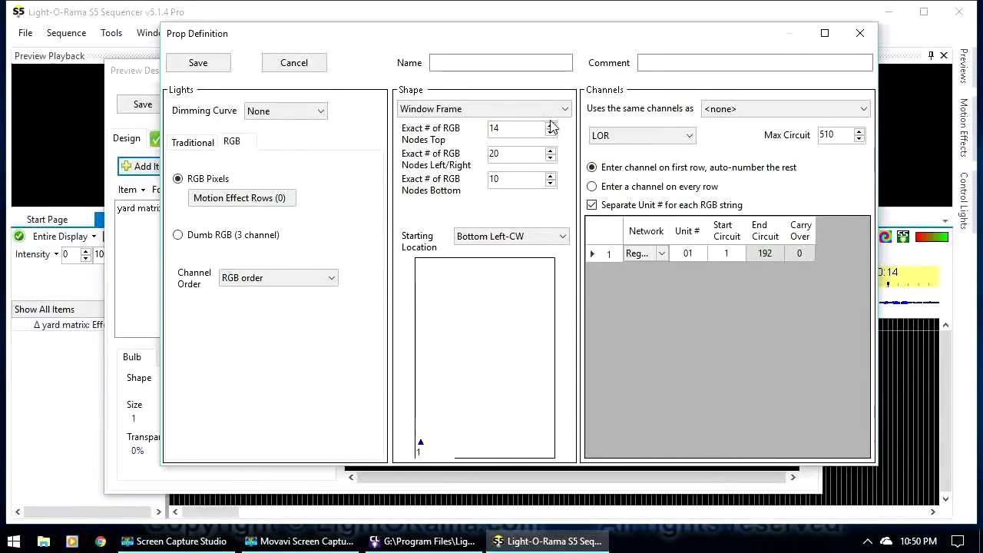
click(550, 176)
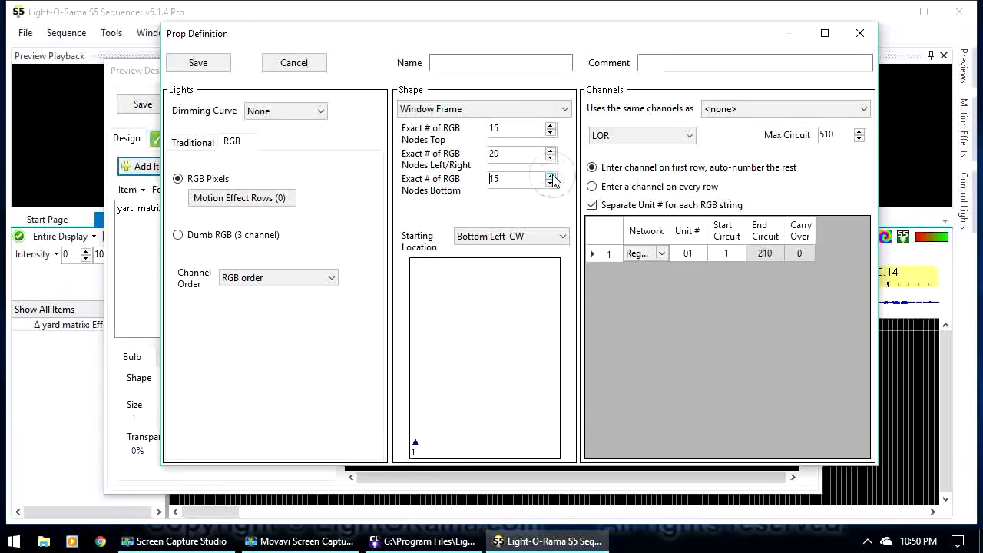
click(551, 157)
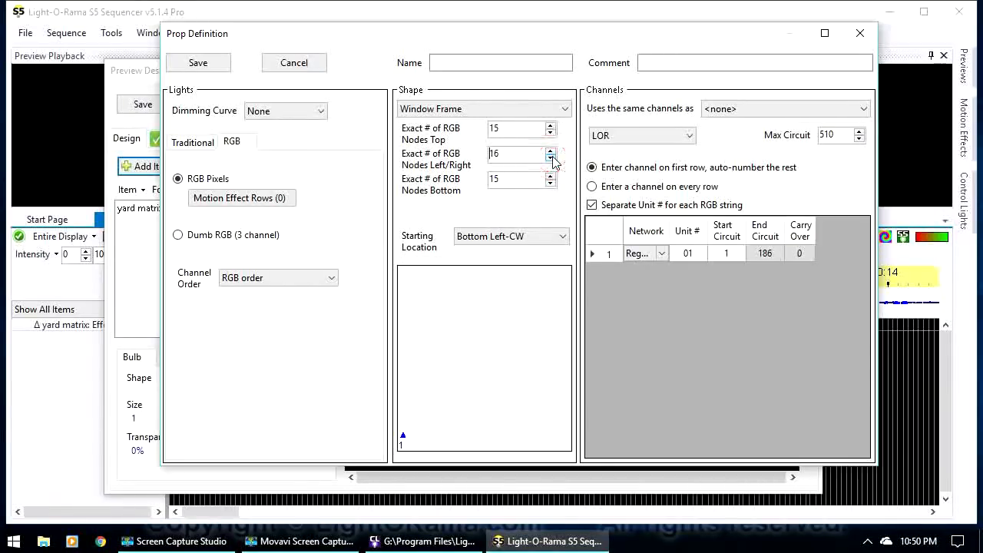
click(550, 158)
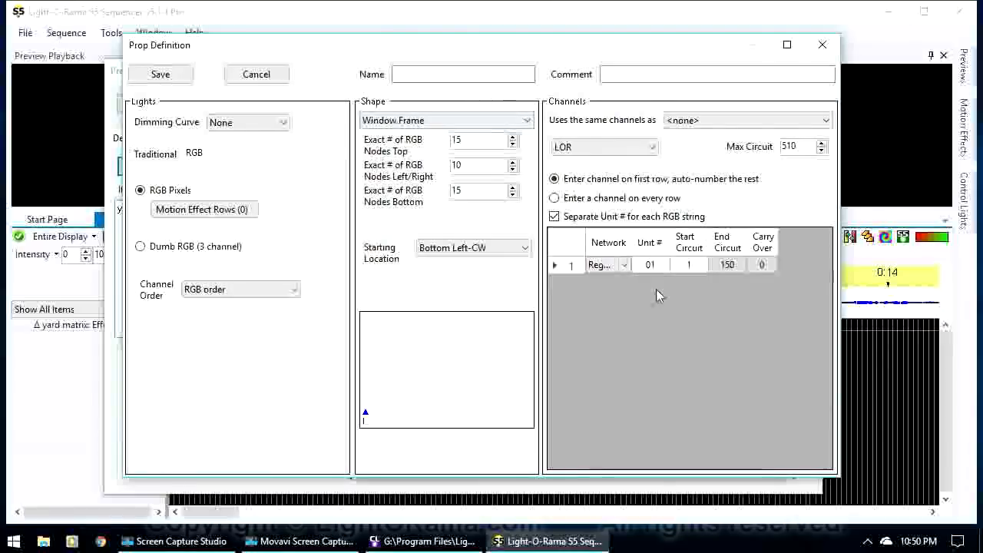
text(w)
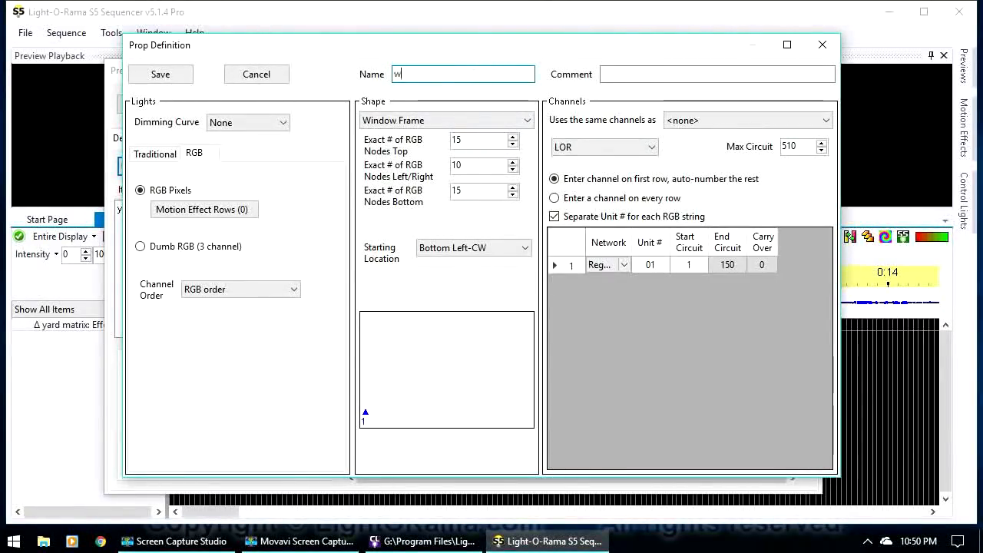
text(indow 2)
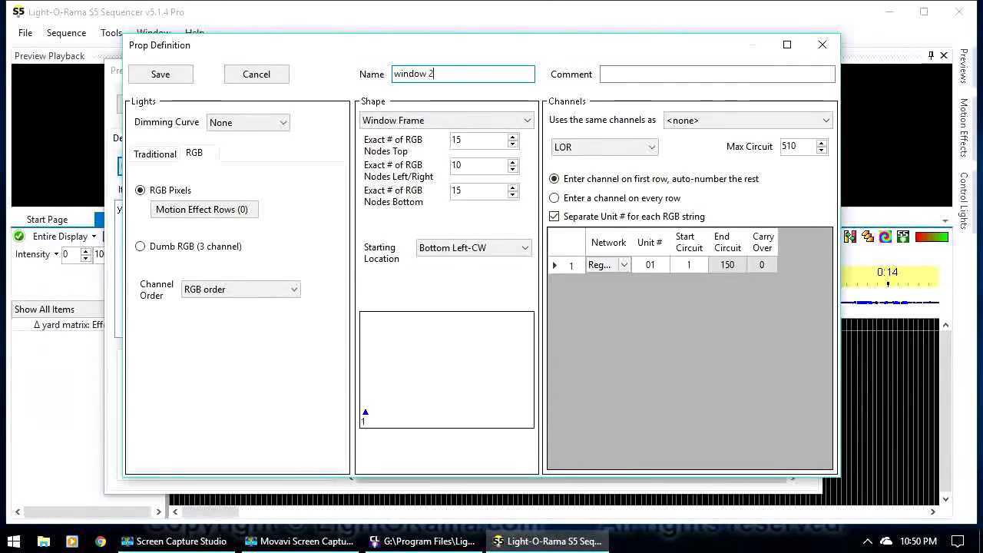
text(window 1)
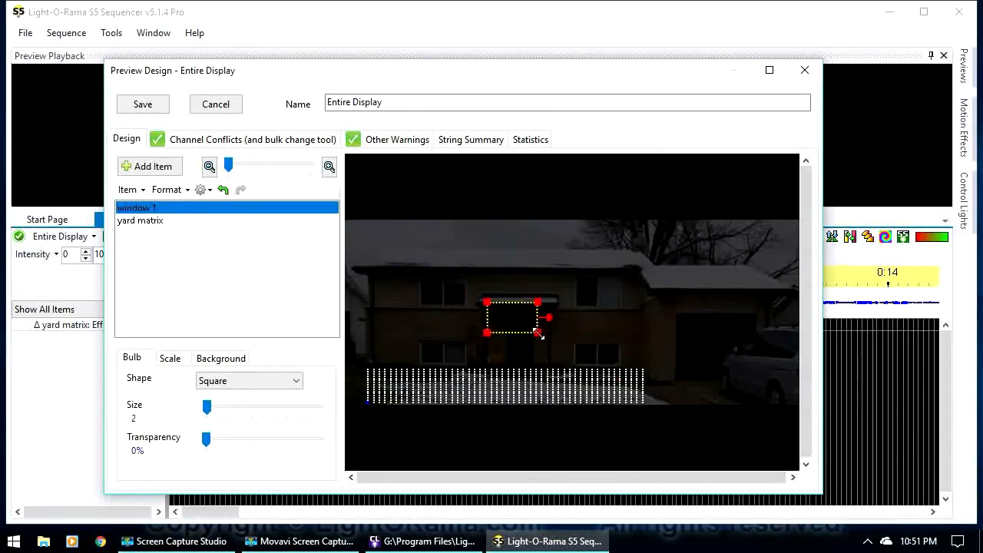
Drag window 1 over the upper-left house window and window 2 over the upper-right
drag(515, 316, 453, 295)
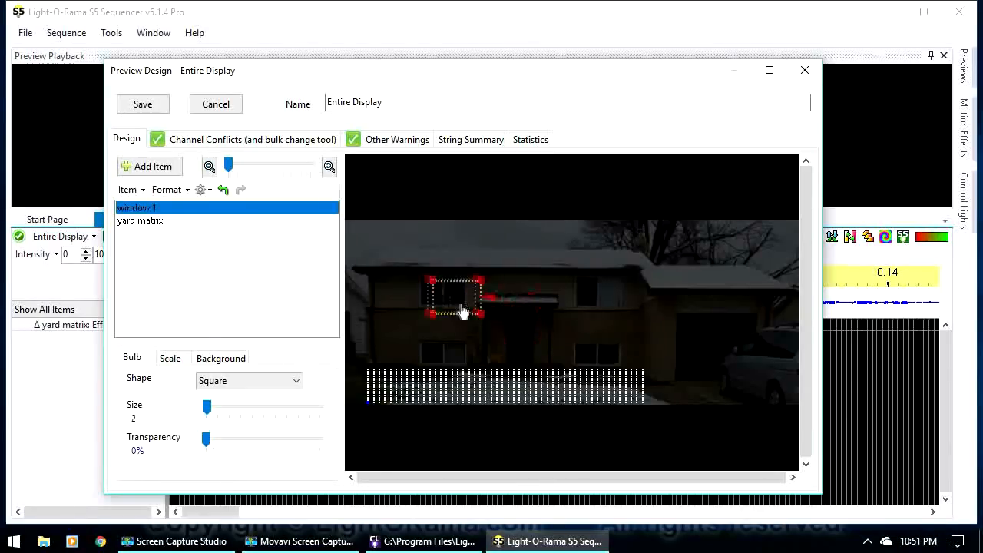
drag(453, 299, 444, 296)
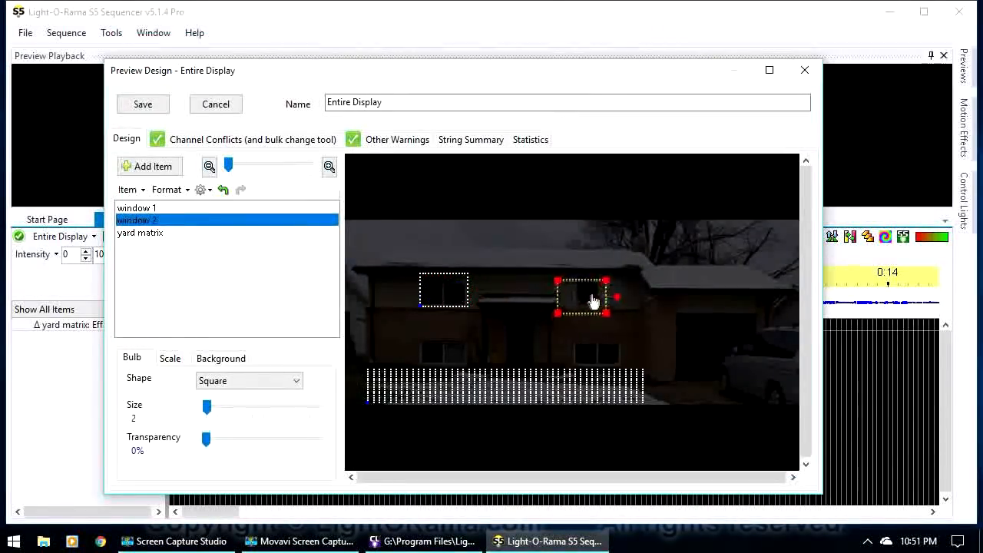
drag(581, 298, 599, 290)
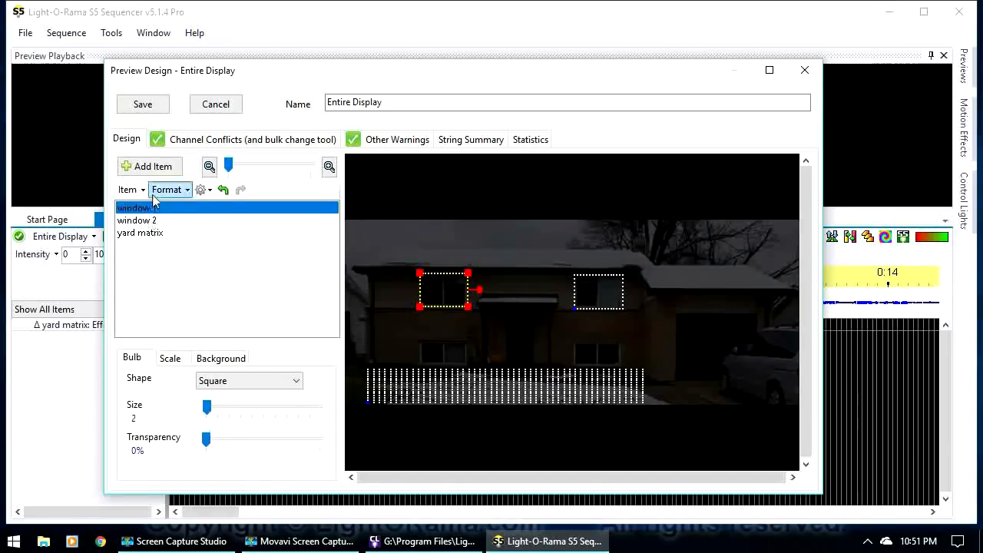
Group window 1 and window 2 as 'windows' using Horizontal Stack Align Bottoms
click(149, 166)
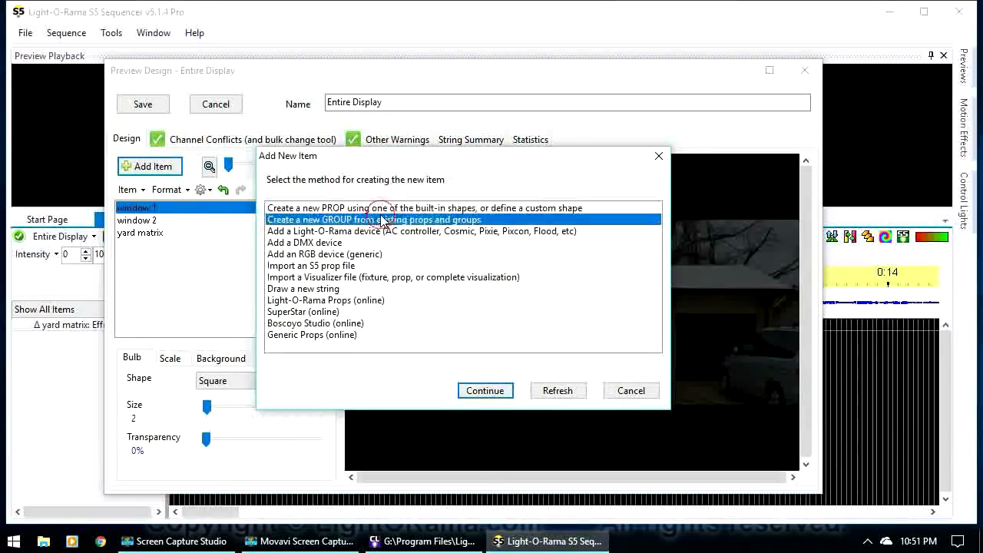
click(485, 391)
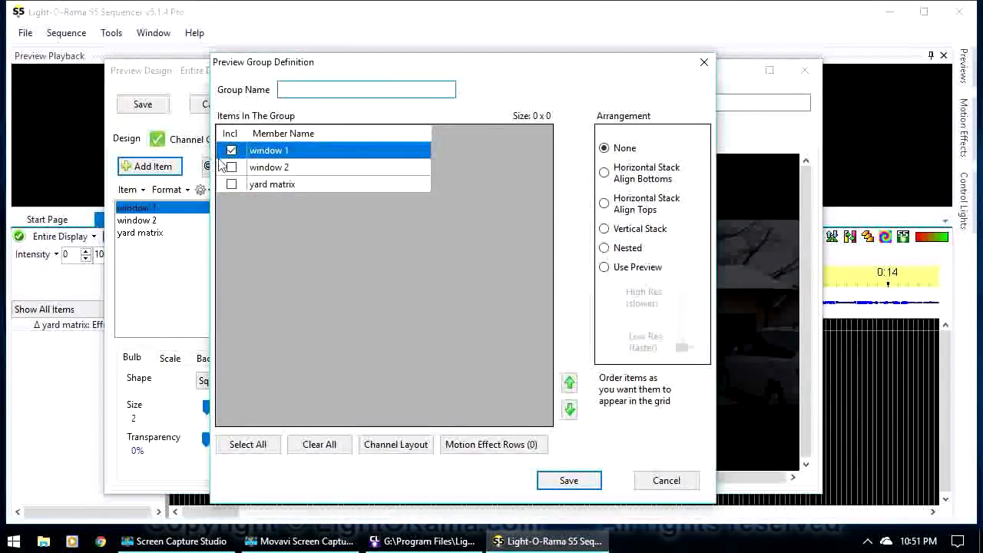
click(231, 167)
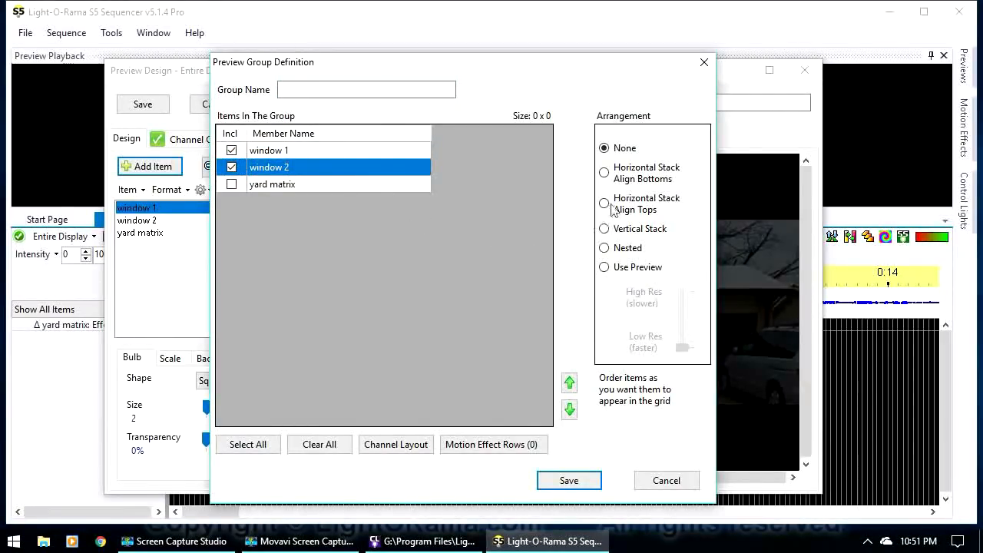
click(604, 172)
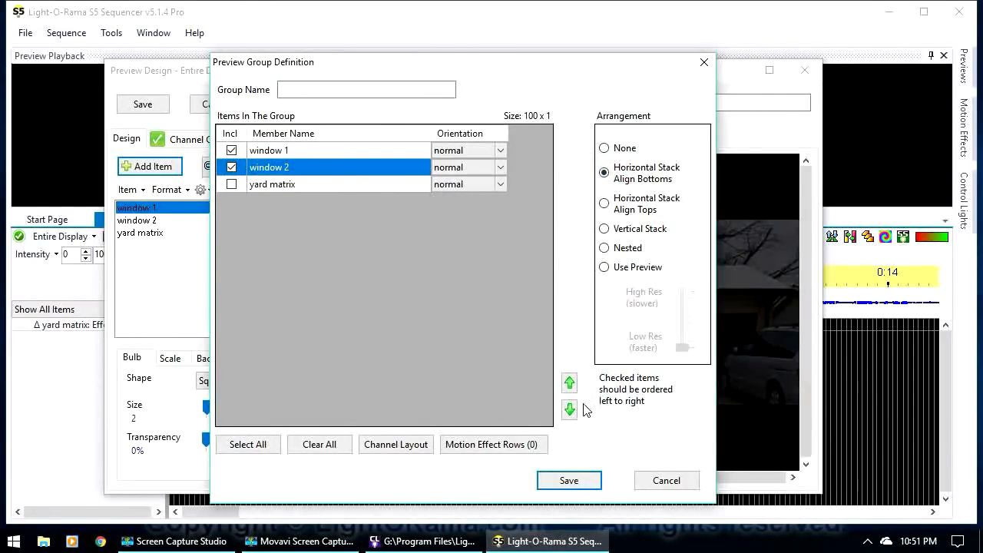
text(w)
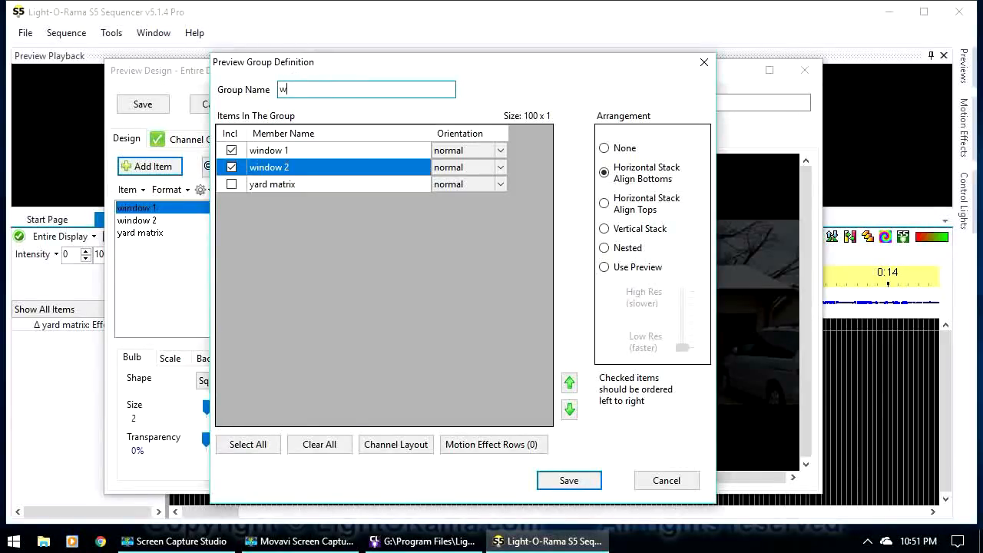
text(indows)
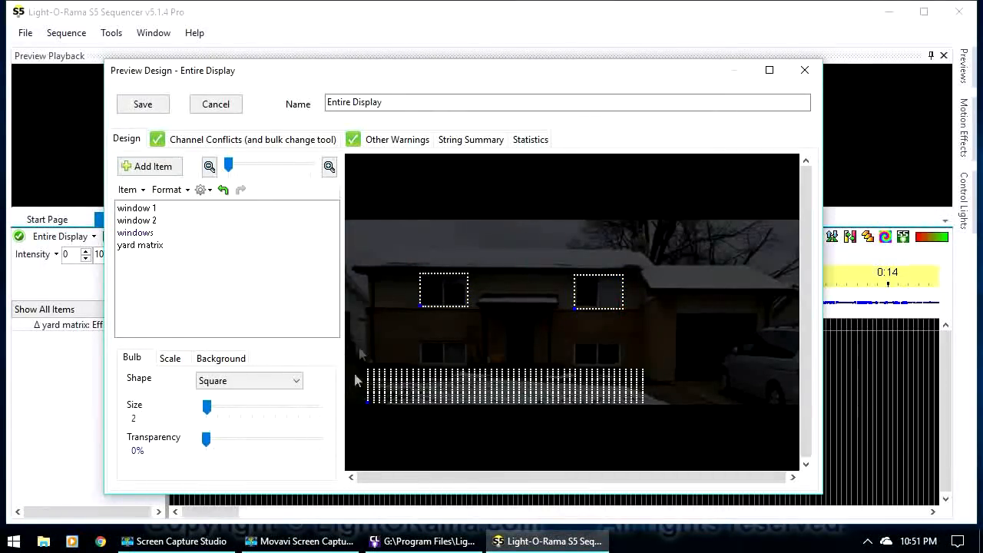
Create the two-segment Lines-Connected RGB pixel prop 'trim 1' along the left wall and roofline
click(140, 244)
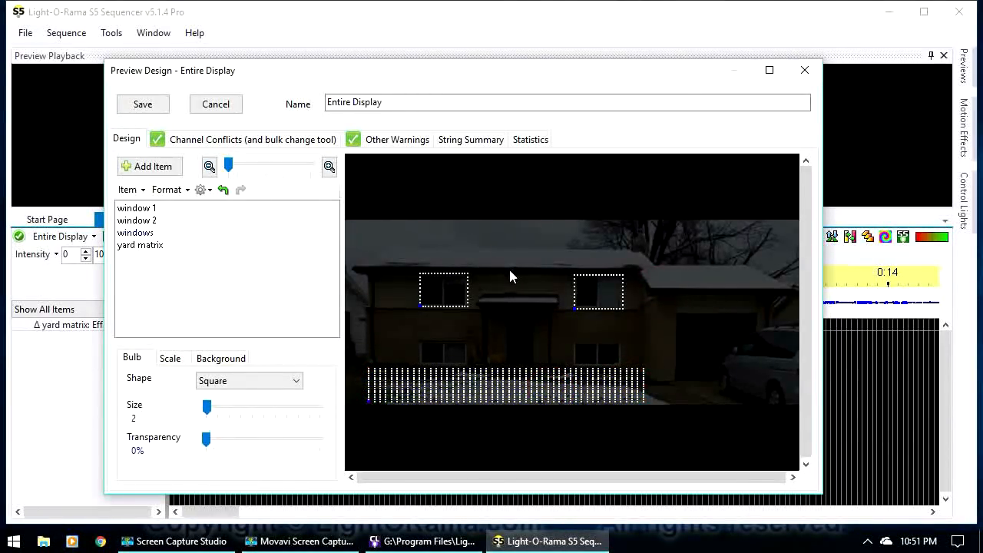
mouse_move(528, 273)
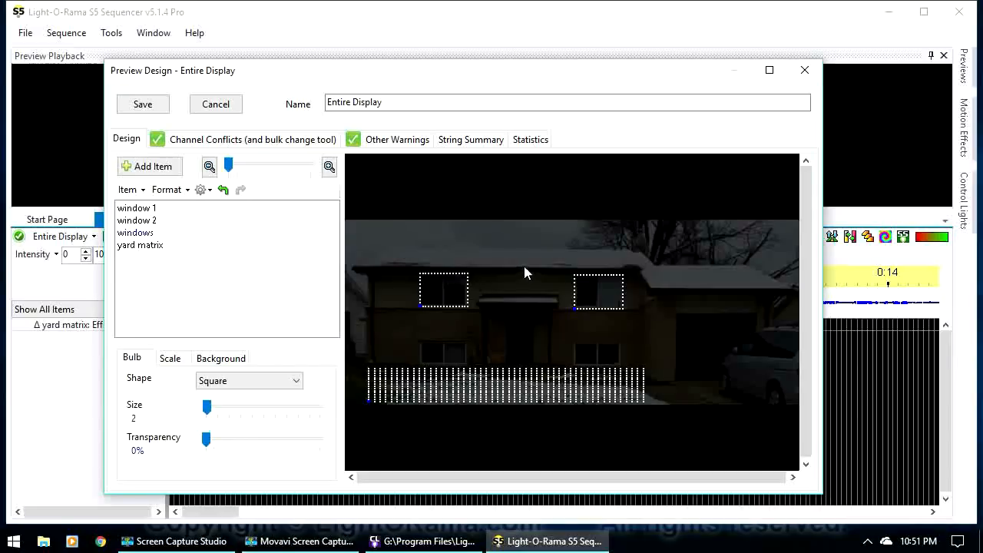
mouse_move(394, 266)
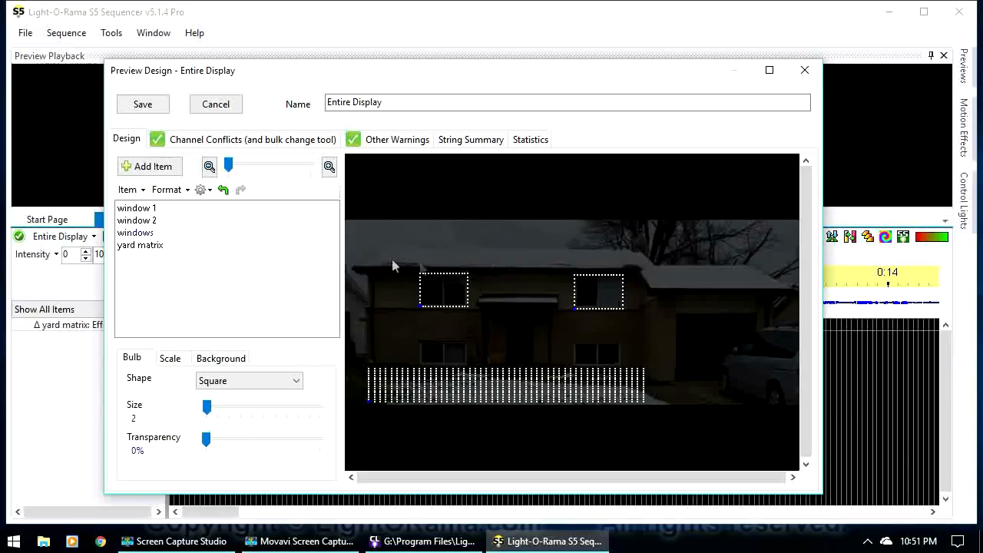
mouse_move(622, 369)
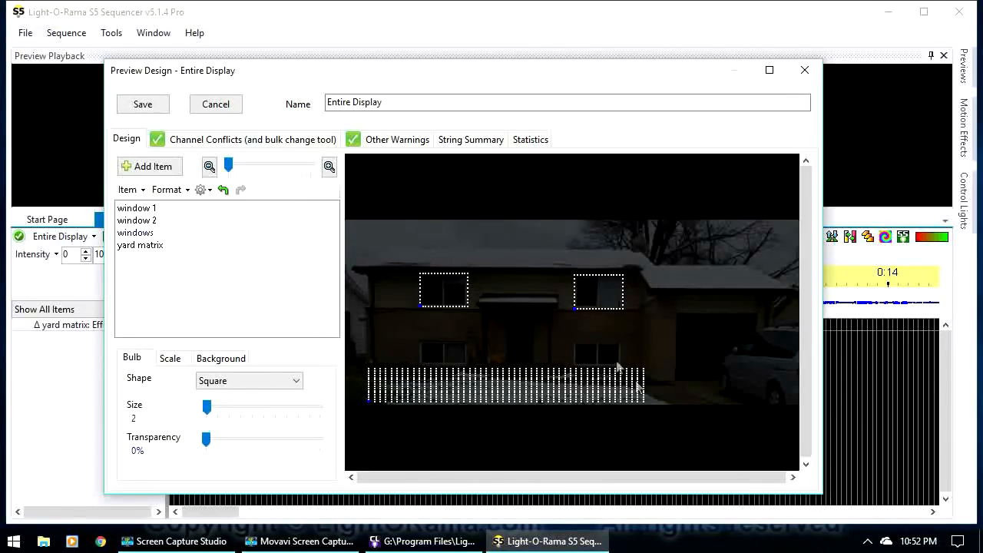
click(150, 166)
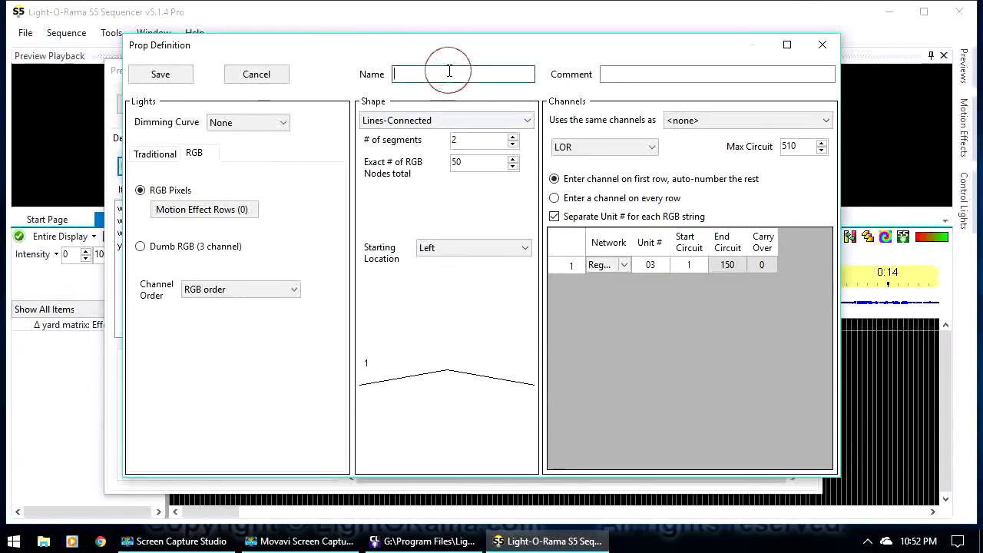
text(trim)
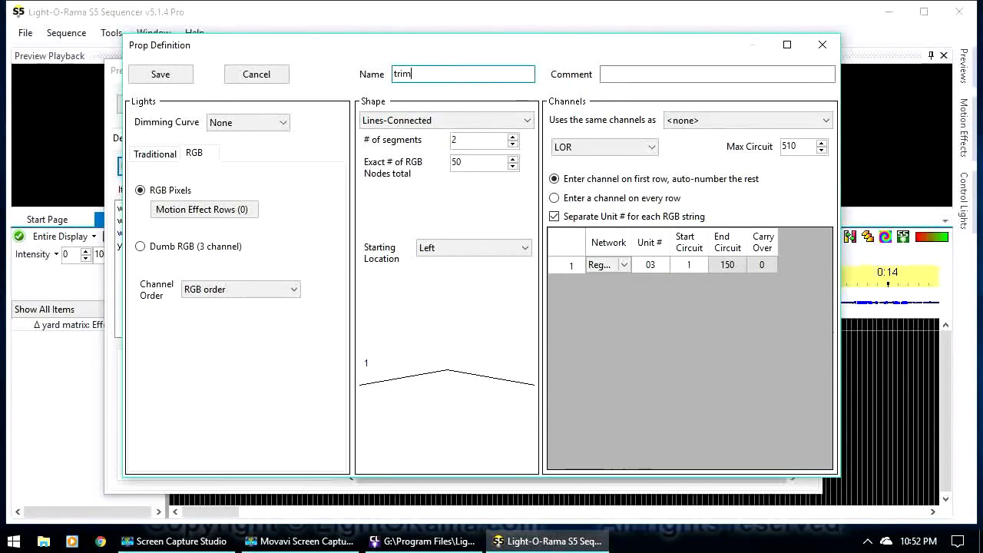
text(1)
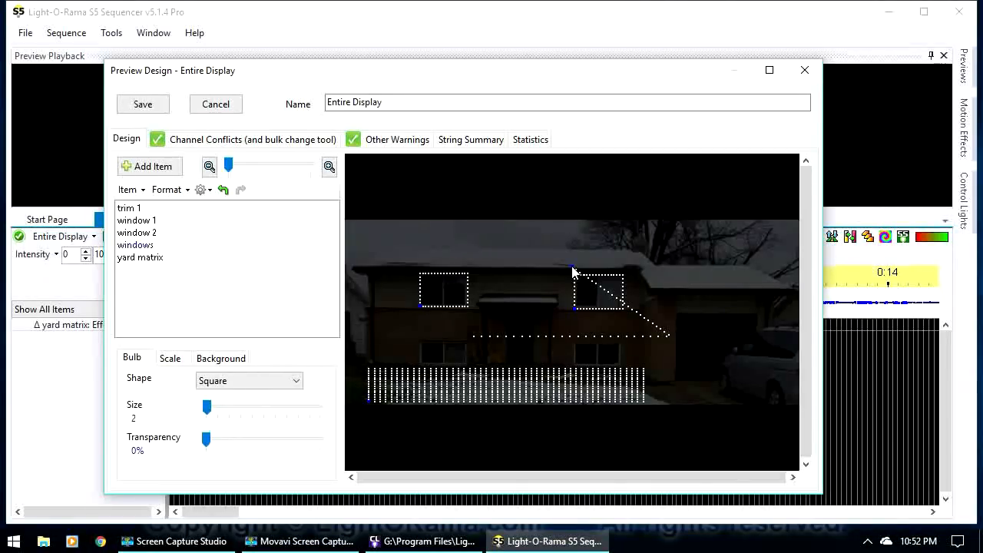
mouse_move(674, 340)
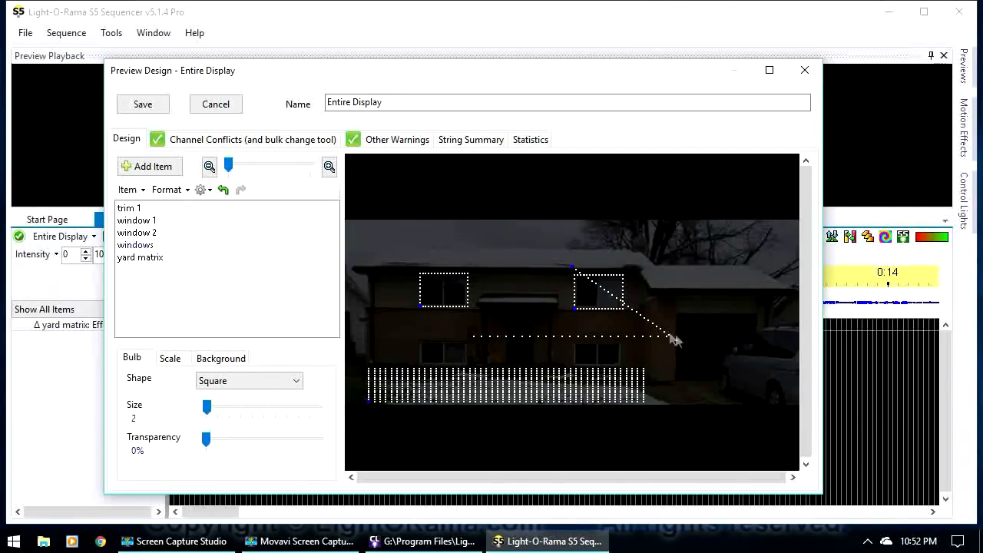
click(129, 207)
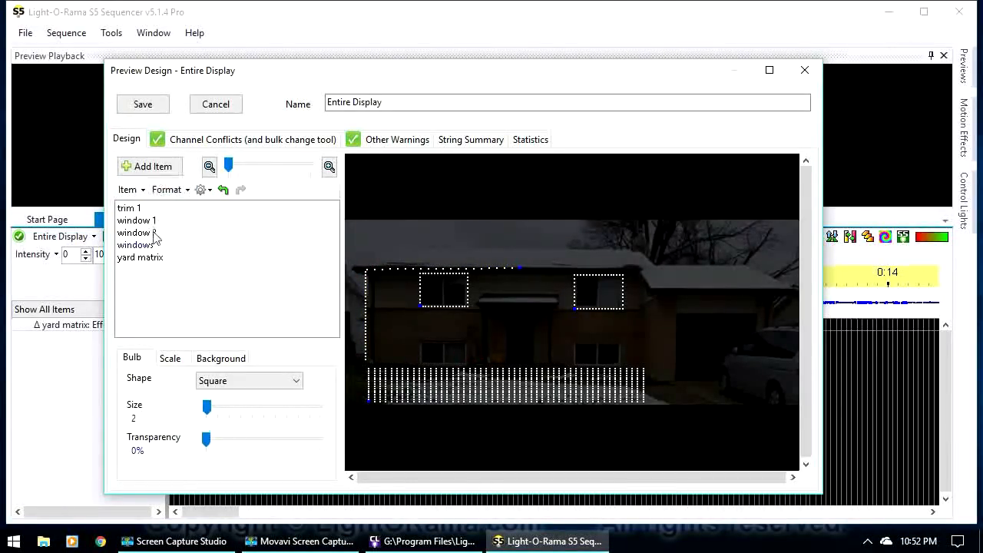
Create 'trim 2', a two-segment RGB pixel prop on unit 04, along the right roofline and wall
click(150, 166)
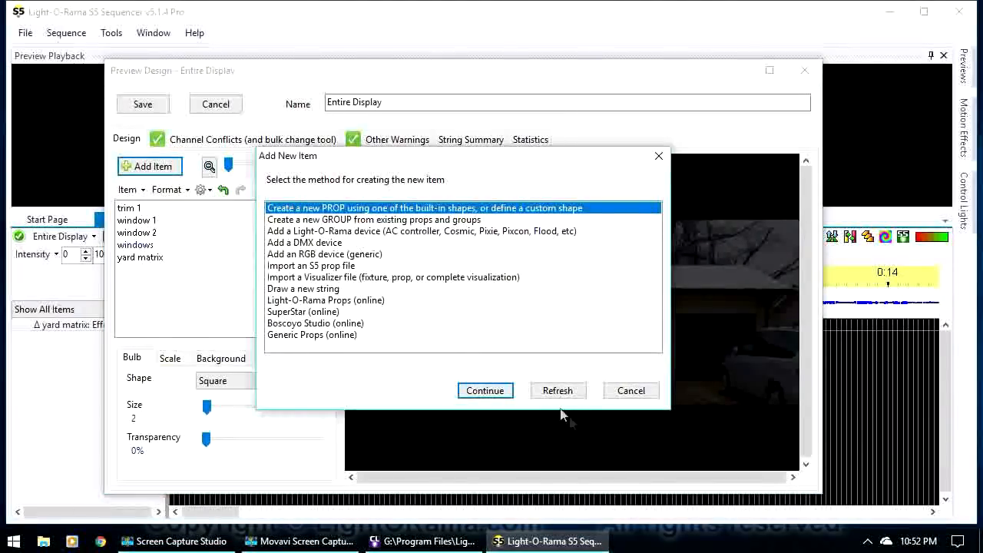
click(484, 390)
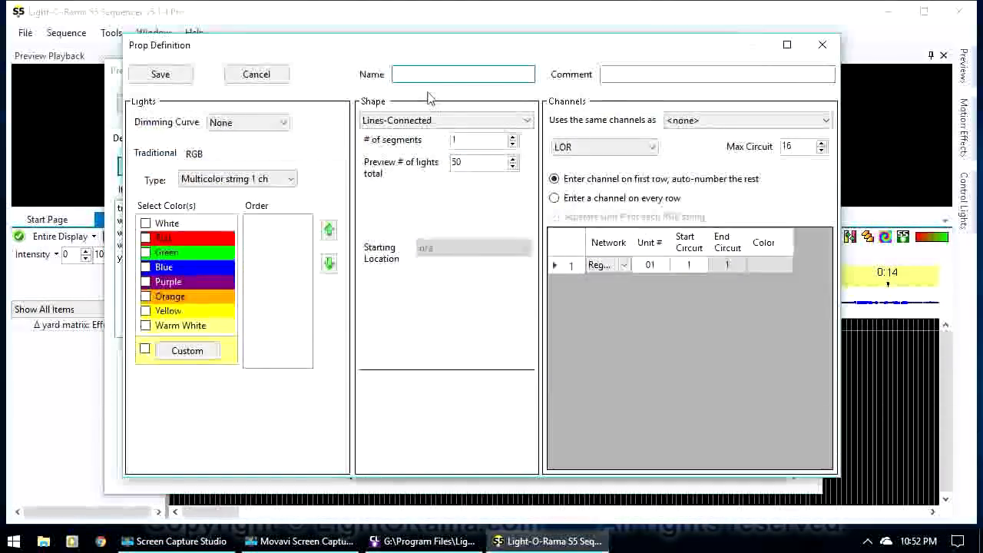
text(trim 2)
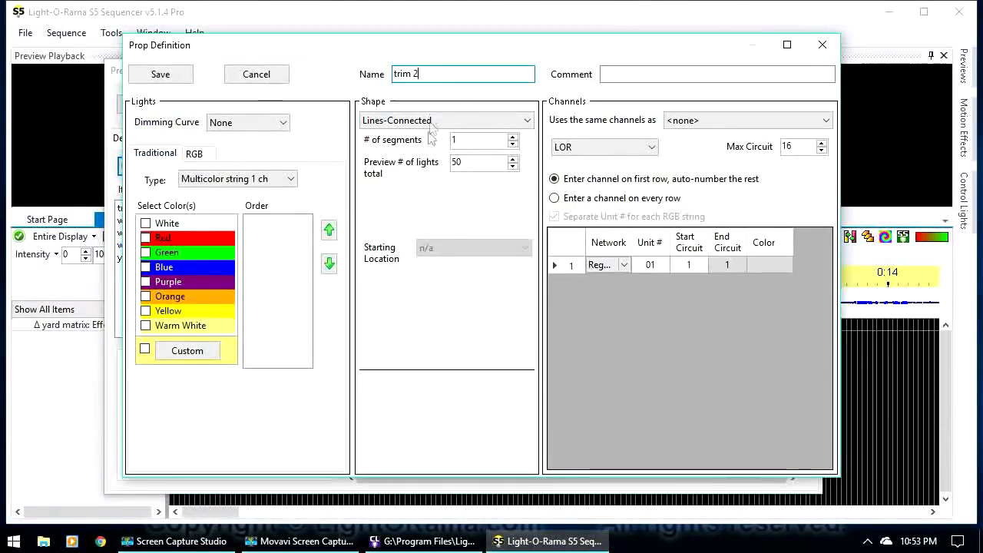
click(195, 153)
text(04)
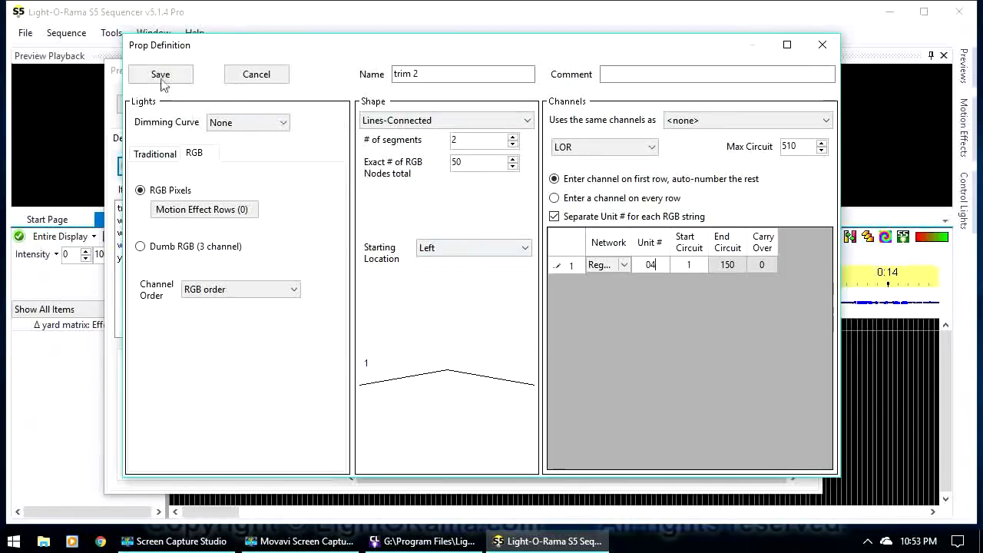
click(160, 74)
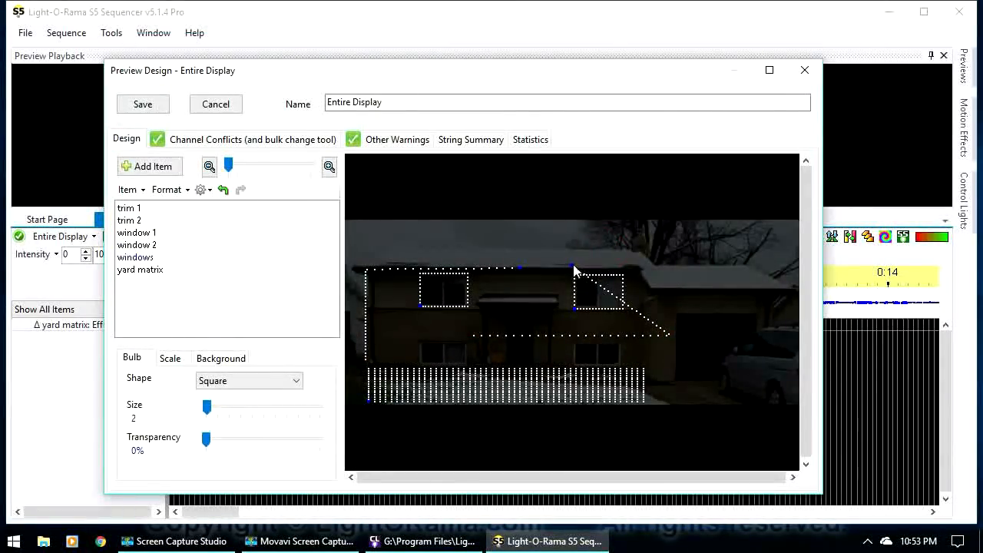
click(135, 220)
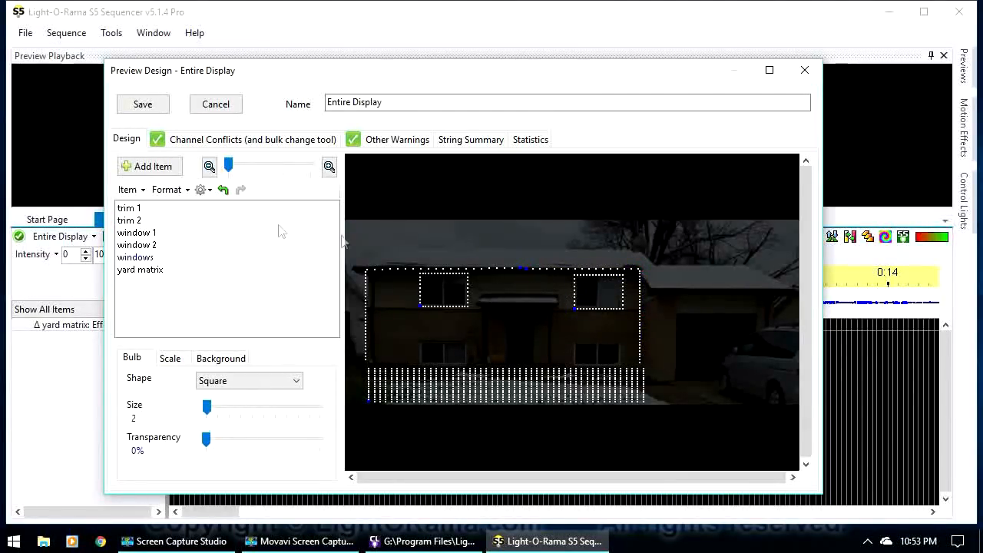
Open trim 1's prop settings (unit 03) and close them without changes
click(129, 208)
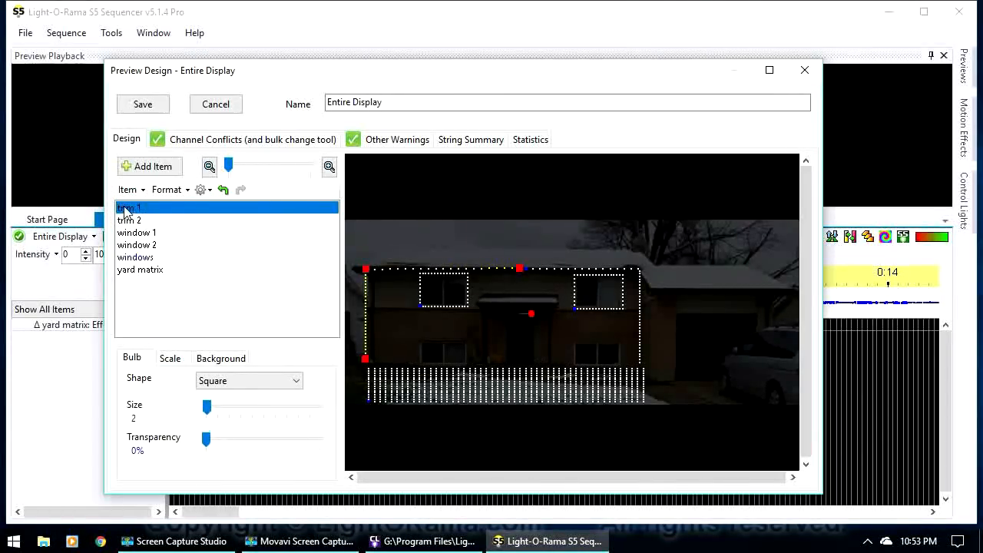
double_click(128, 207)
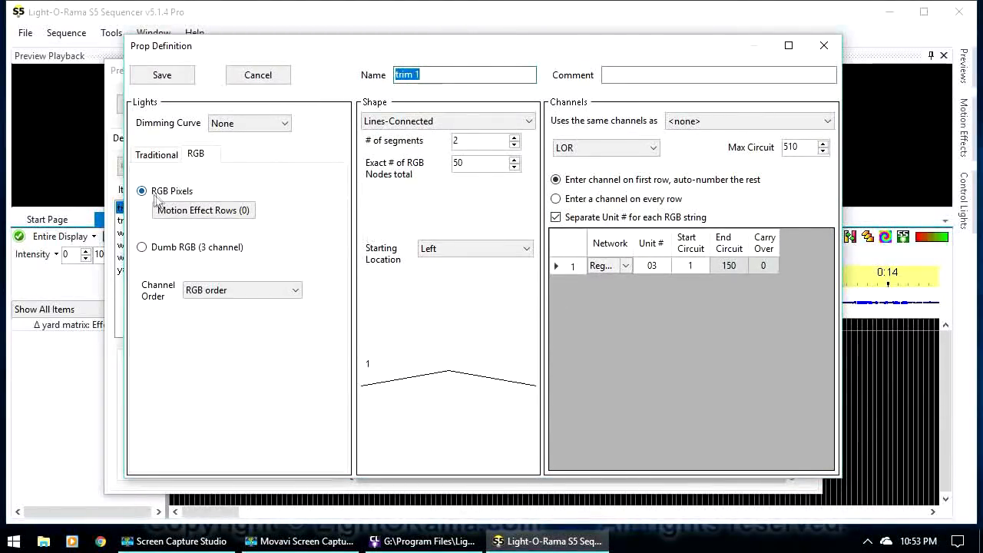
mouse_move(179, 182)
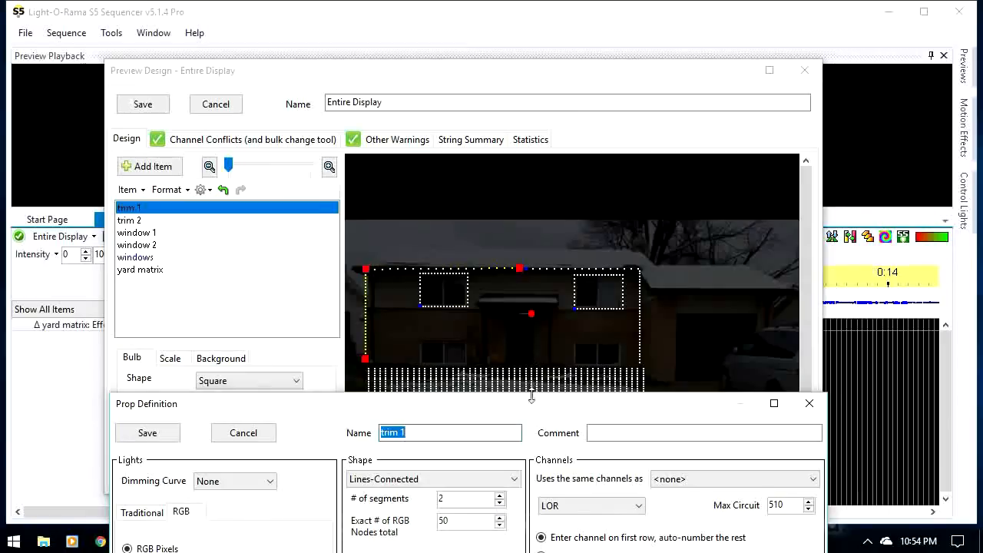
mouse_move(516, 279)
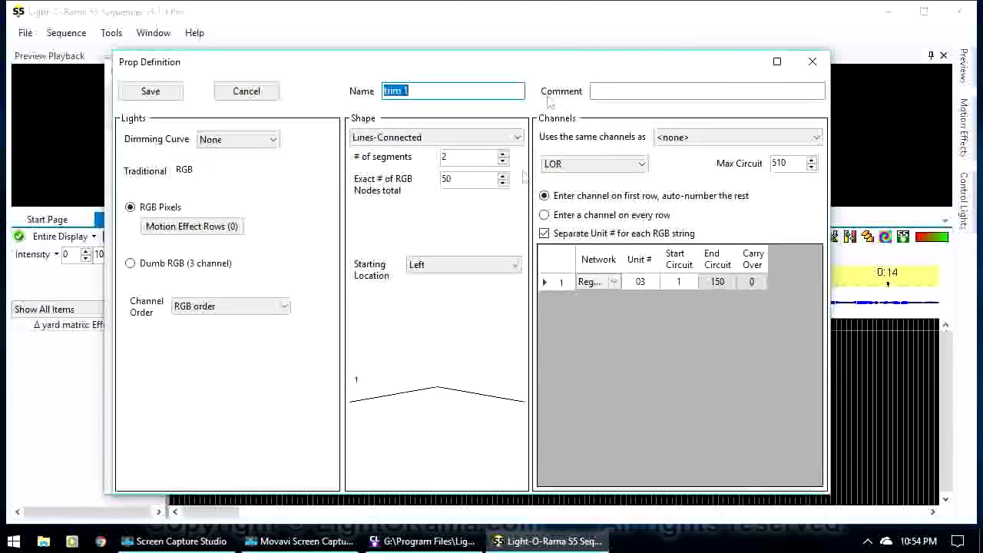
click(464, 264)
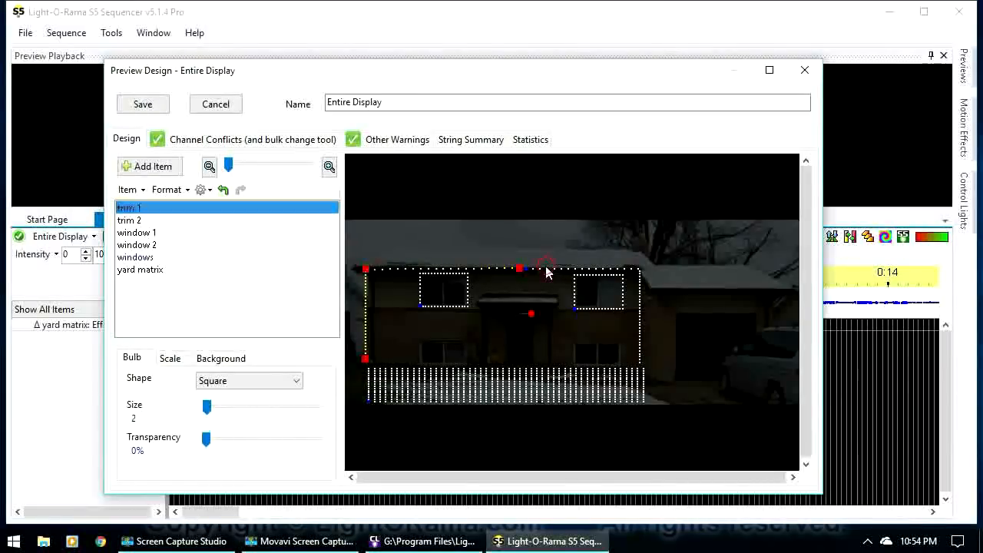
Review trim 2's RGB settings (unit 04) and return to the preview
click(129, 221)
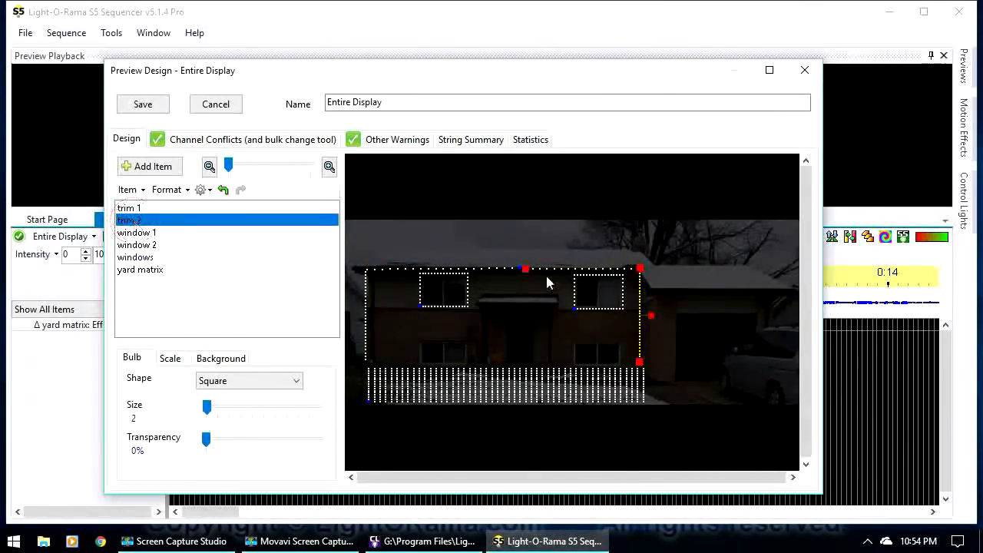
double_click(129, 219)
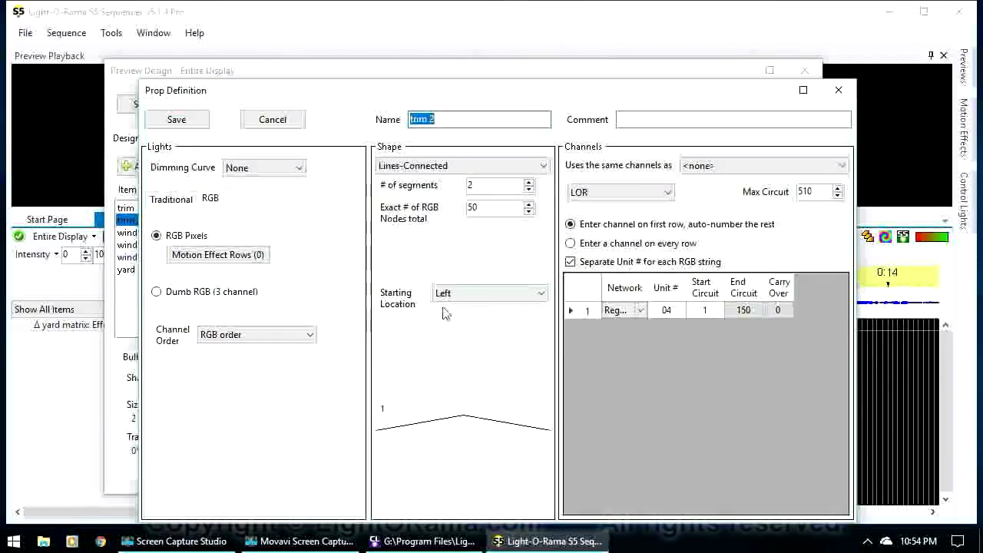
click(176, 119)
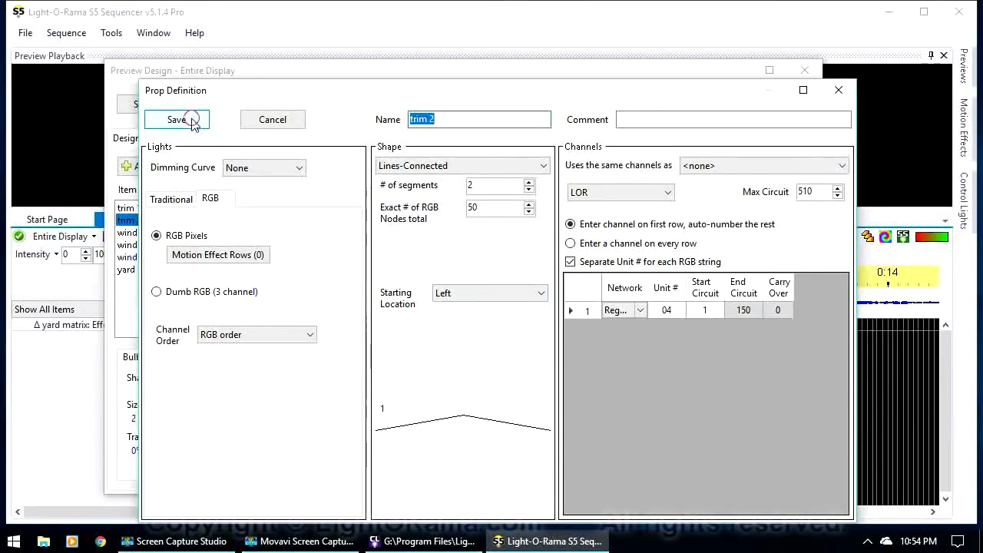
click(176, 119)
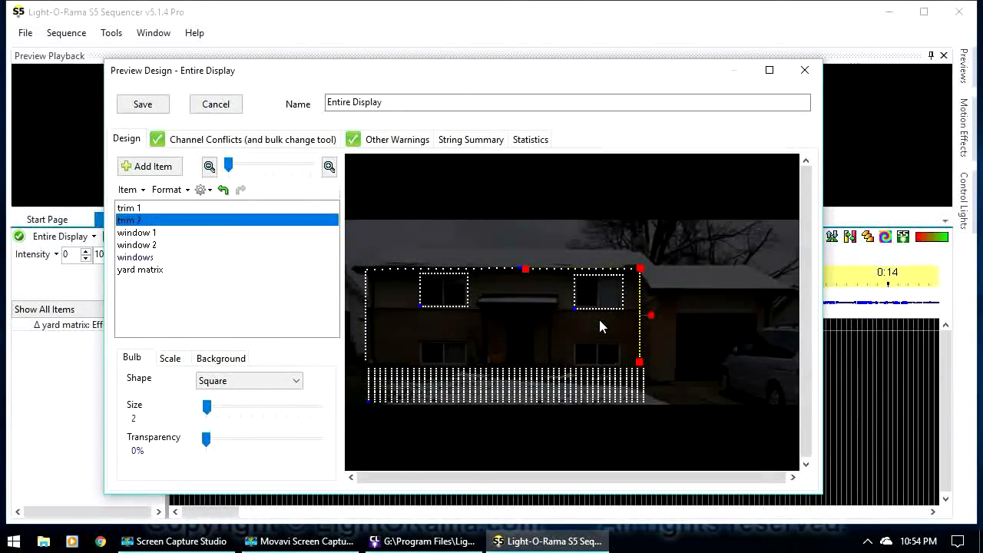
mouse_move(560, 332)
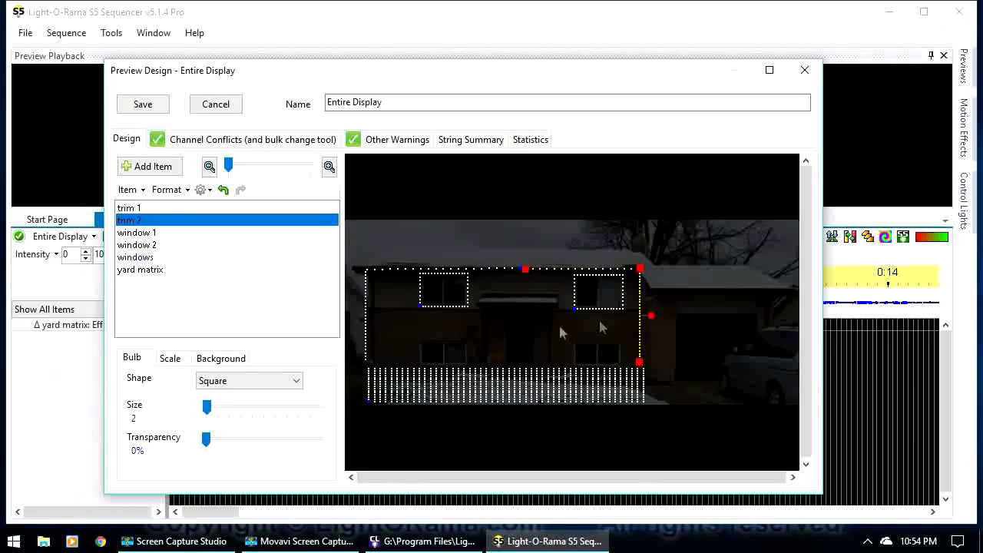
mouse_move(233, 277)
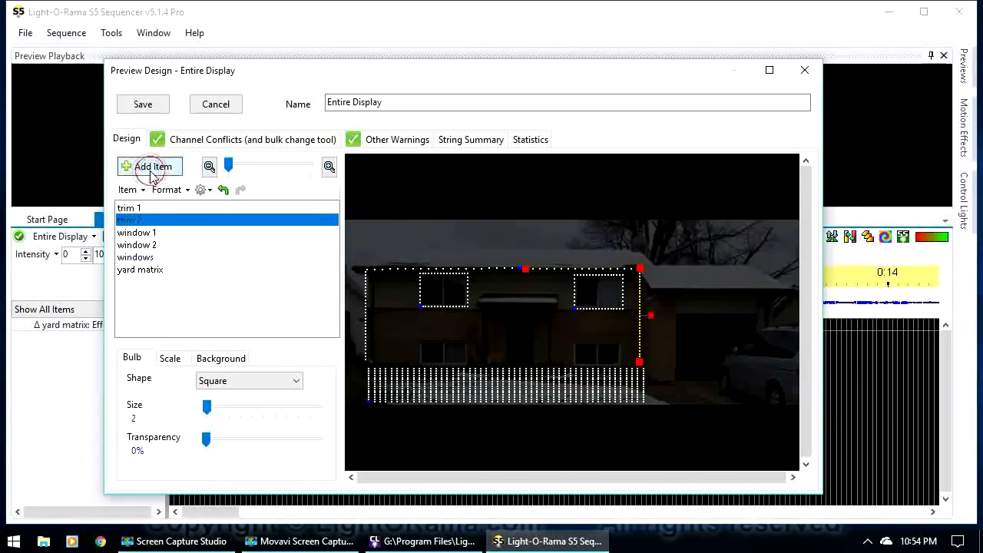
Group trim 1 and trim 2 as 'trim', stacked horizontally with trim 1 first
click(150, 166)
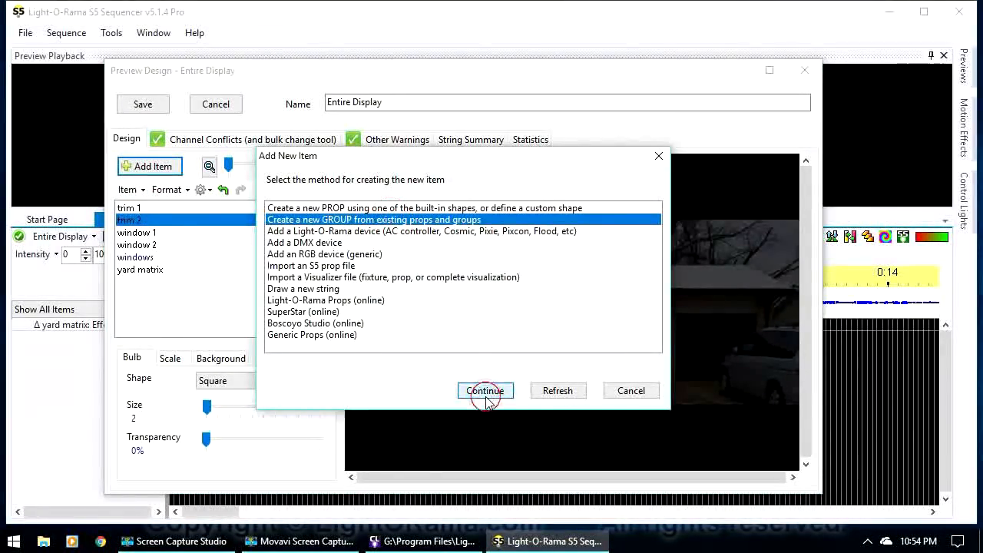
click(485, 390)
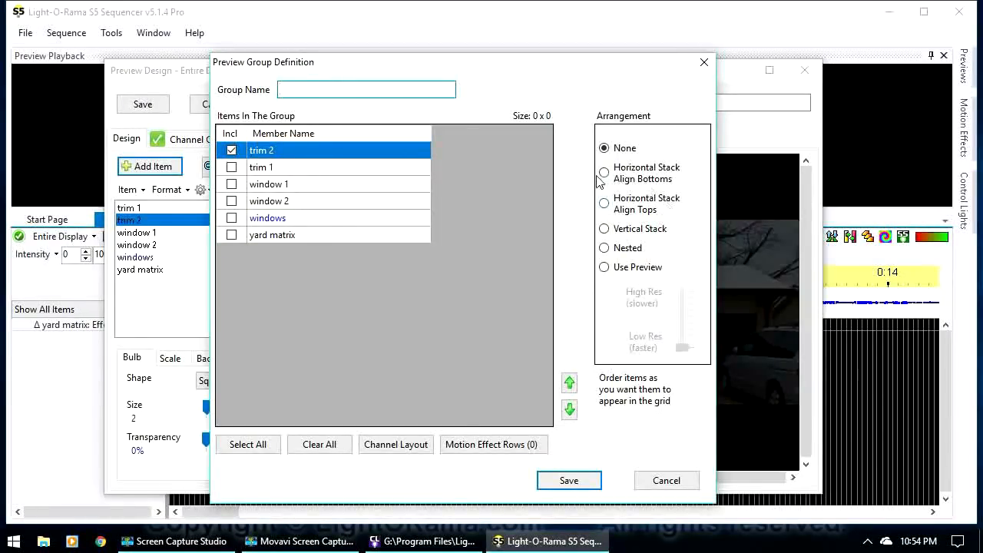
click(231, 167)
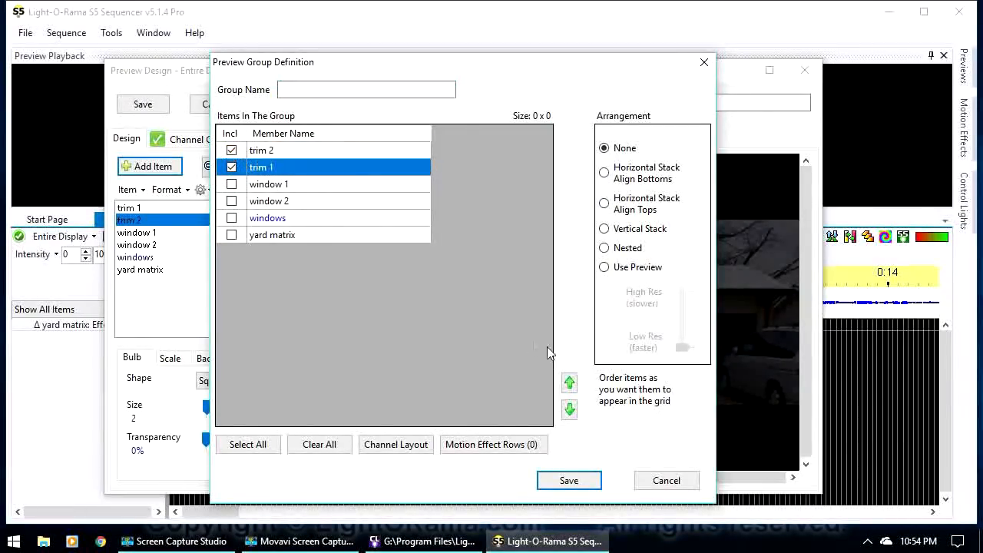
click(604, 169)
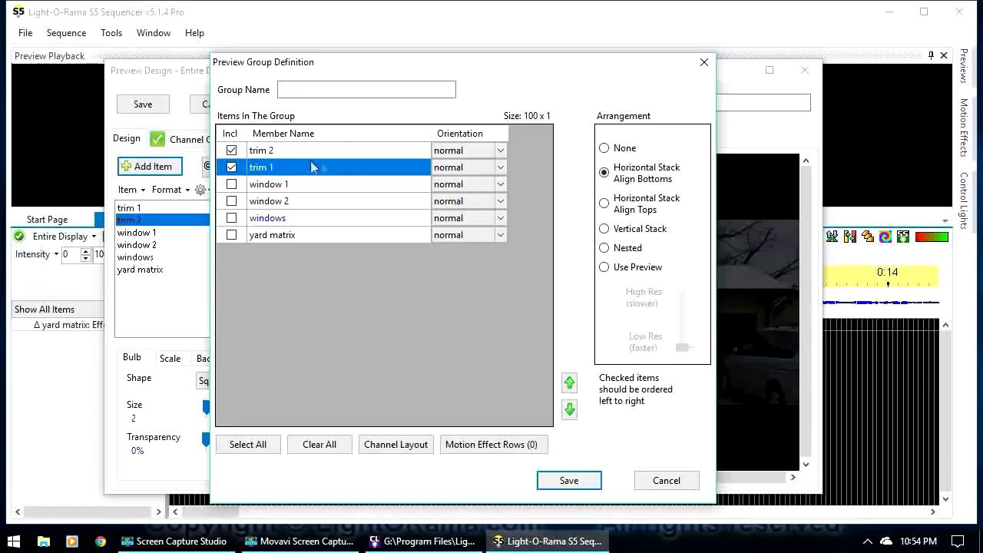
click(570, 383)
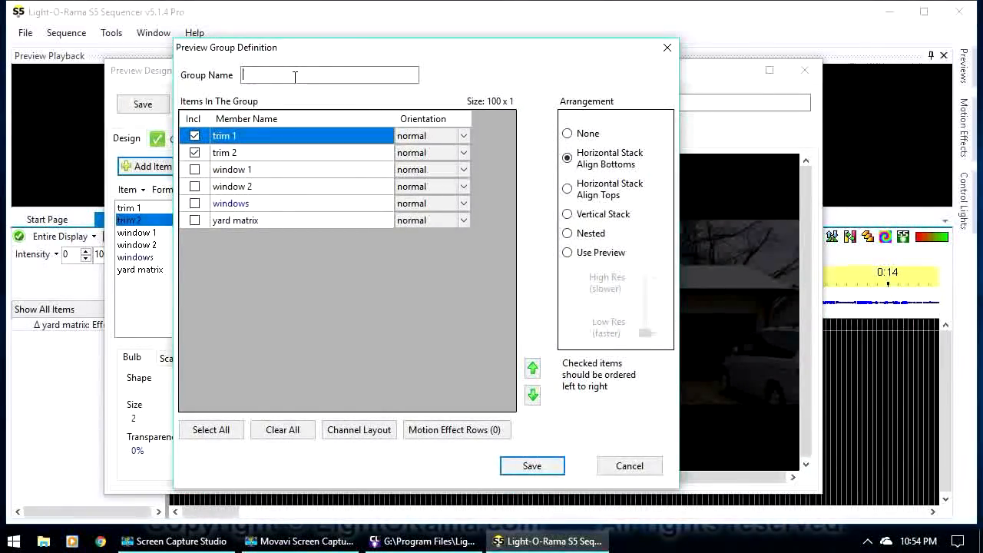
text(trim)
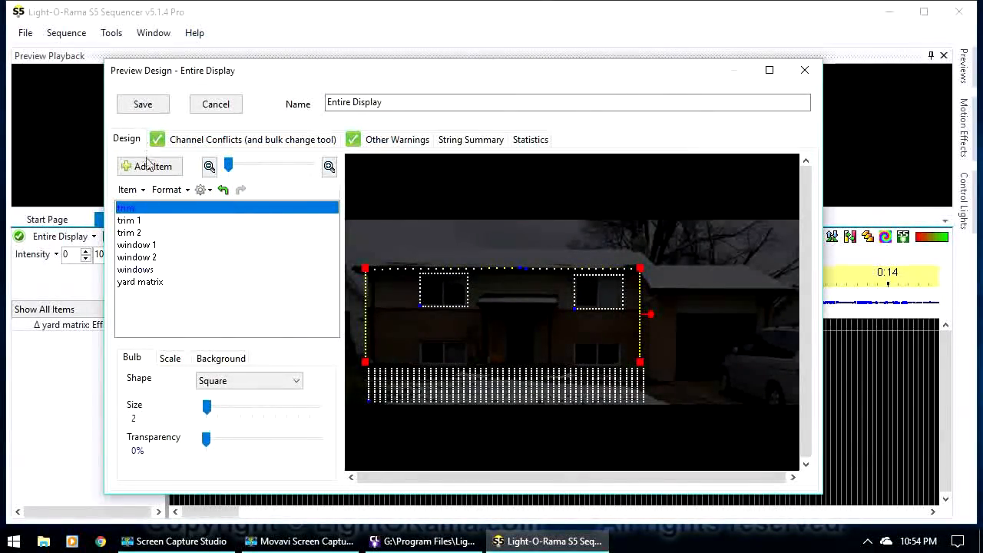
Start a new group named 'entire display' with Vertical Stack arrangement
click(150, 166)
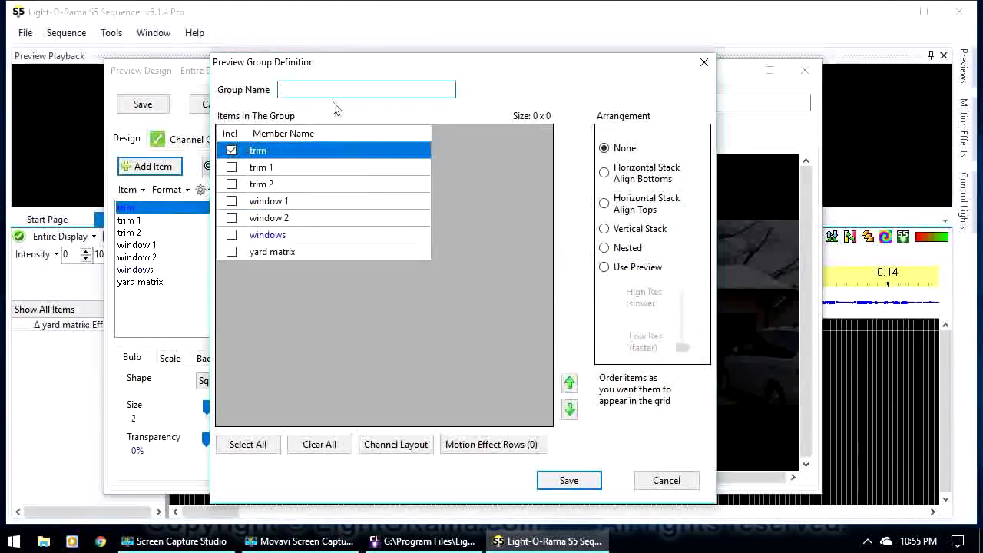
text(entire)
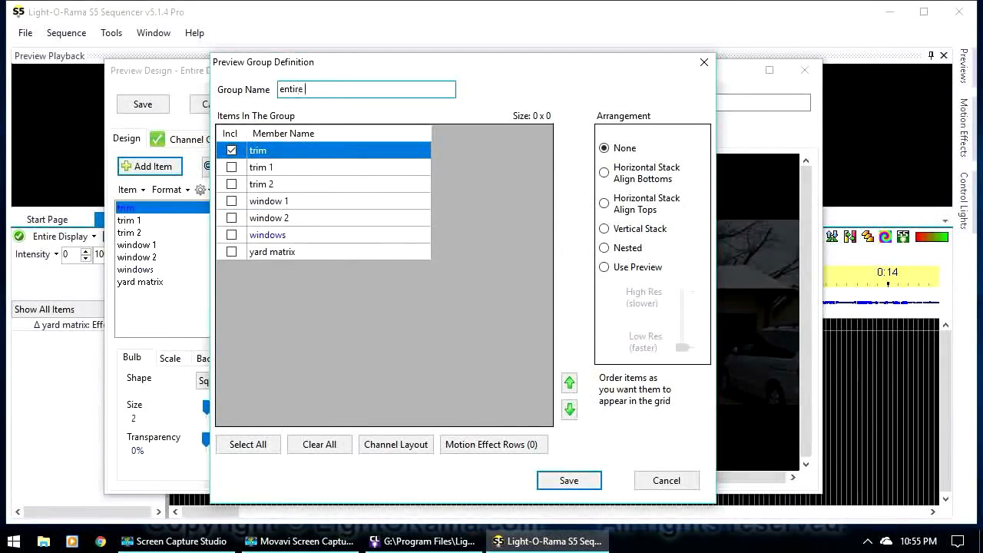
text(display)
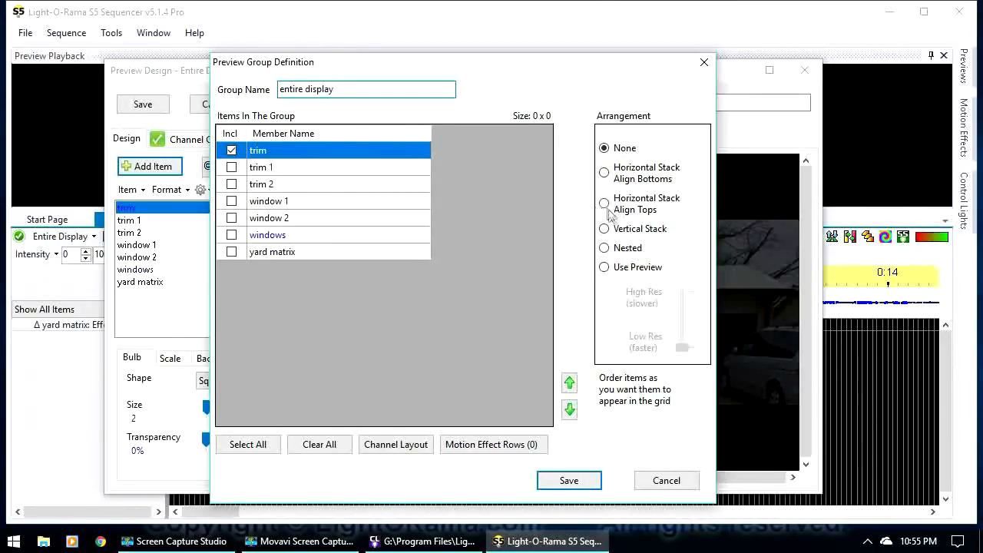
click(604, 228)
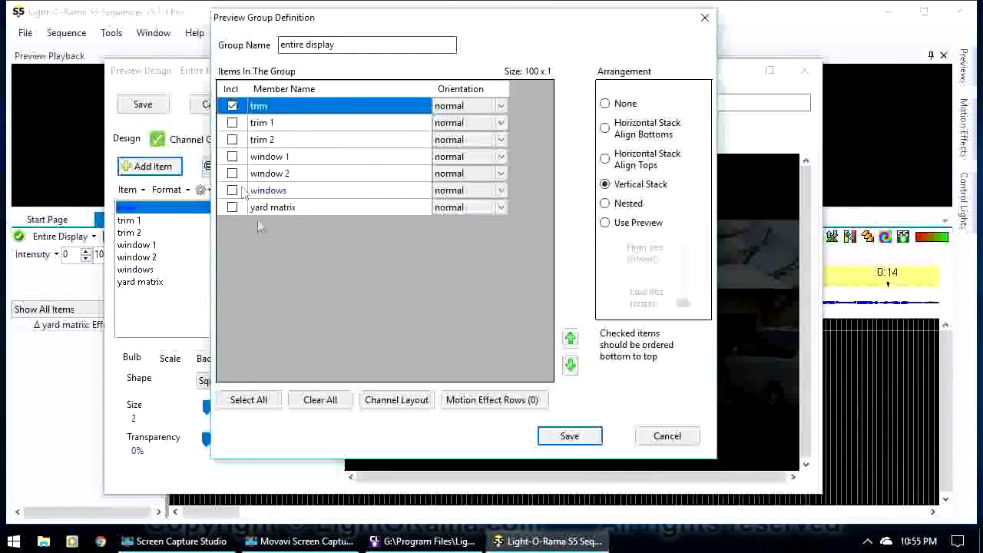
Move yard matrix to the top of the order, then save the group and preview design
click(273, 207)
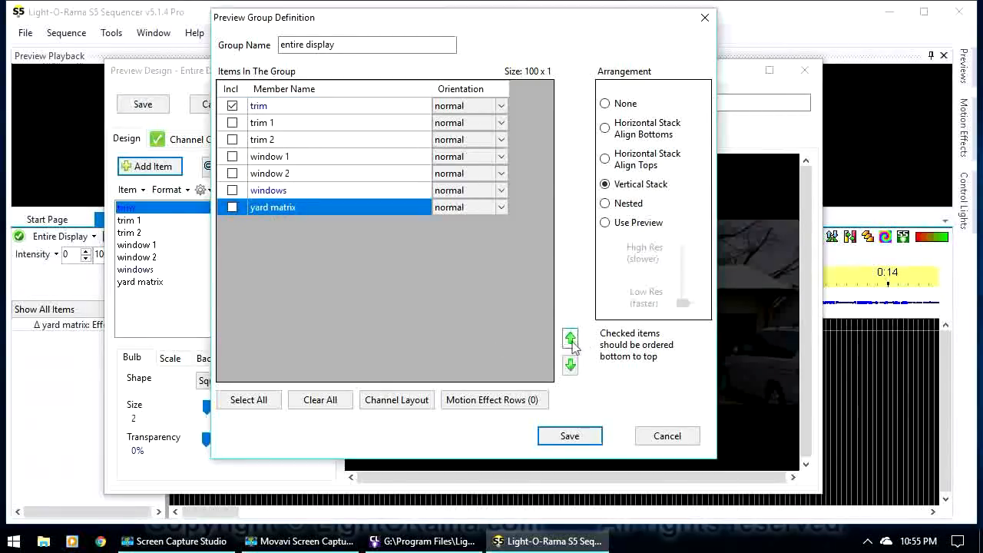
click(570, 340)
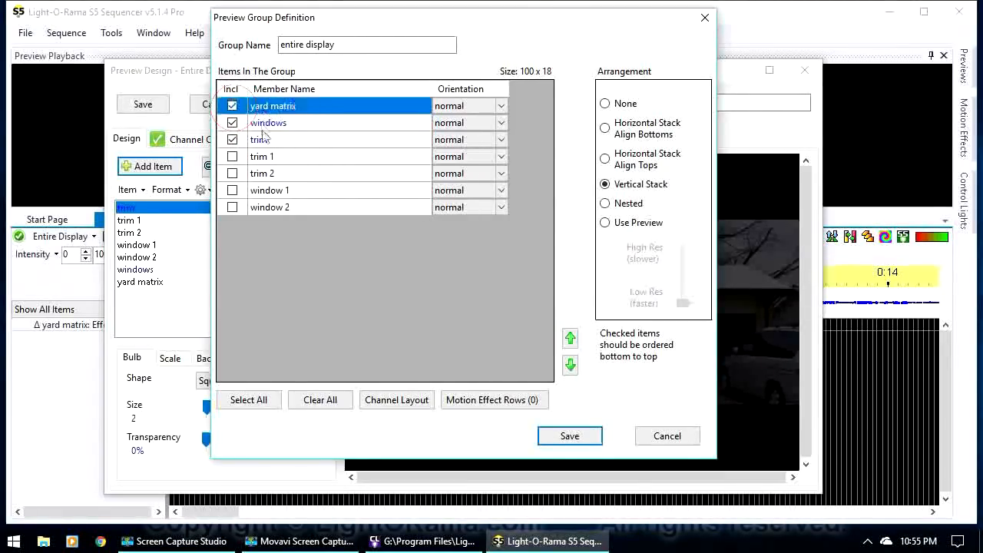
click(569, 436)
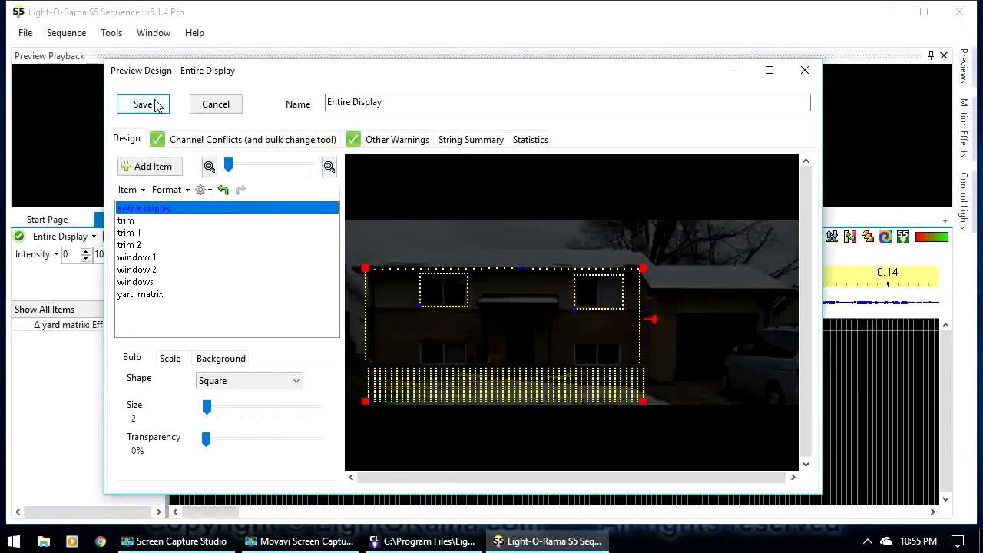
click(143, 103)
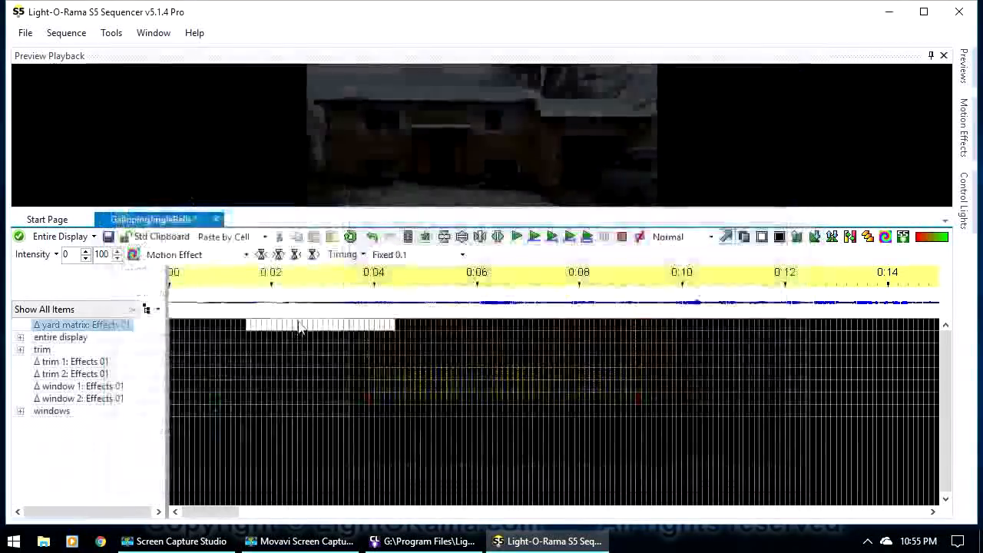
Select the 0:00–0:08 range on the entire display row
click(52, 411)
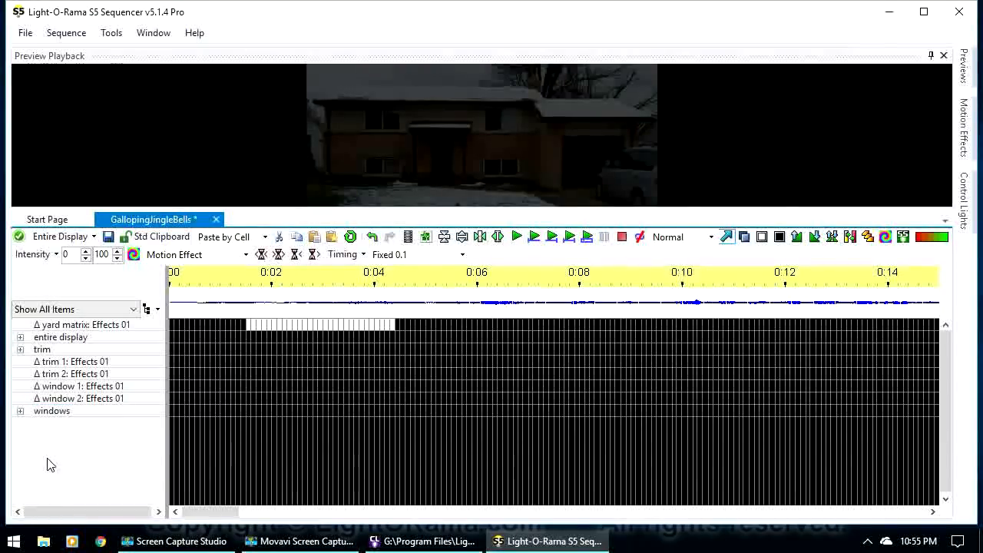
click(75, 373)
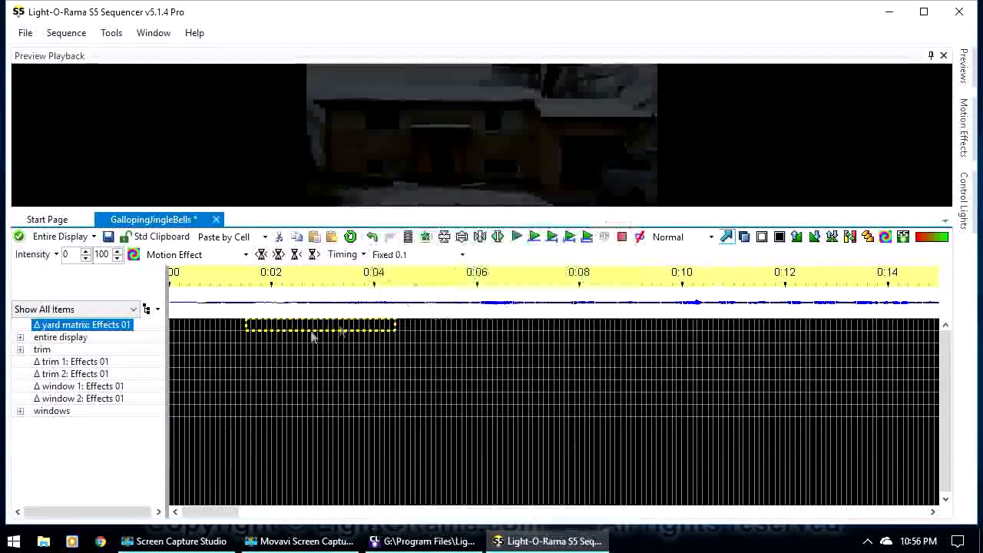
click(61, 337)
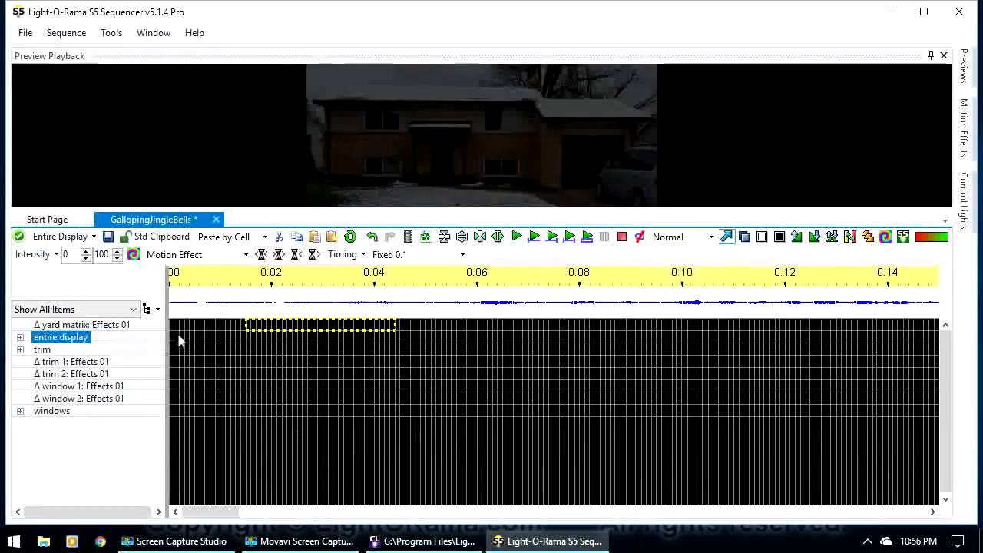
drag(245, 324, 572, 336)
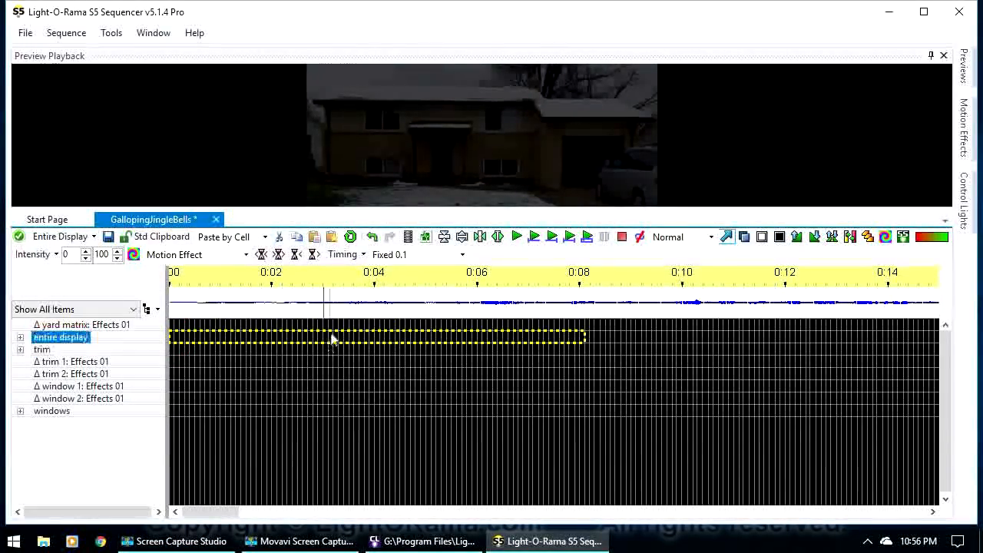
Apply the rainbow Butterfly motion effect to that range and play it back
right_click(332, 338)
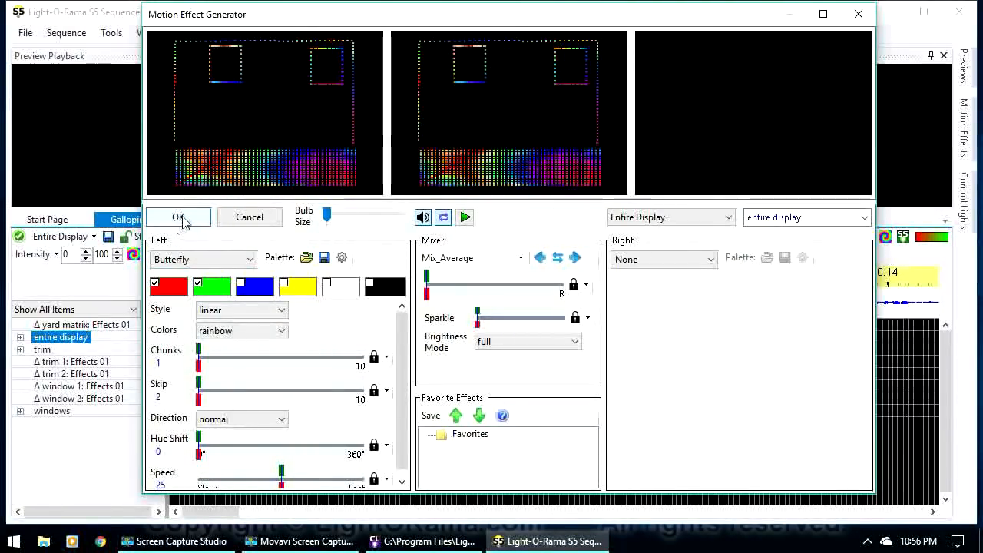
click(178, 217)
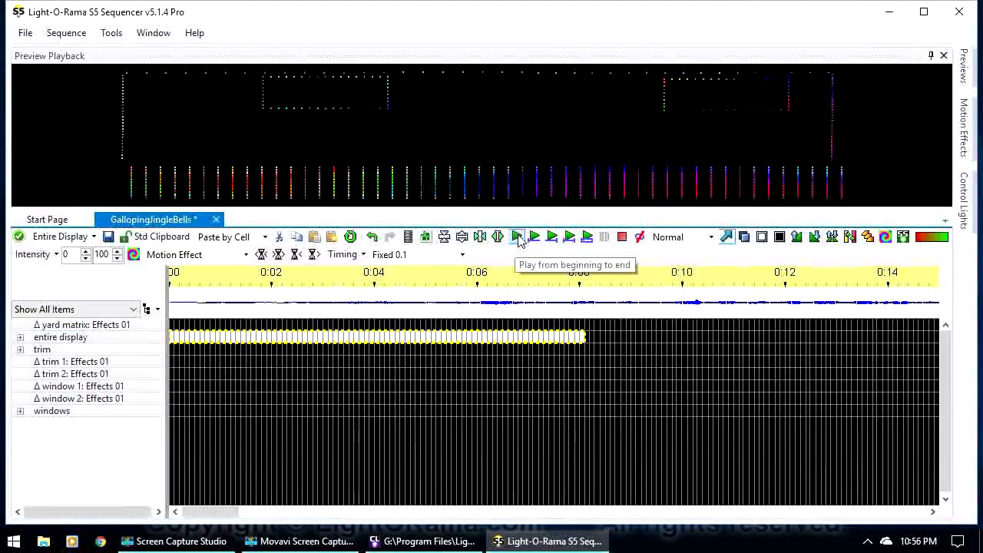
click(517, 236)
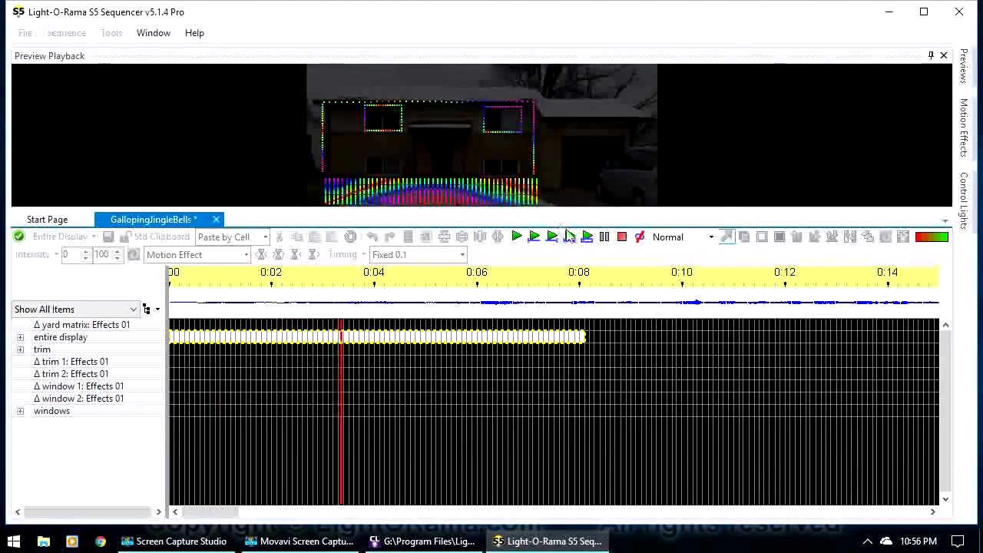
click(622, 235)
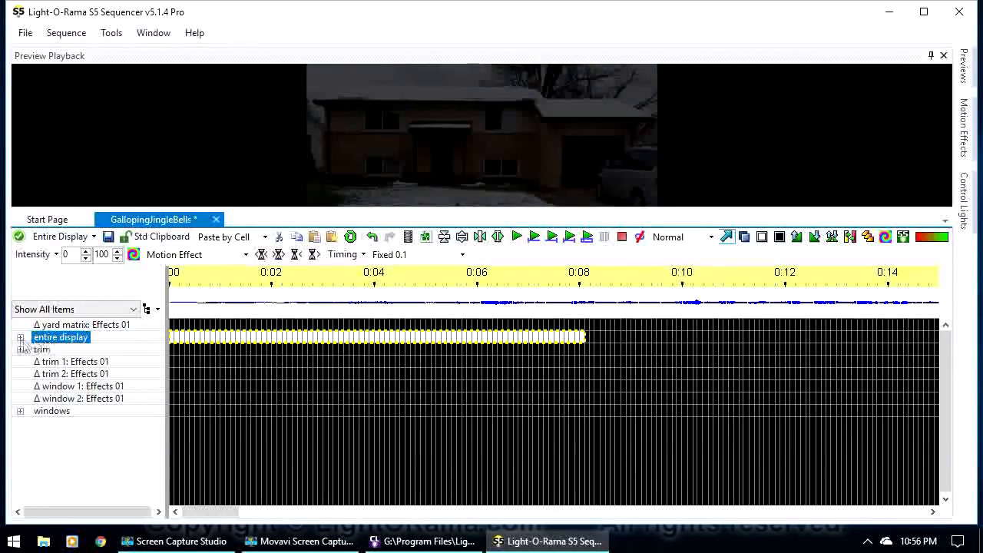
Expand the entire display group and add a second motion effect row, Effects 02
click(20, 337)
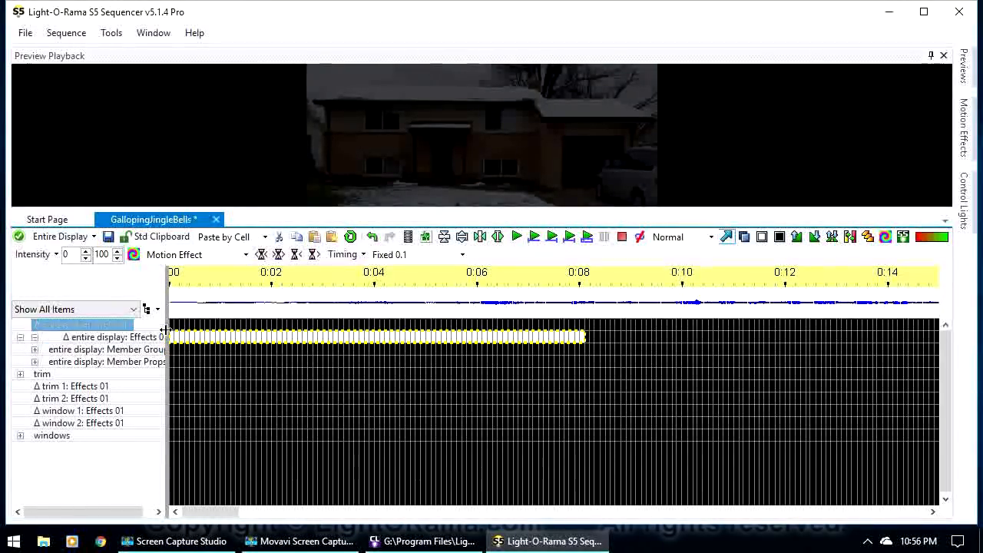
right_click(92, 336)
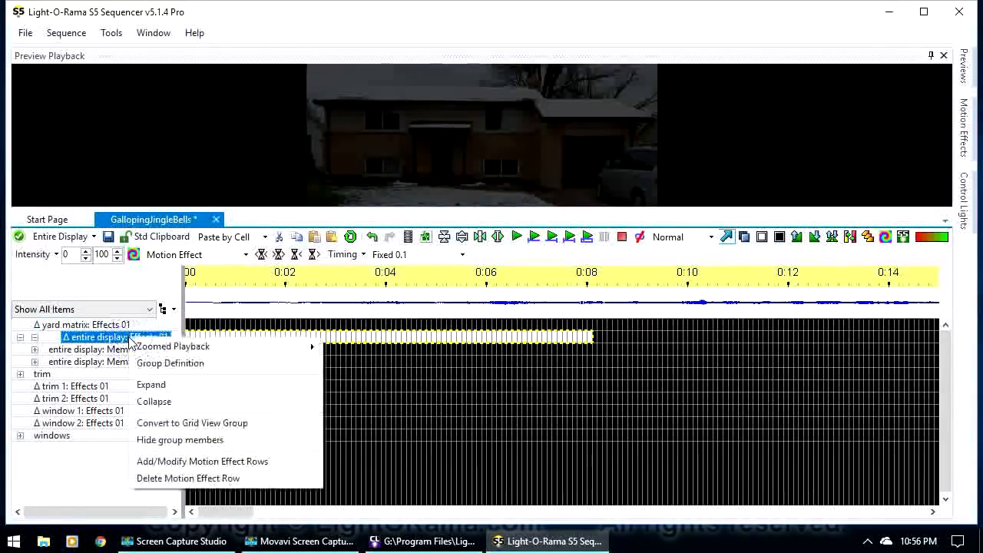
mouse_move(202, 461)
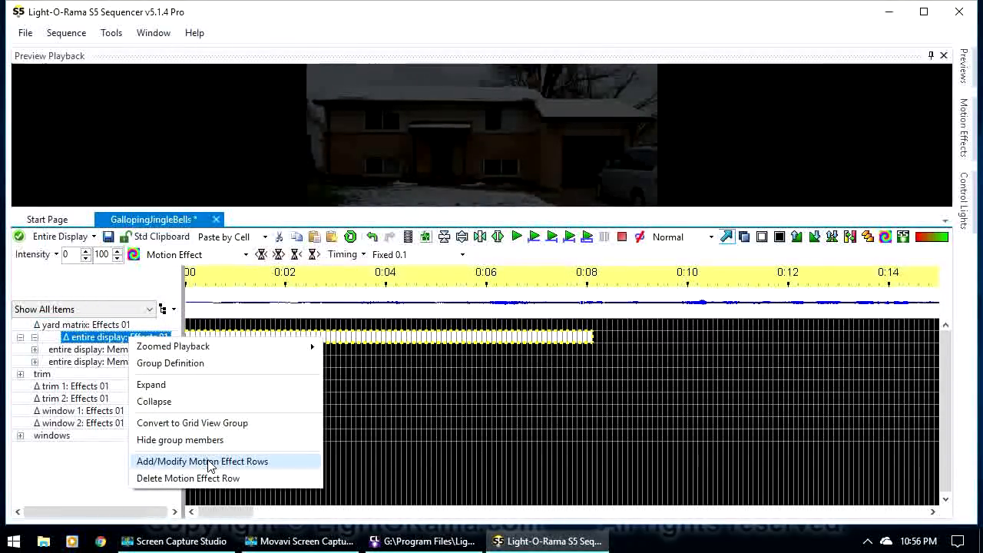
click(202, 461)
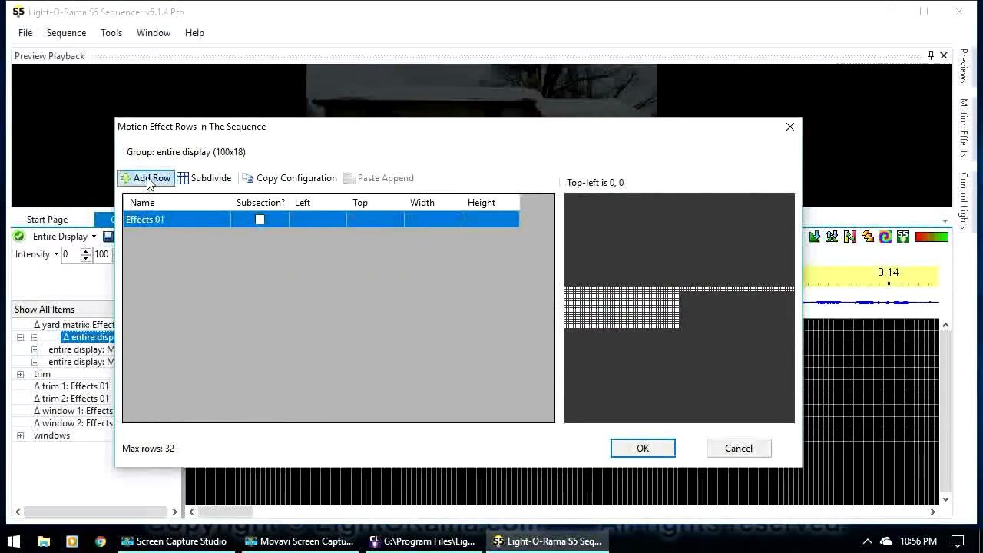
click(146, 177)
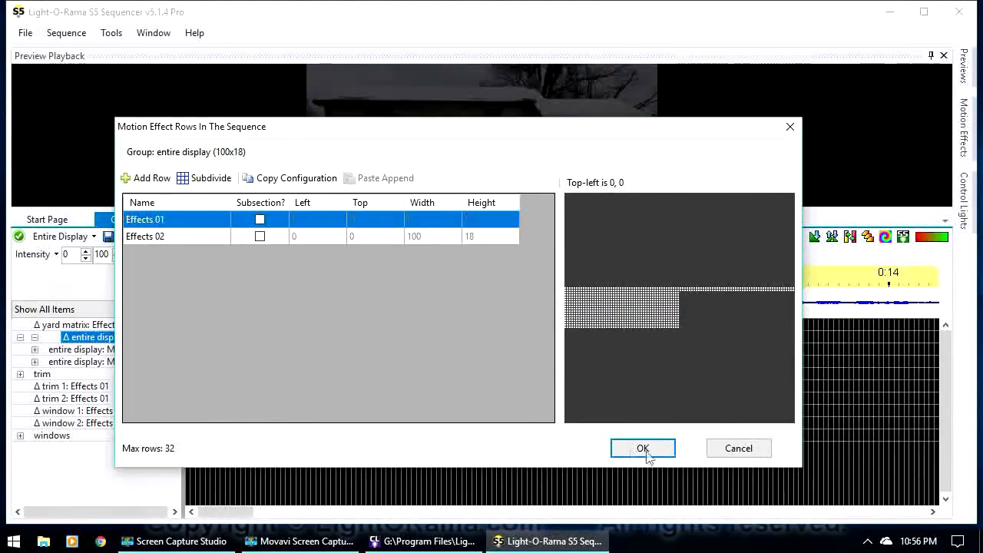
Select the entire display Effects 02 row beneath Effects 01
click(643, 448)
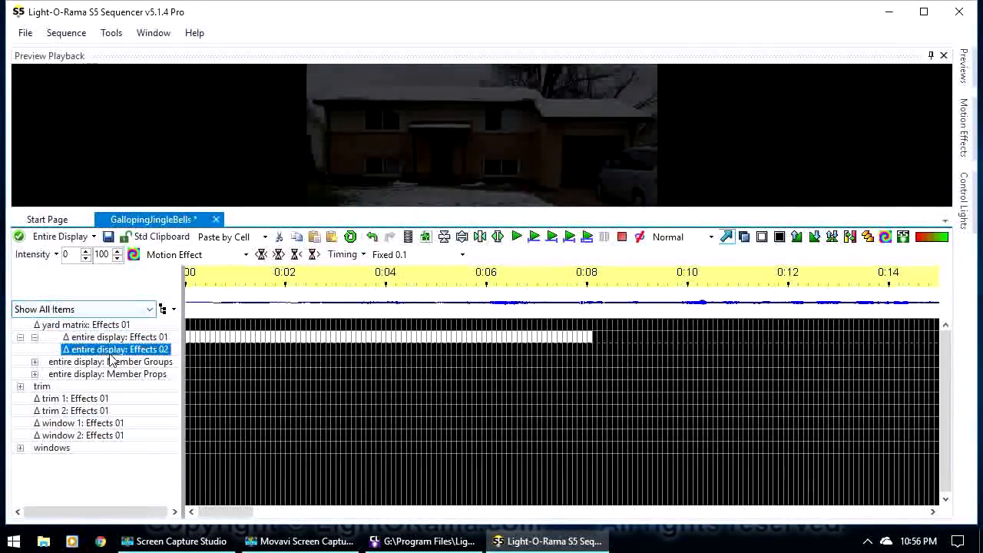
click(116, 336)
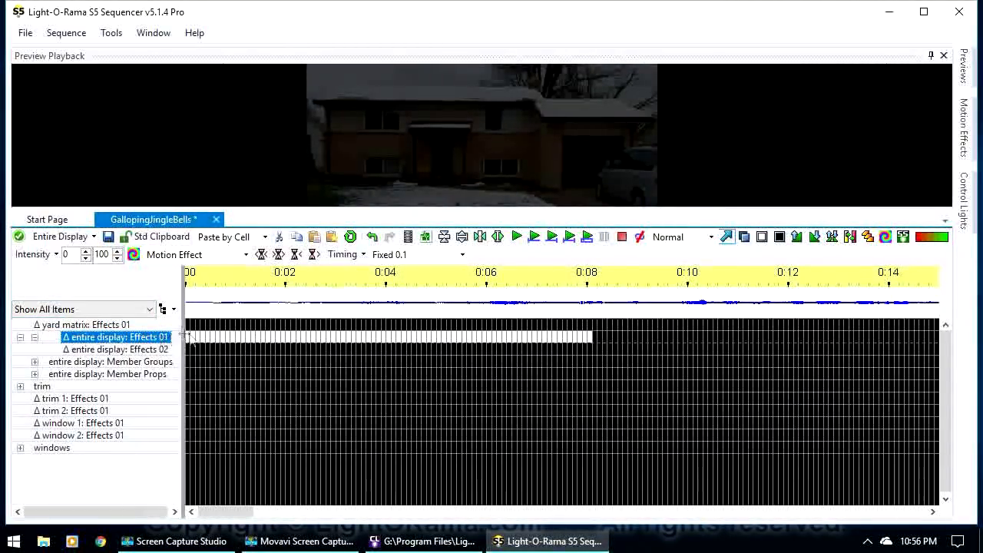
click(111, 348)
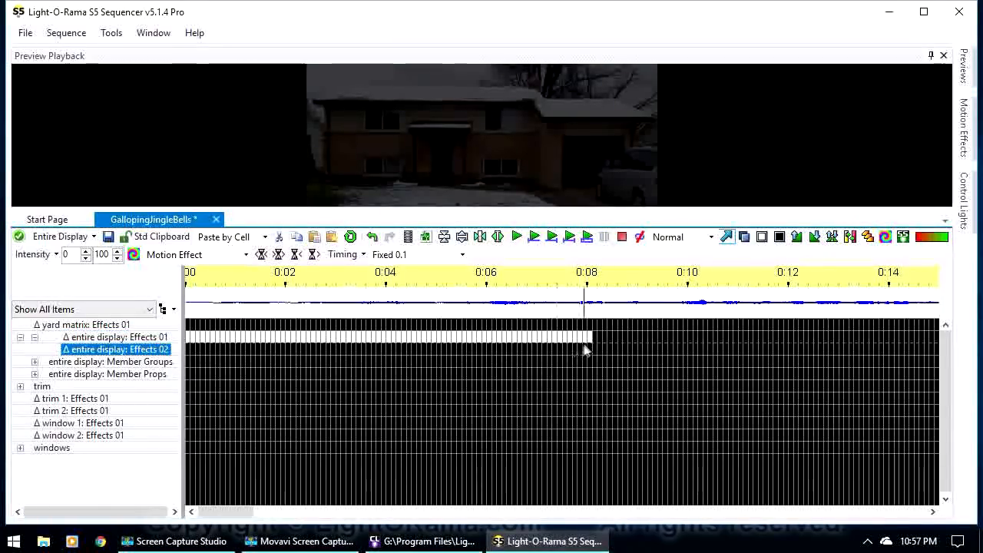
Bring up the insert-effect options for the selected Effects 02 span
click(107, 361)
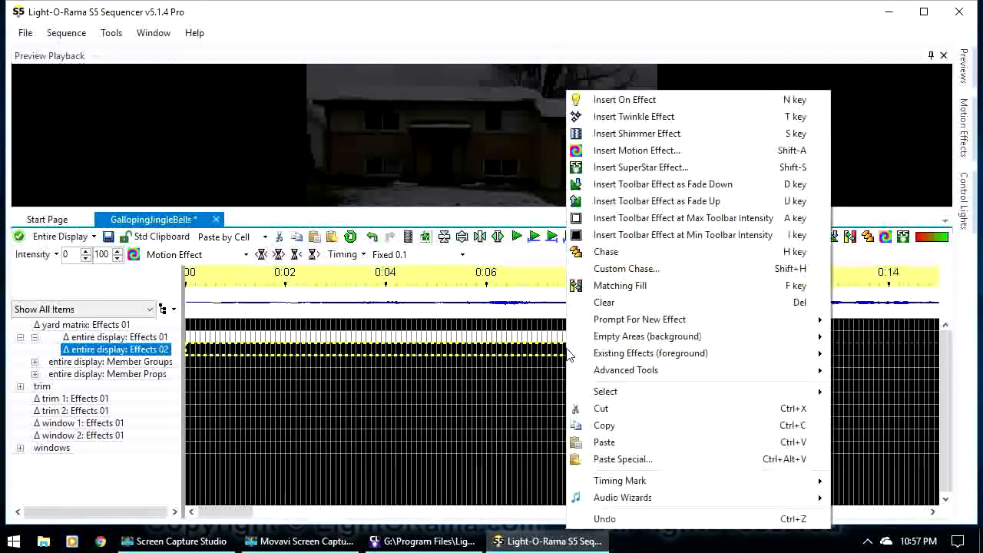
mouse_move(640, 166)
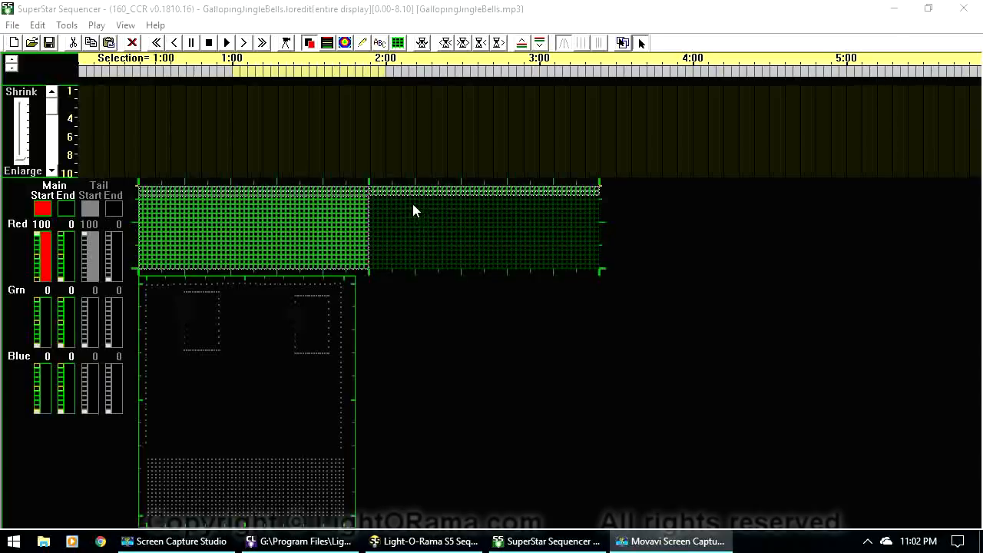
Float the grid and visualization windows, stack them, and paint red along the grid's top row
click(125, 24)
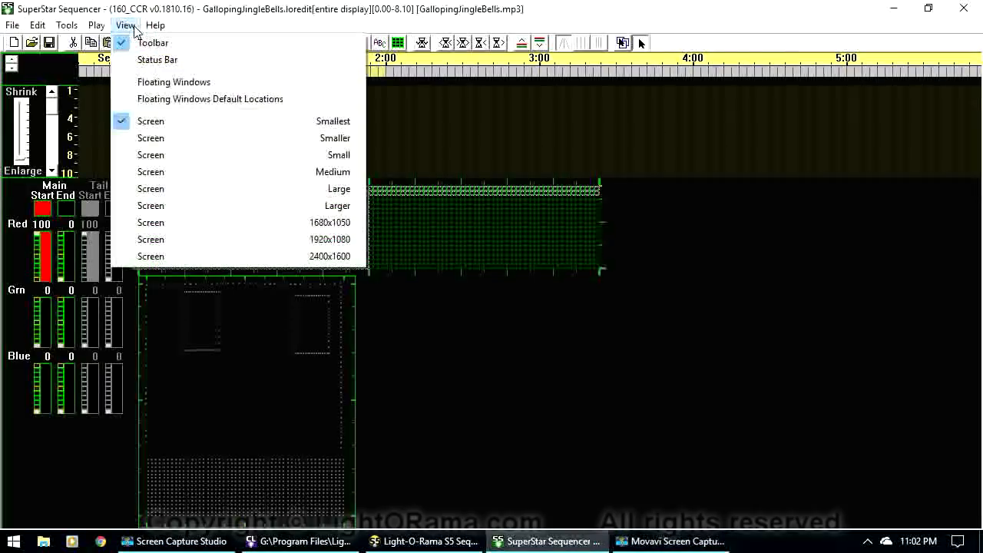
mouse_move(173, 81)
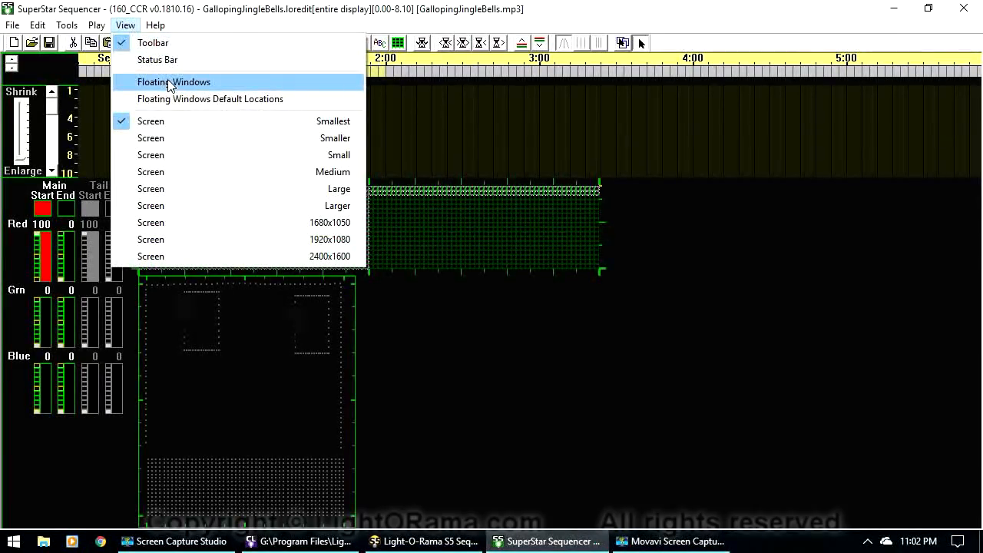
click(173, 82)
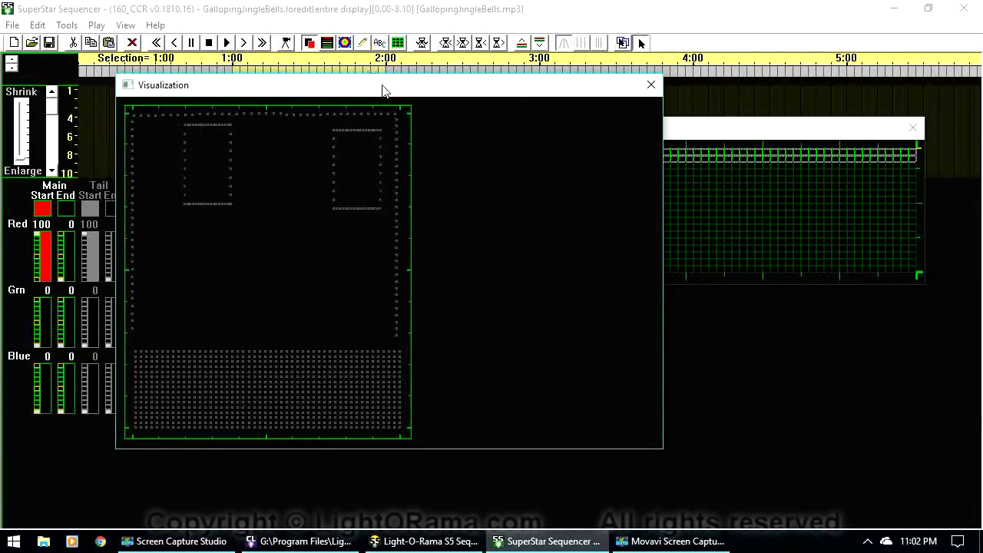
click(650, 85)
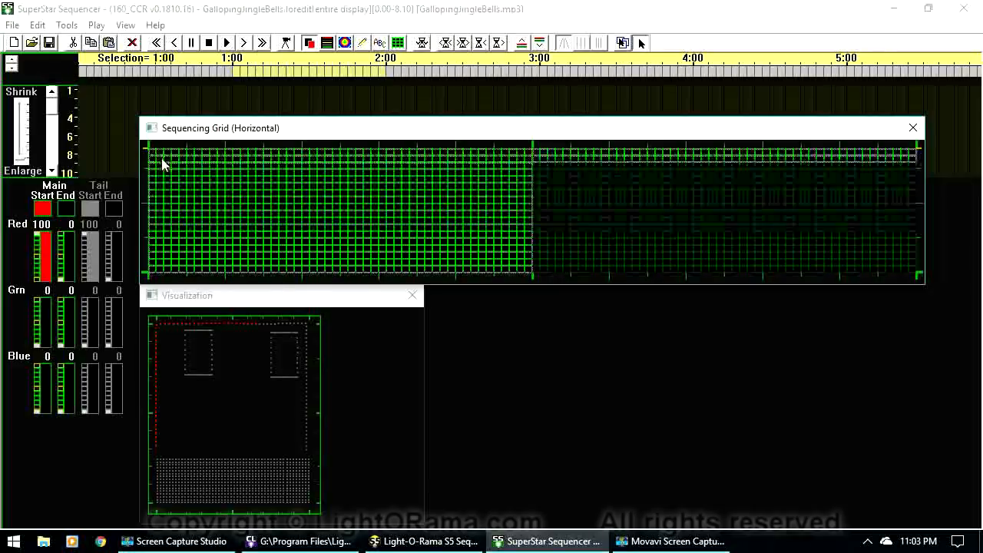
drag(150, 158, 530, 157)
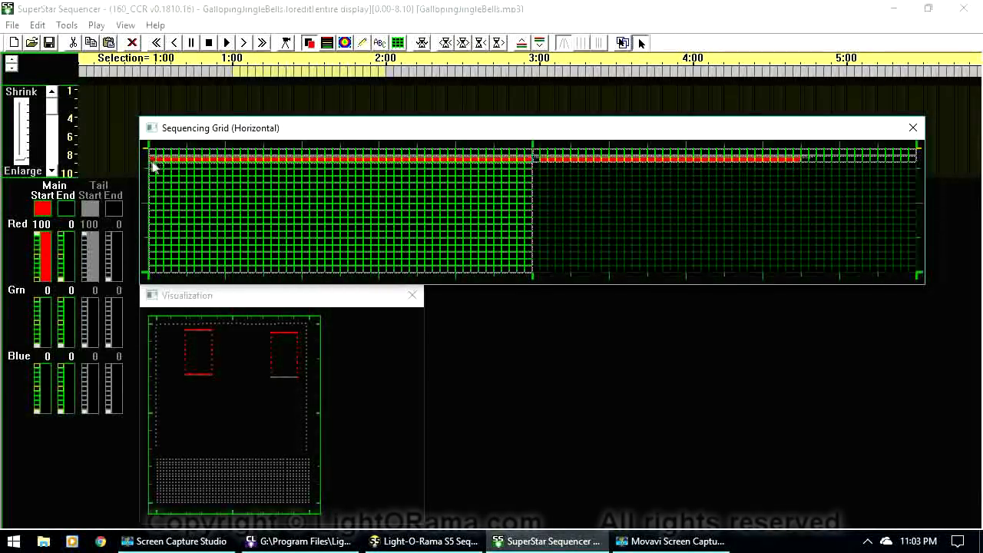
drag(161, 173, 276, 242)
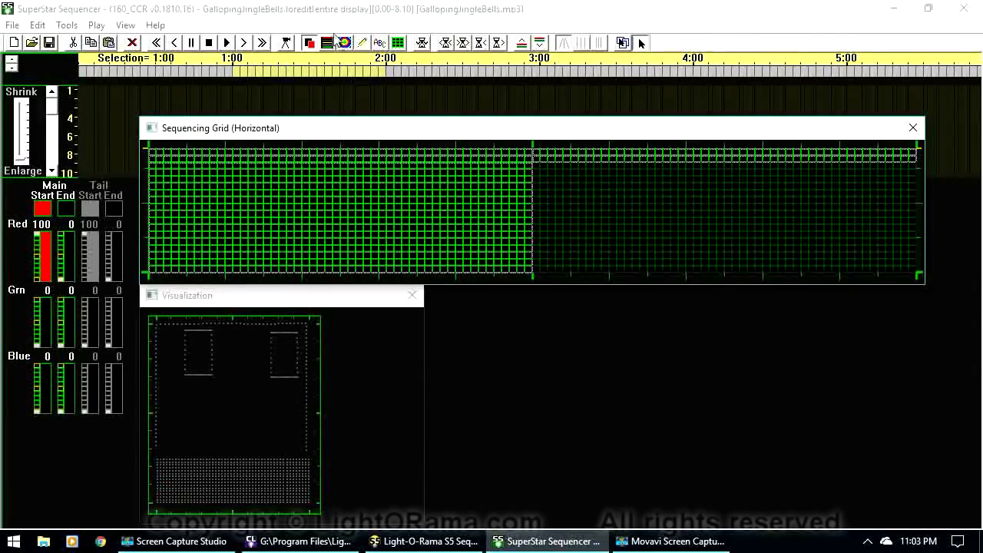
Add a white RGB 100/100/100 morph sweeping left to right, 2.60–4.55 s, then play 8 seconds
click(326, 42)
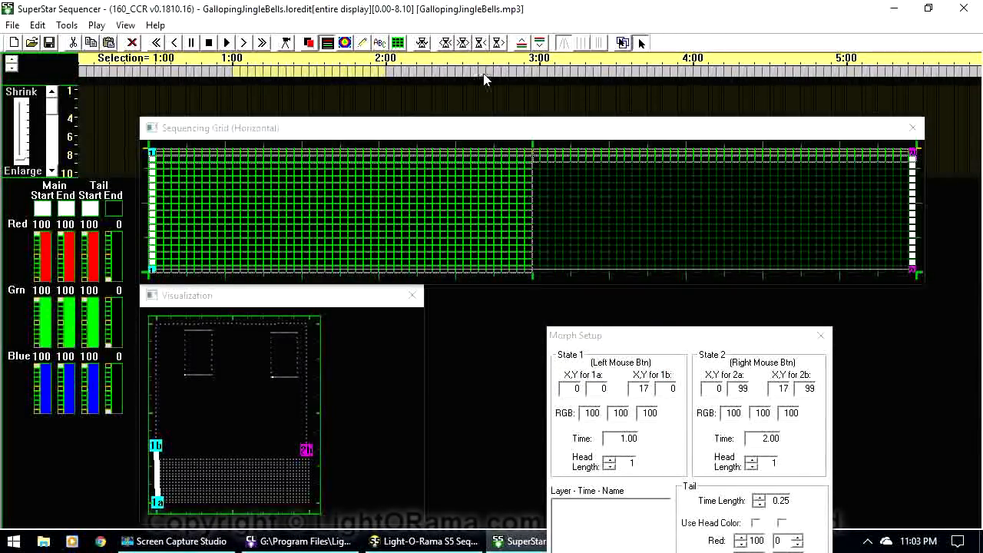
mouse_move(684, 79)
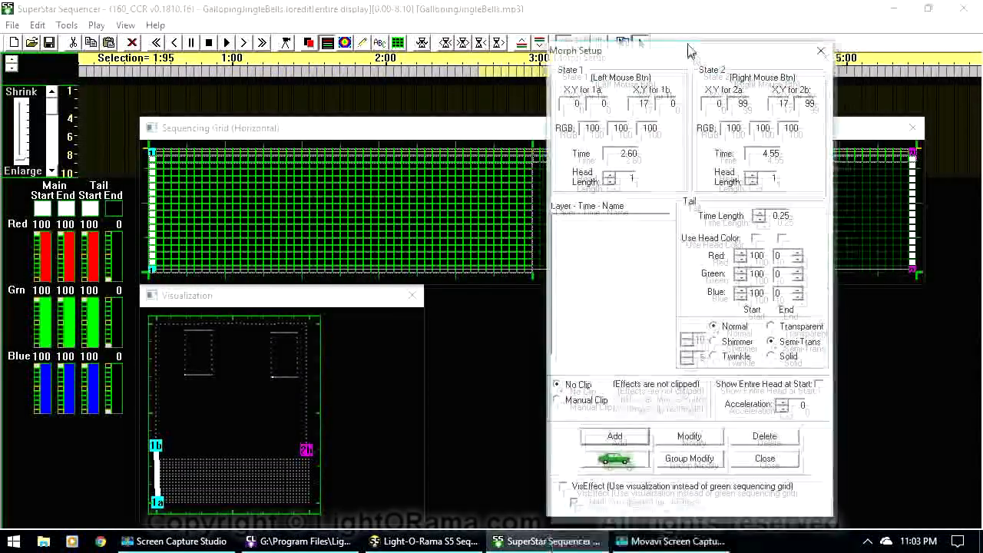
click(614, 435)
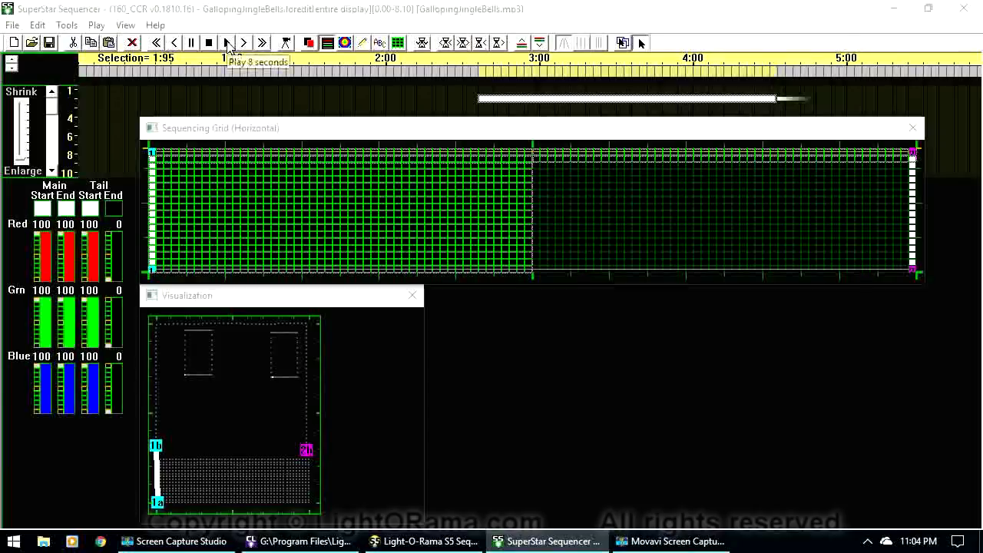
click(226, 42)
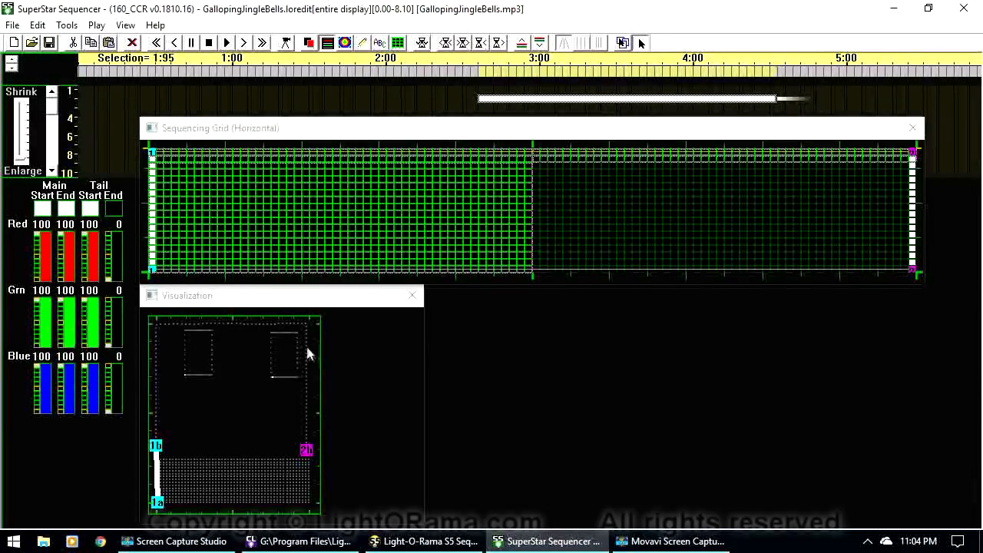
mouse_move(315, 221)
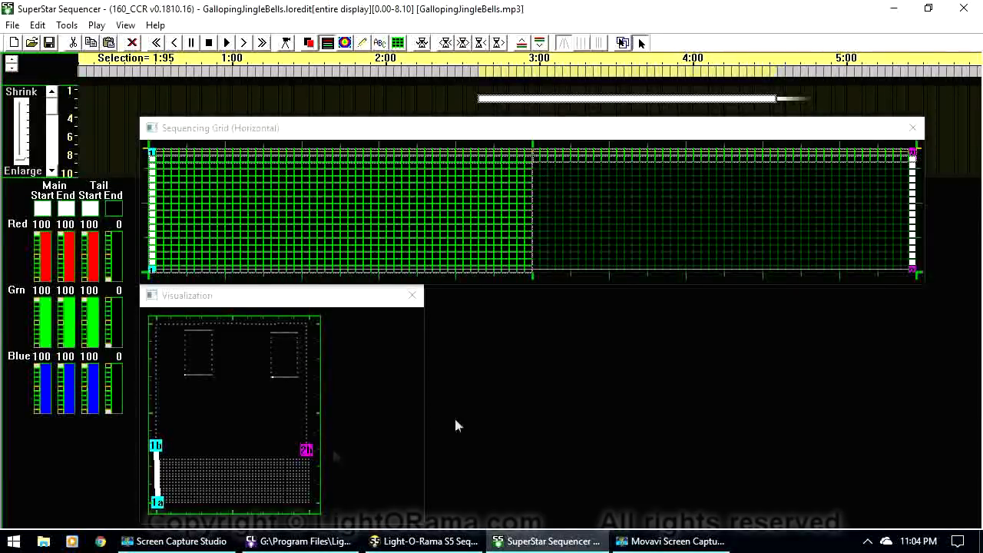
mouse_move(314, 381)
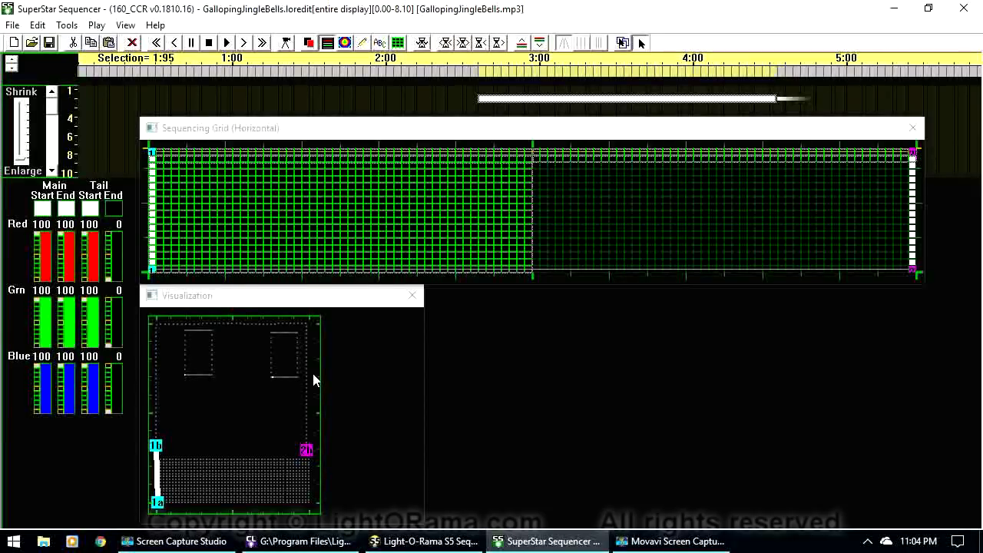
mouse_move(173, 249)
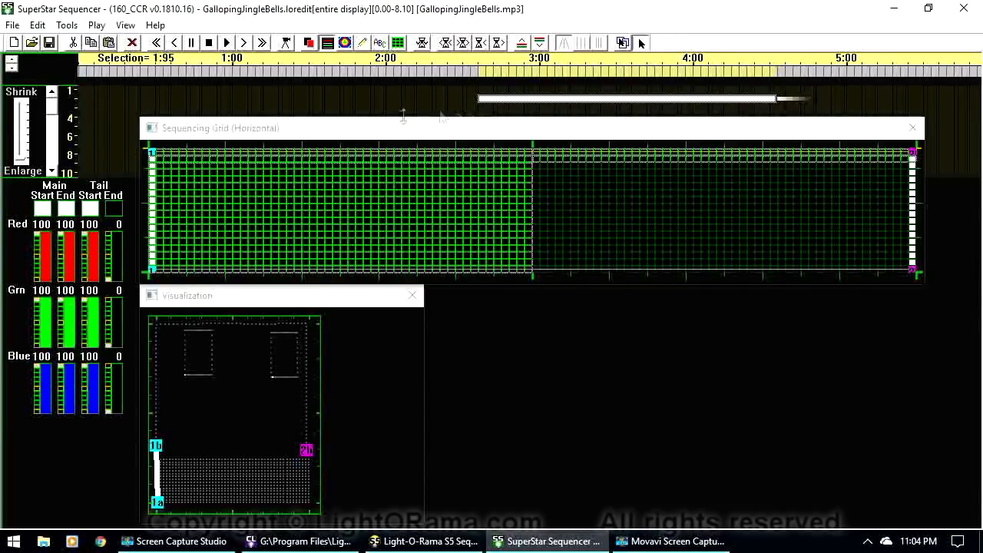
mouse_move(292, 73)
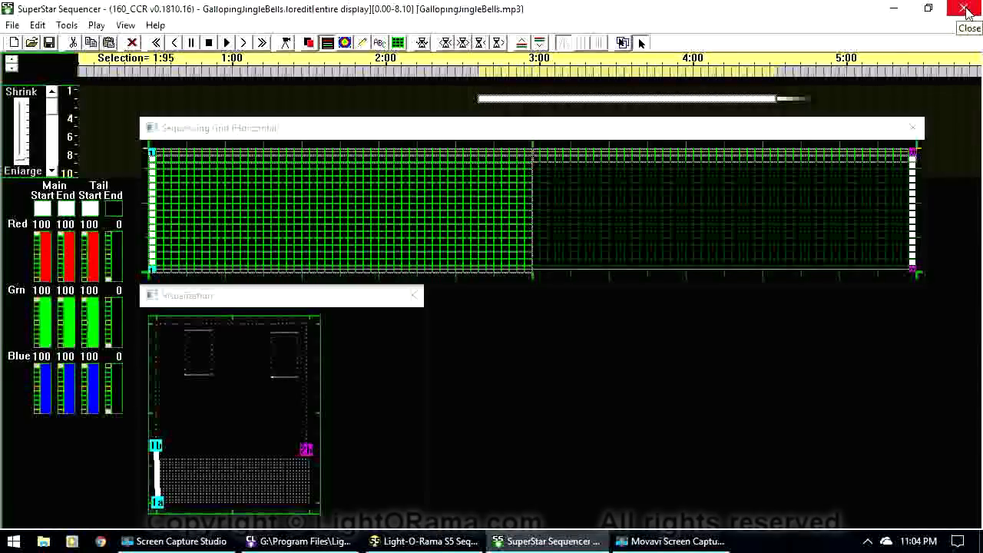
Close SuperStar, then start and stop Preview Playback of the sequence
click(966, 9)
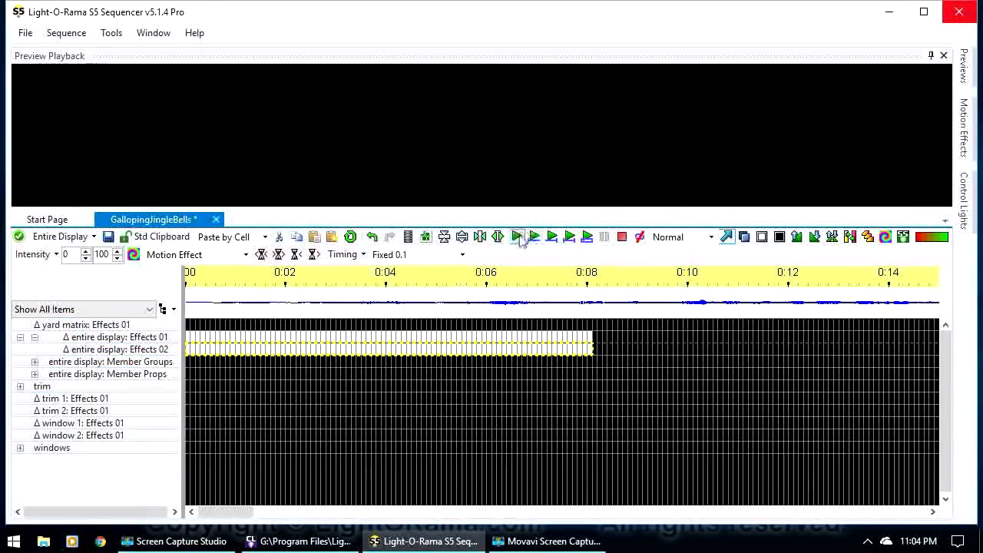
click(517, 235)
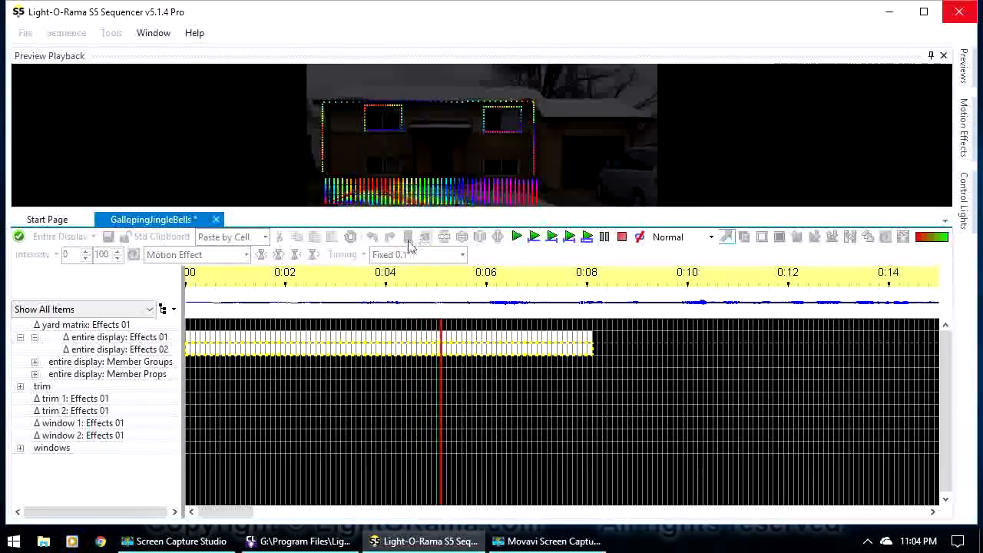
click(605, 237)
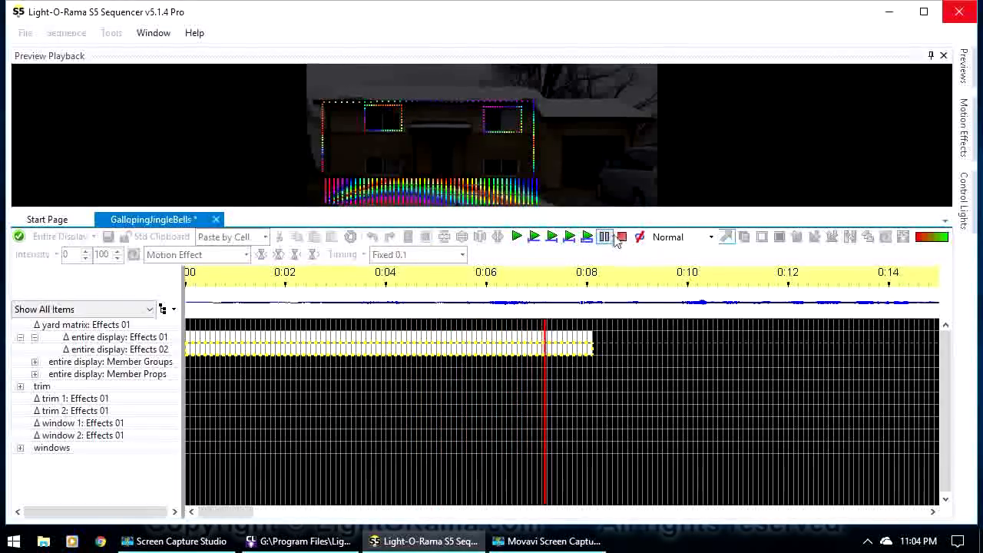
click(605, 236)
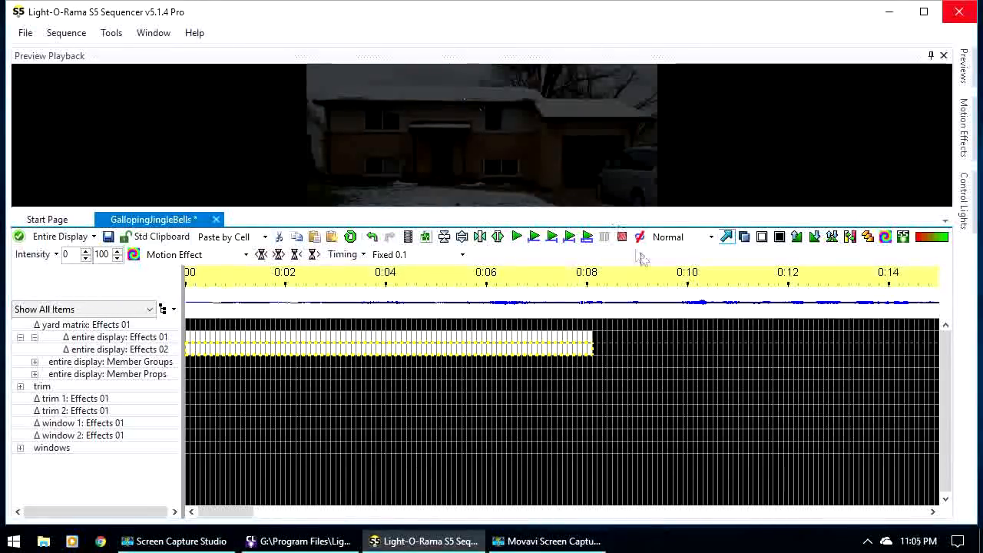
click(82, 324)
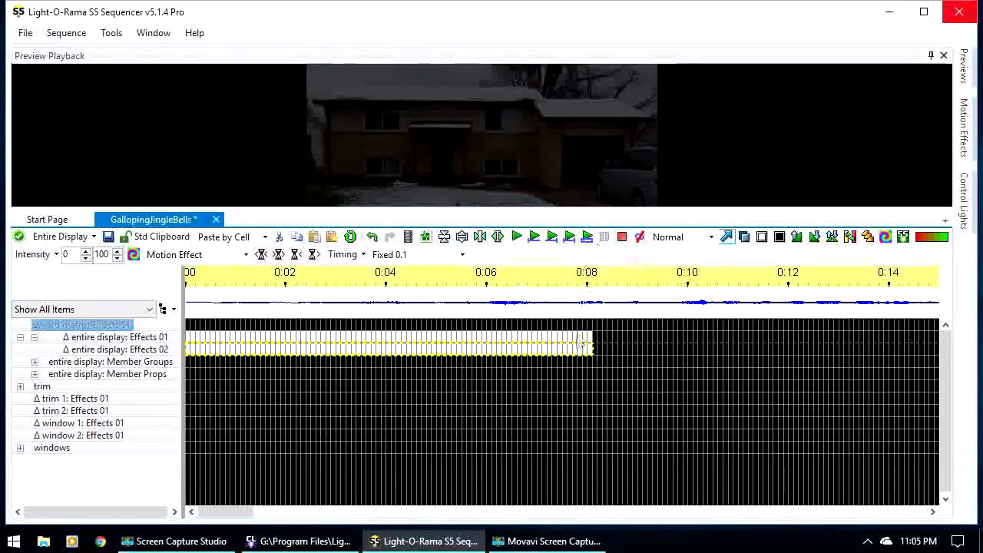